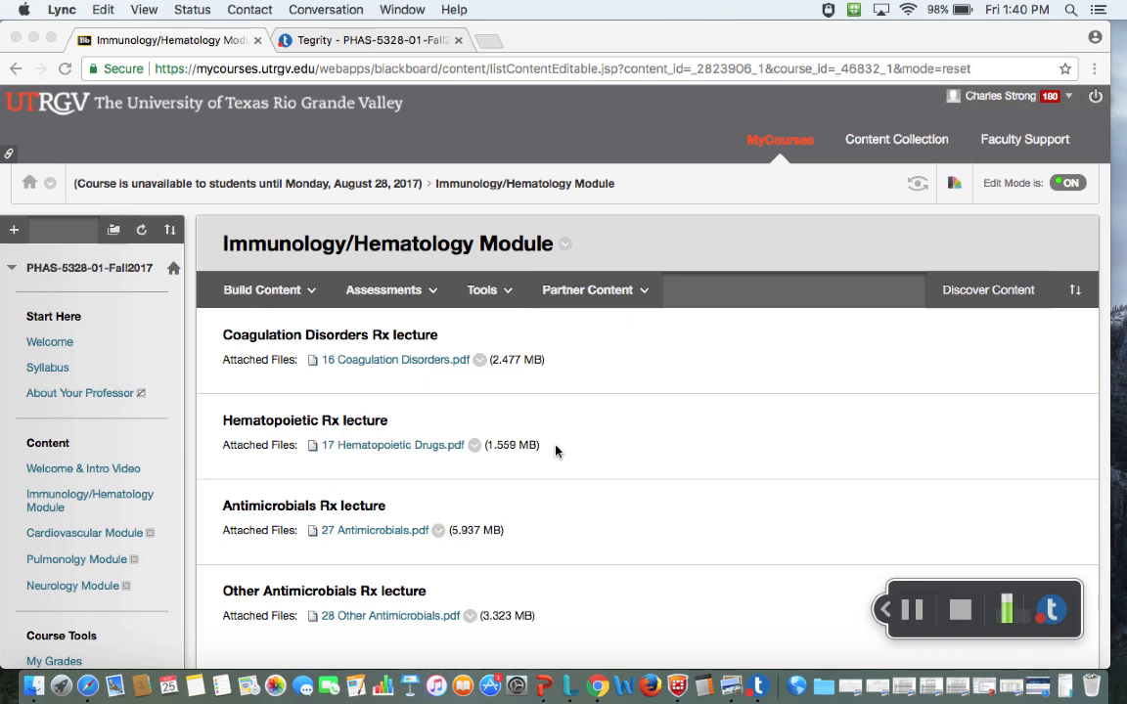
# - Scroll down the Antimicrobial Therapy print guides store page to the 2017 editions and prices
pyautogui.scroll(-3)
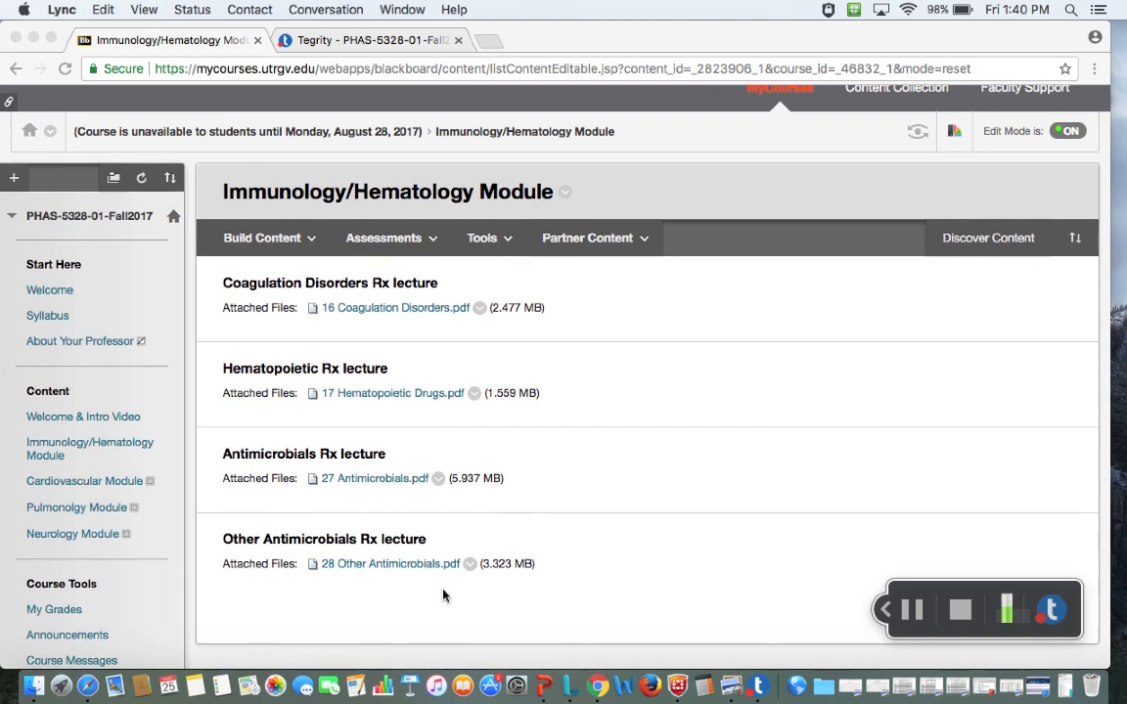
pyautogui.moveTo(384, 468)
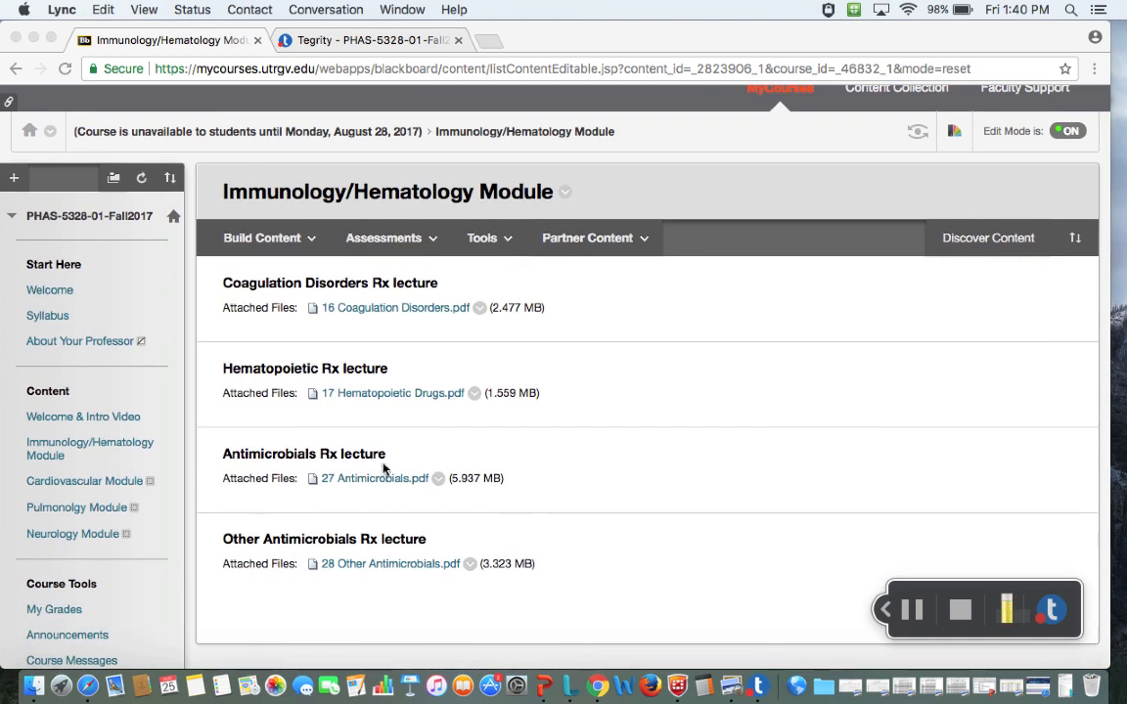
pyautogui.moveTo(403, 552)
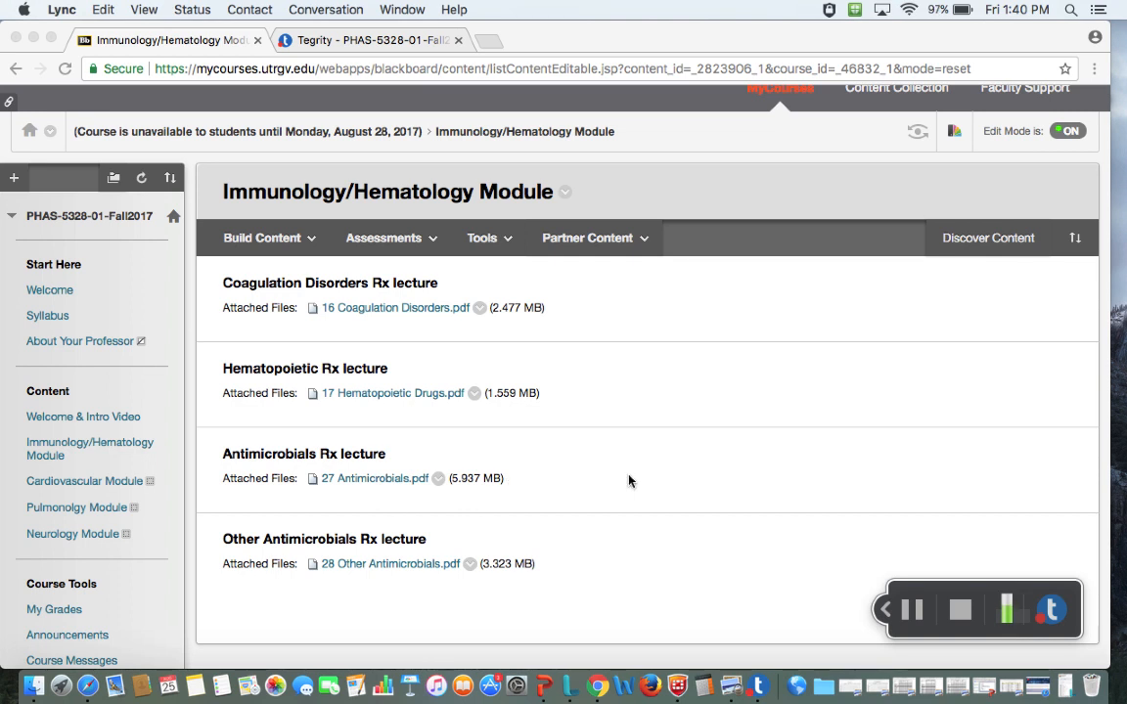
pyautogui.moveTo(939, 540)
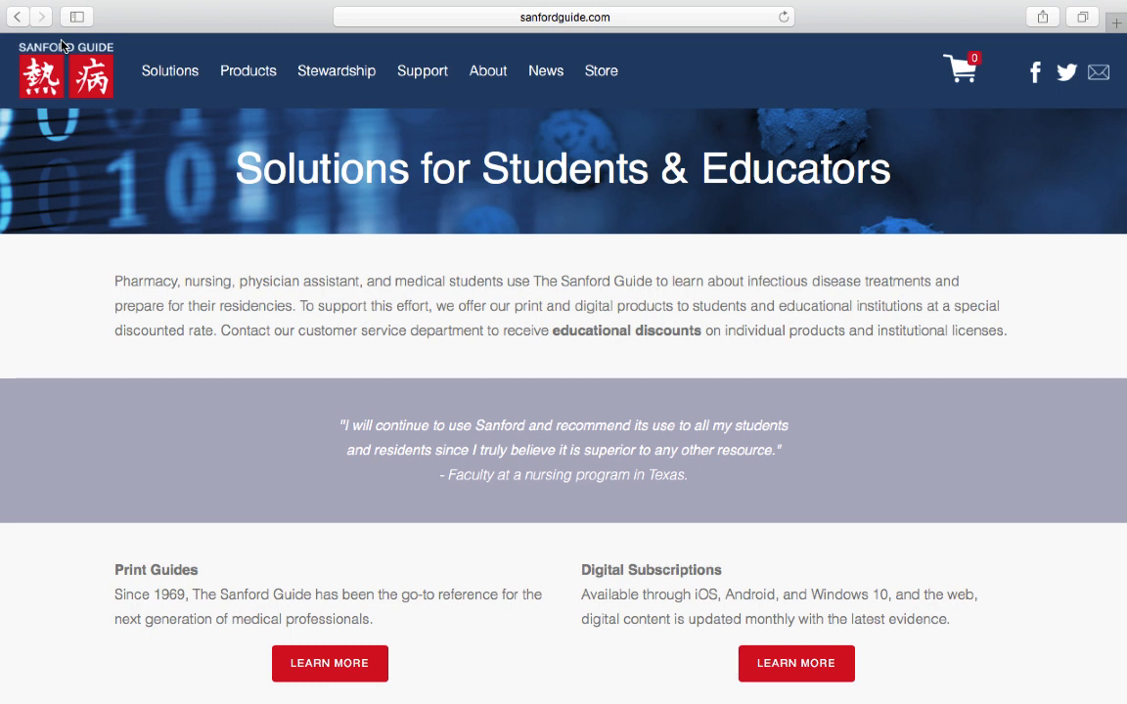
pyautogui.moveTo(82, 135)
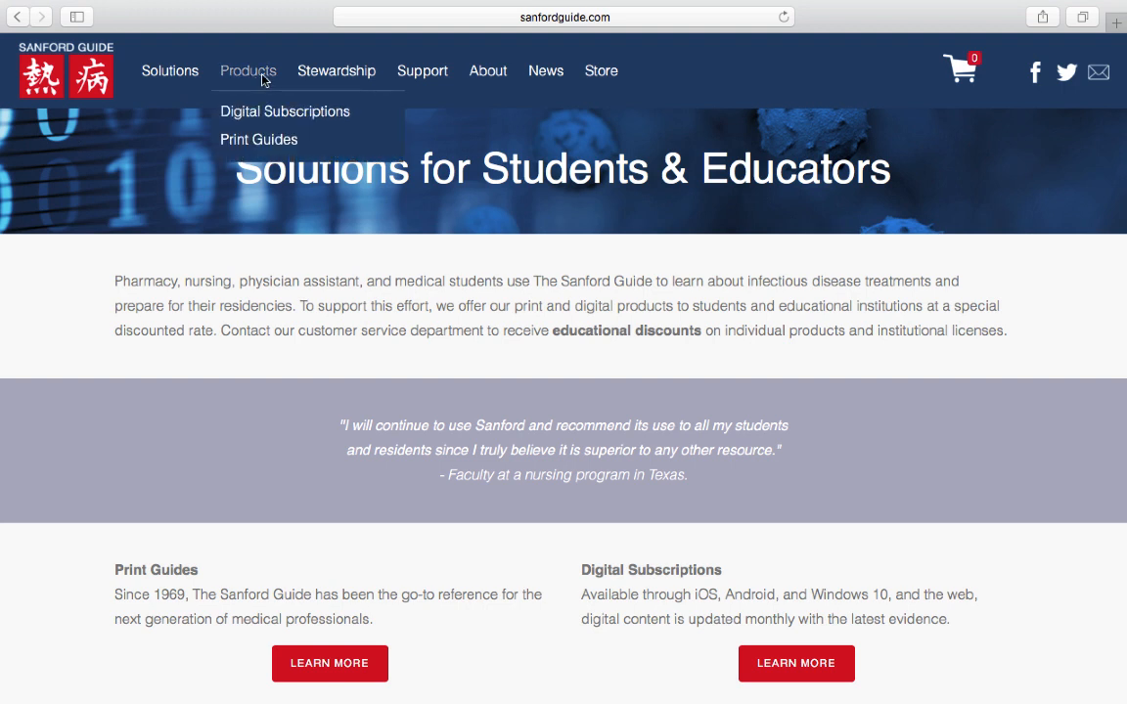
pyautogui.moveTo(258, 139)
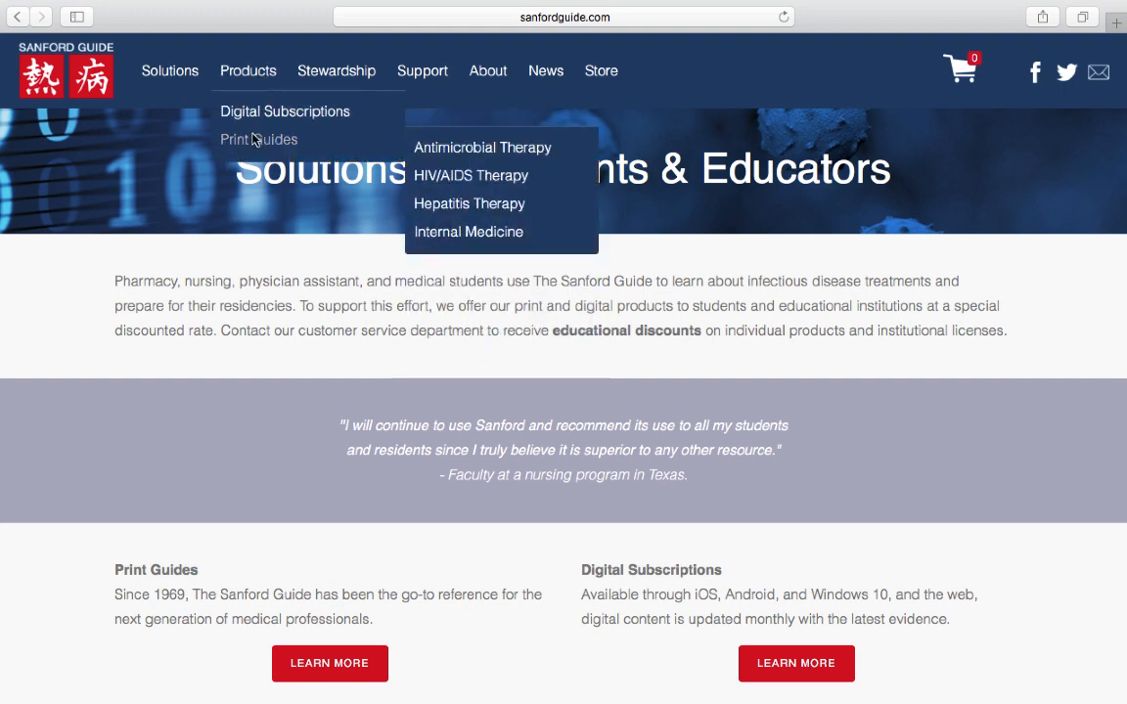
pyautogui.moveTo(482, 149)
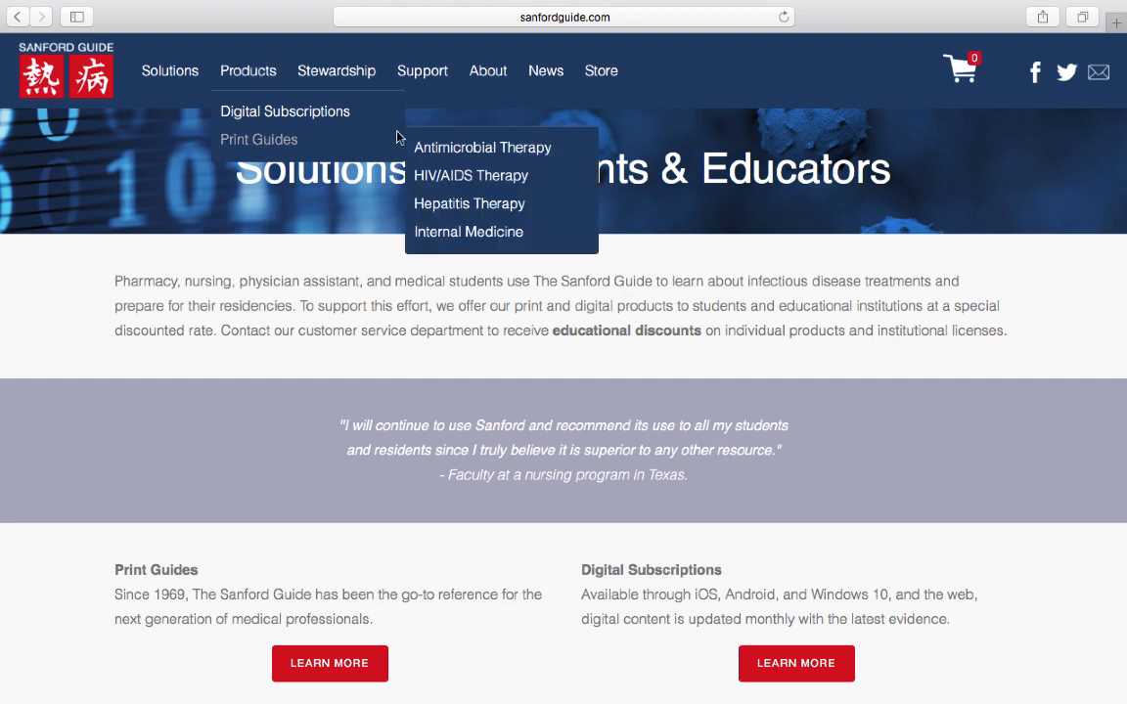
pyautogui.moveTo(501, 153)
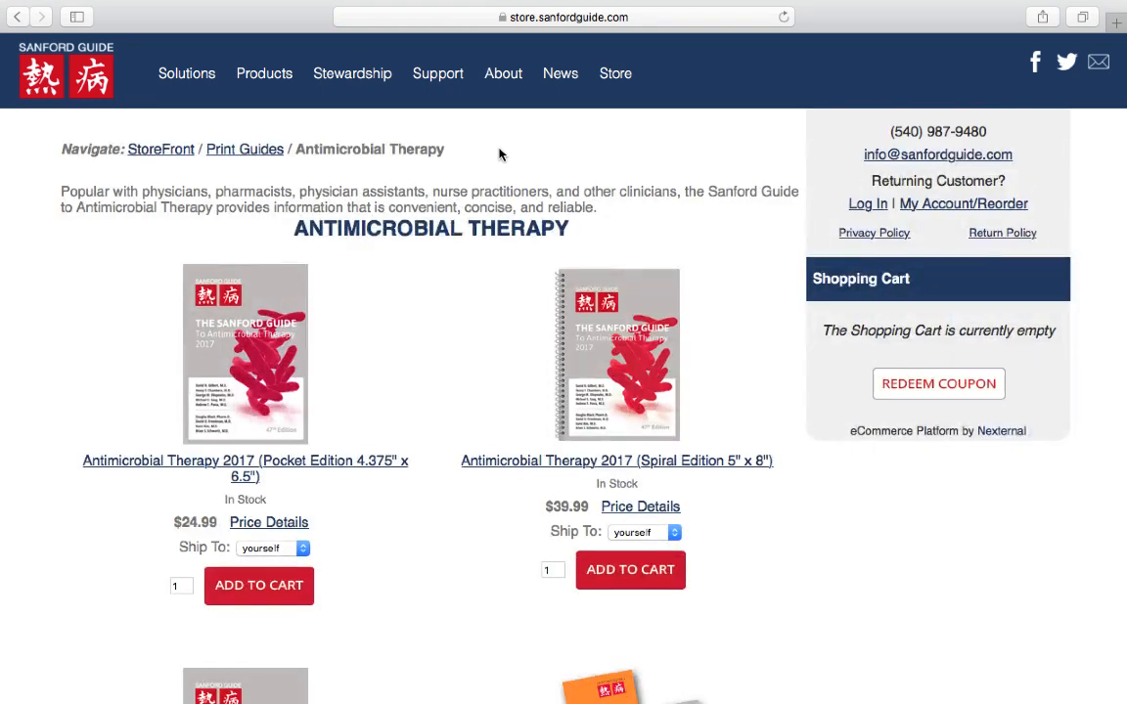
pyautogui.moveTo(462, 267)
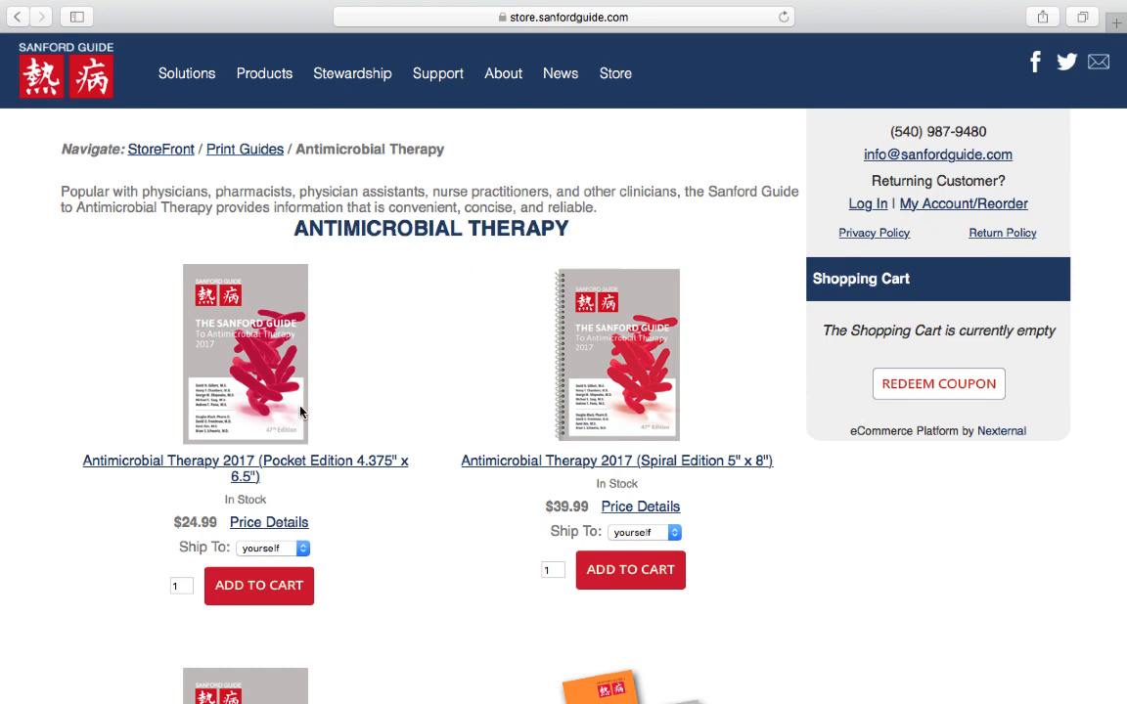
pyautogui.moveTo(353, 370)
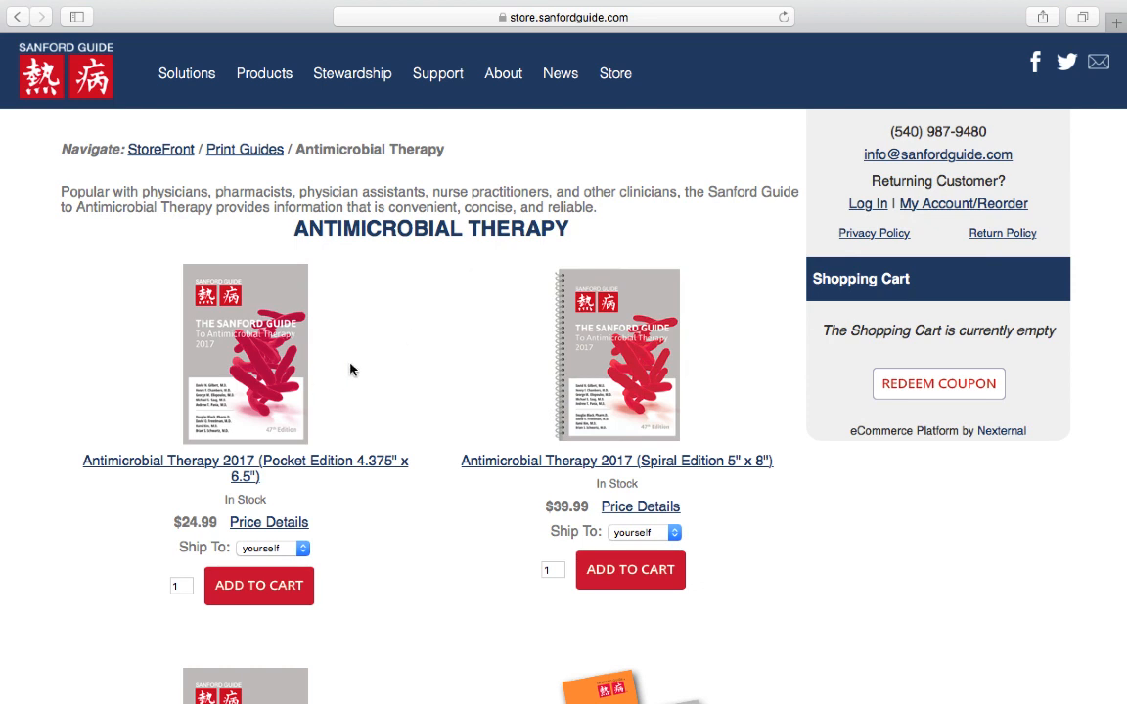
pyautogui.moveTo(332, 199)
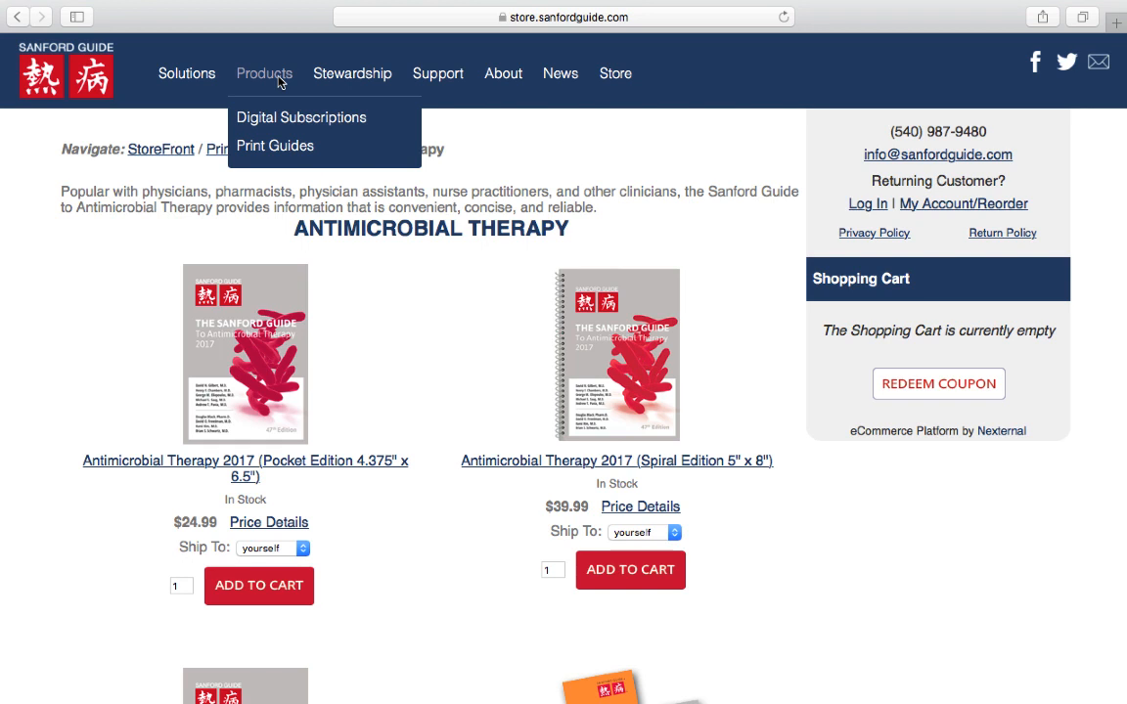
pyautogui.moveTo(188, 74)
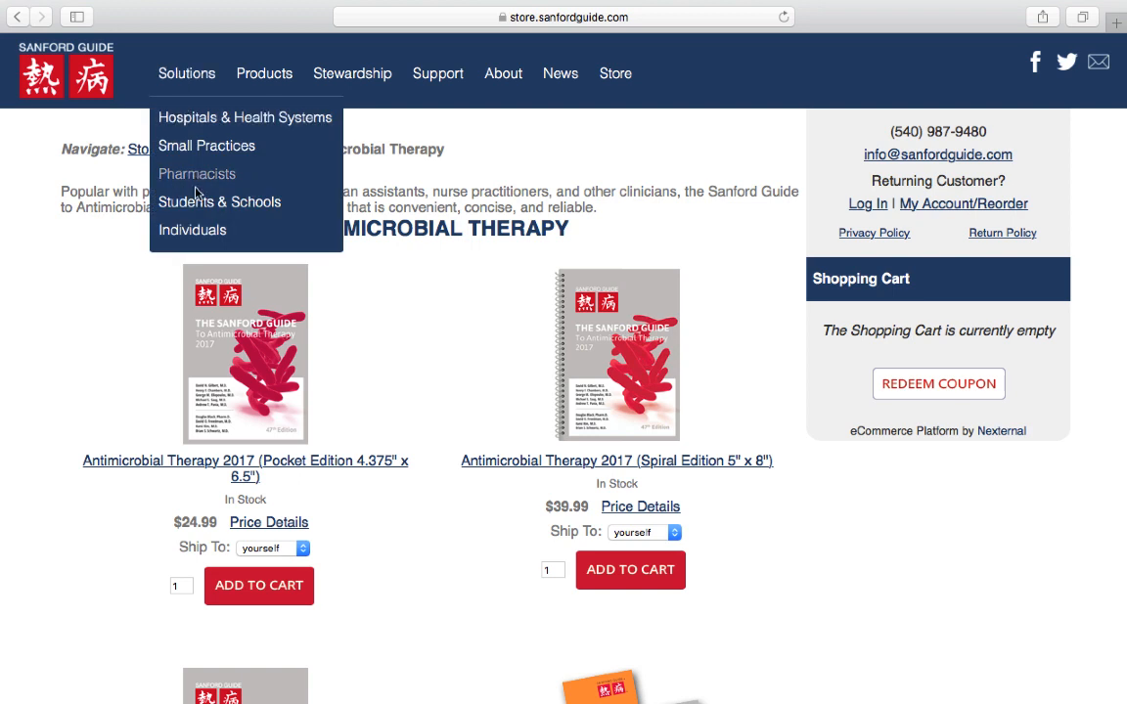
pyautogui.moveTo(196, 206)
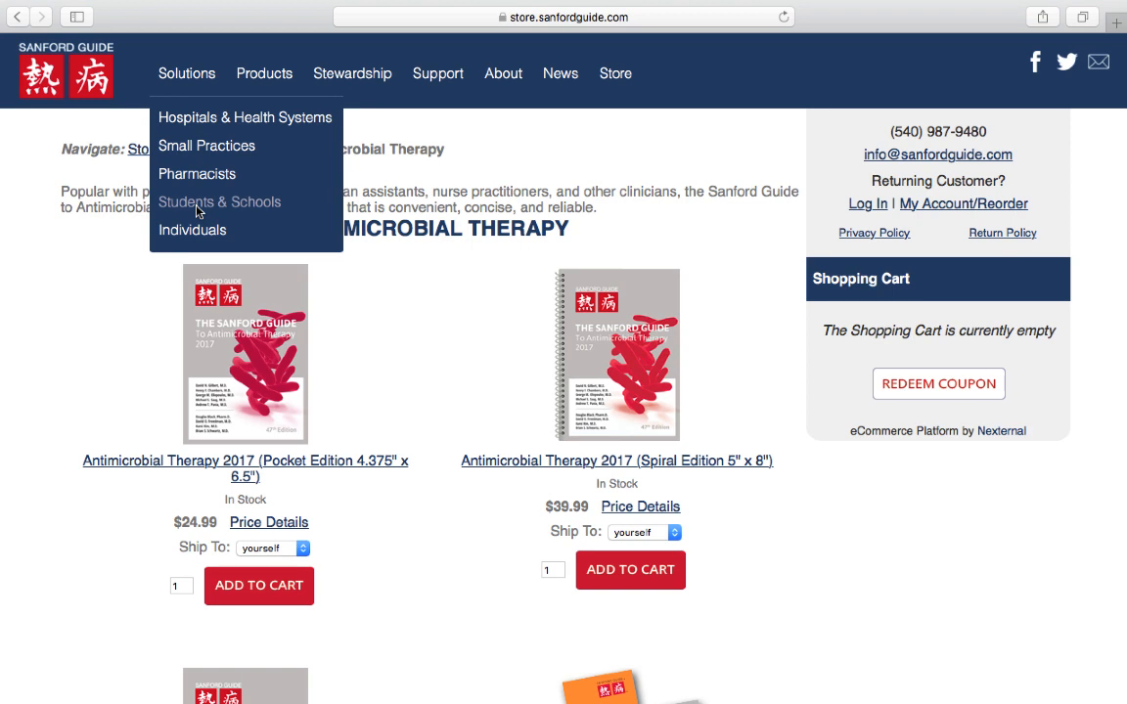
pyautogui.moveTo(211, 210)
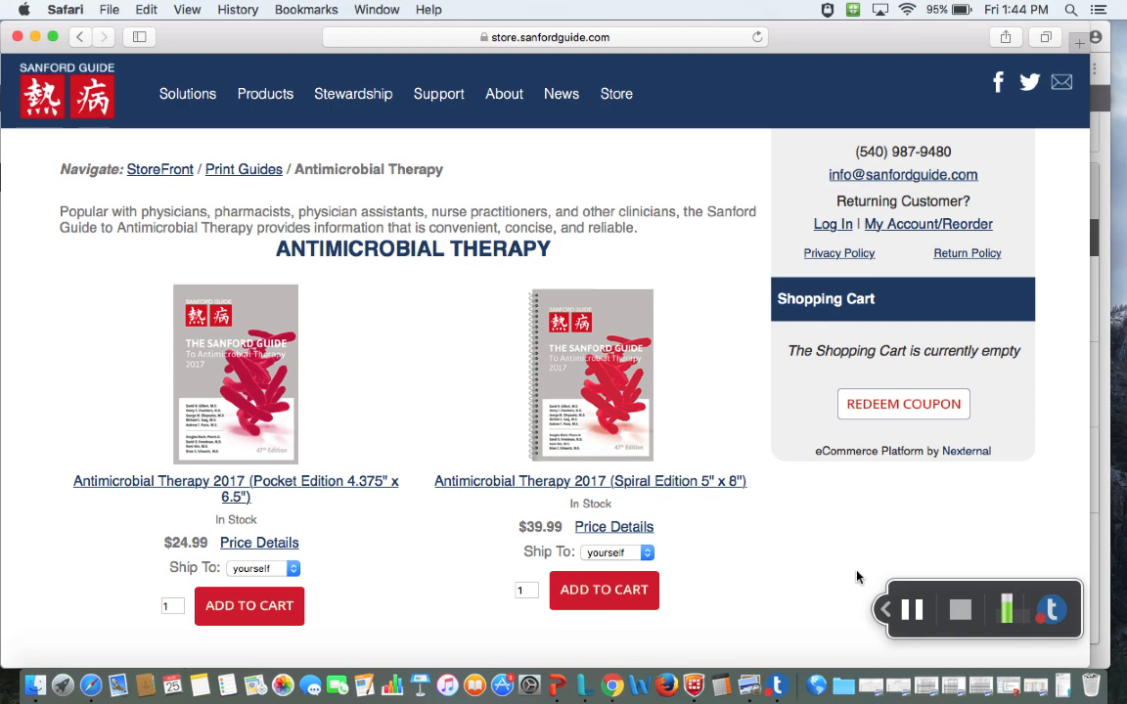
pyautogui.moveTo(898, 685)
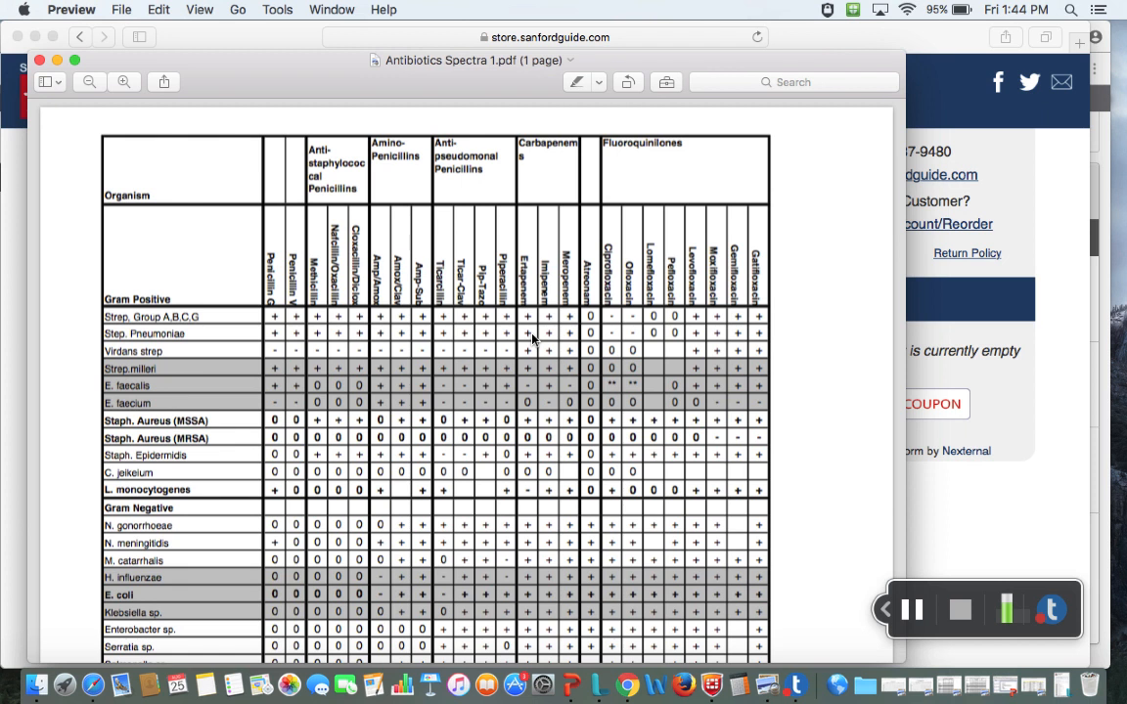
pyautogui.moveTo(182, 247)
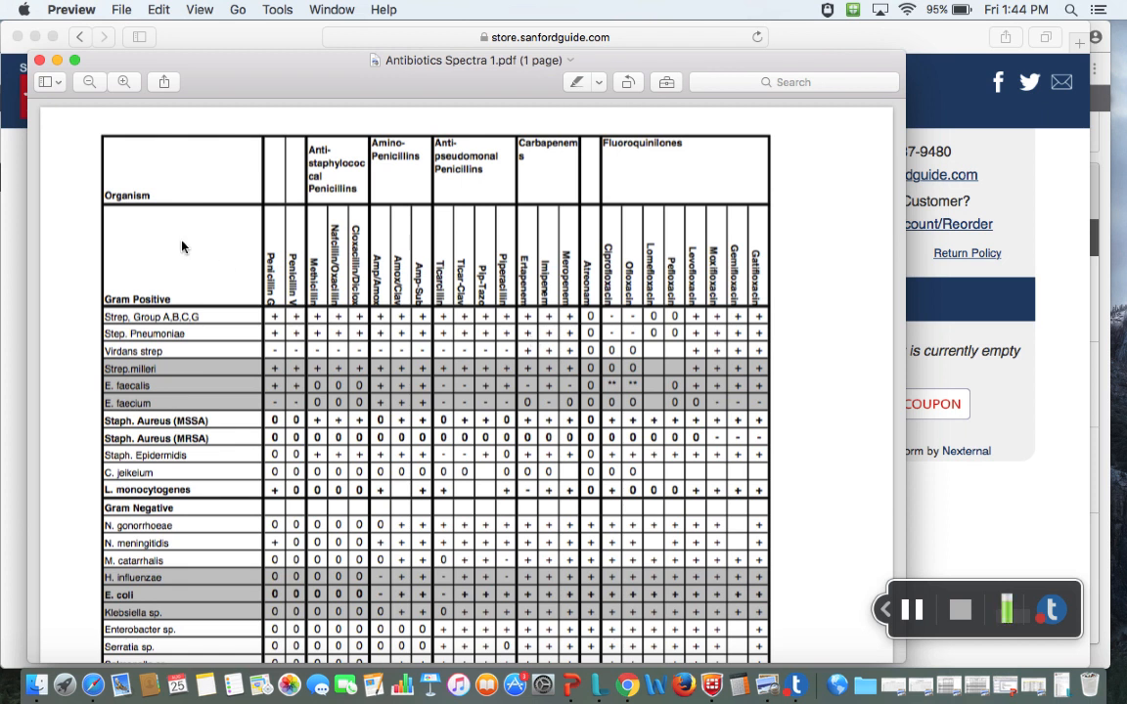
# - Scroll the Antibiotics Spectra 1 chart down through its gram-negative, miscellaneous and anaerobe rows
pyautogui.scroll(-3)
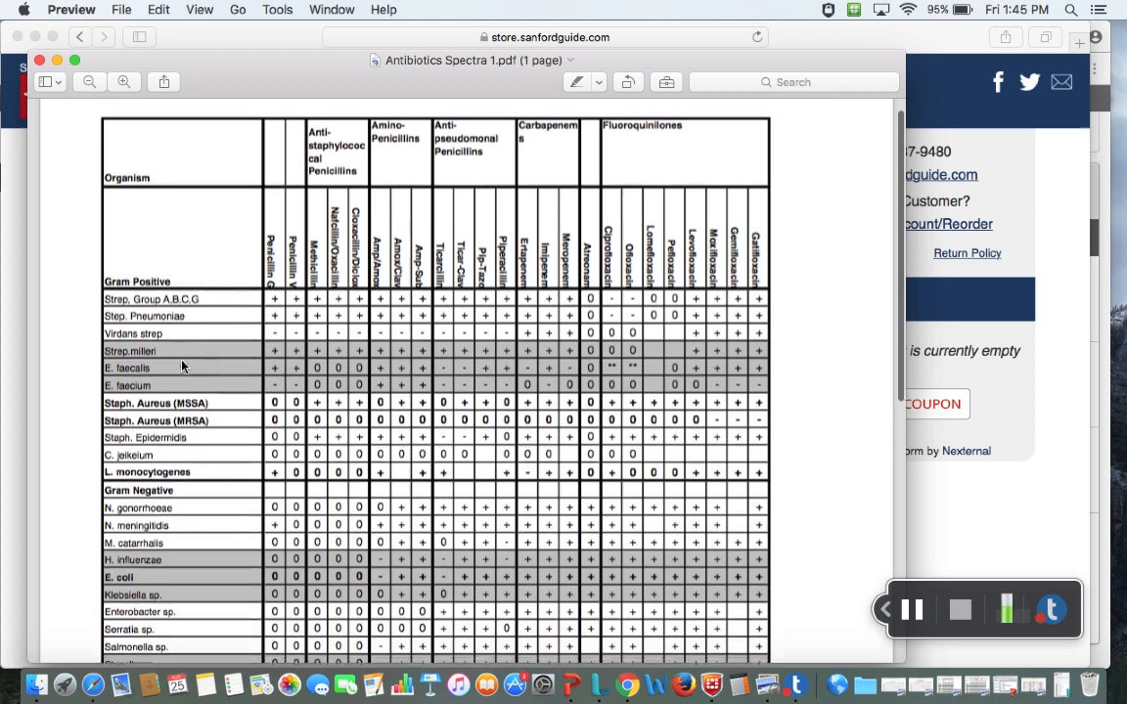
pyautogui.scroll(-3)
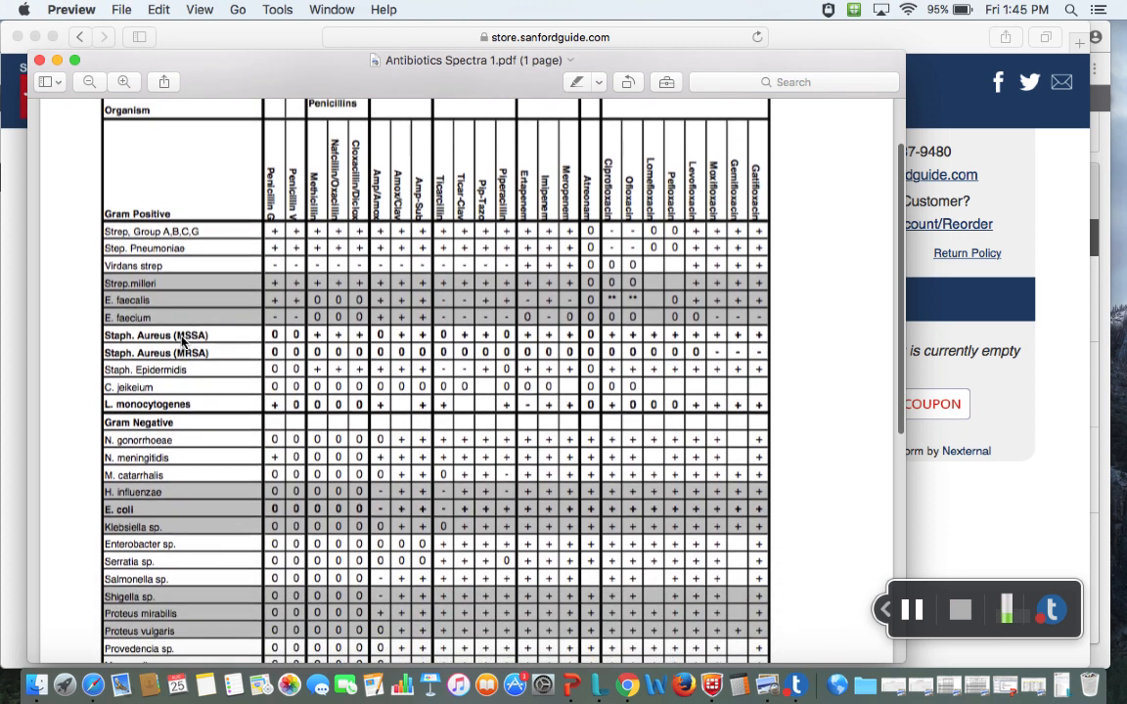
pyautogui.scroll(-3)
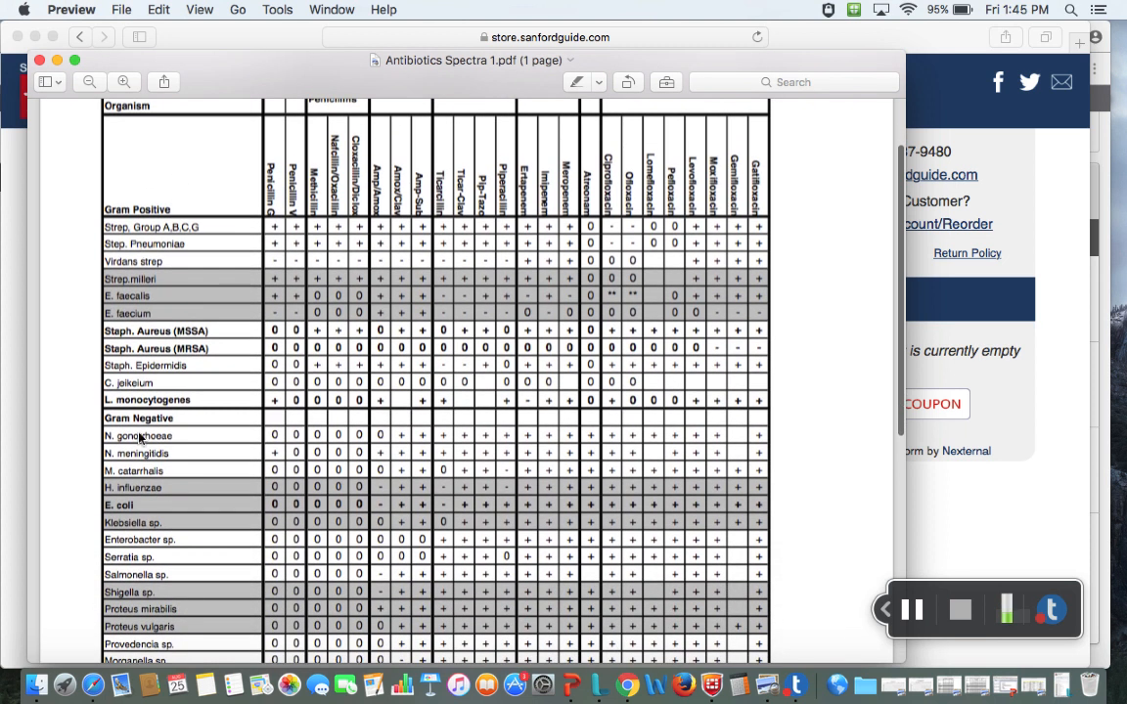
pyautogui.scroll(-3)
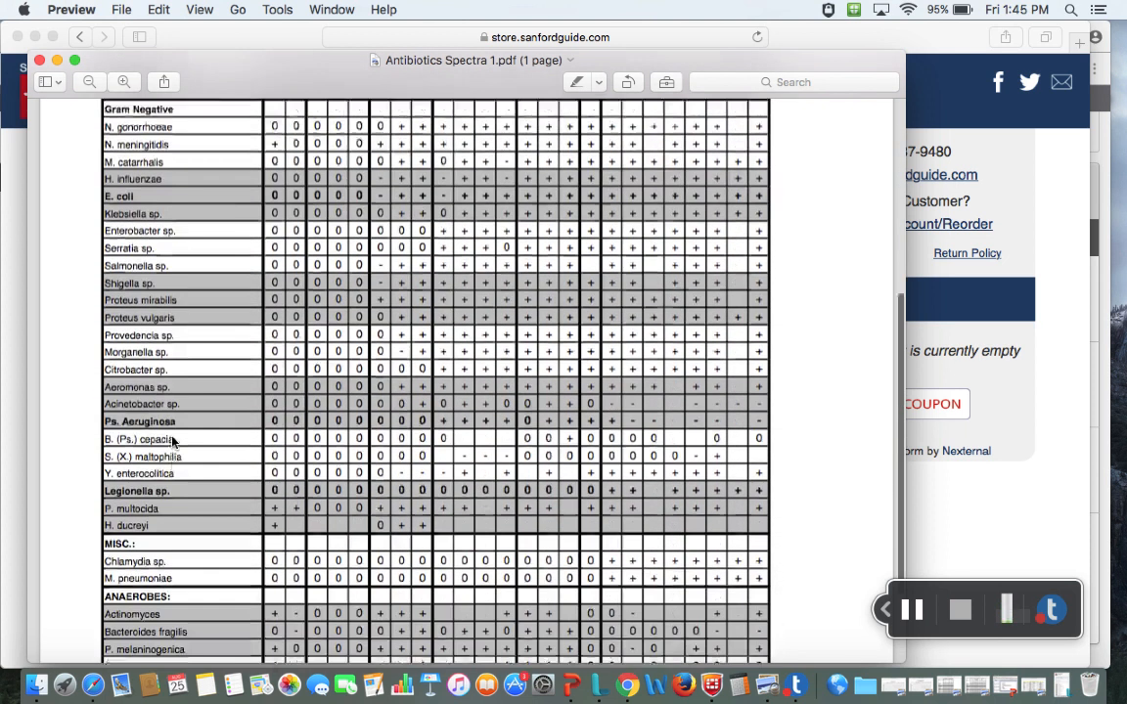
pyautogui.scroll(-3)
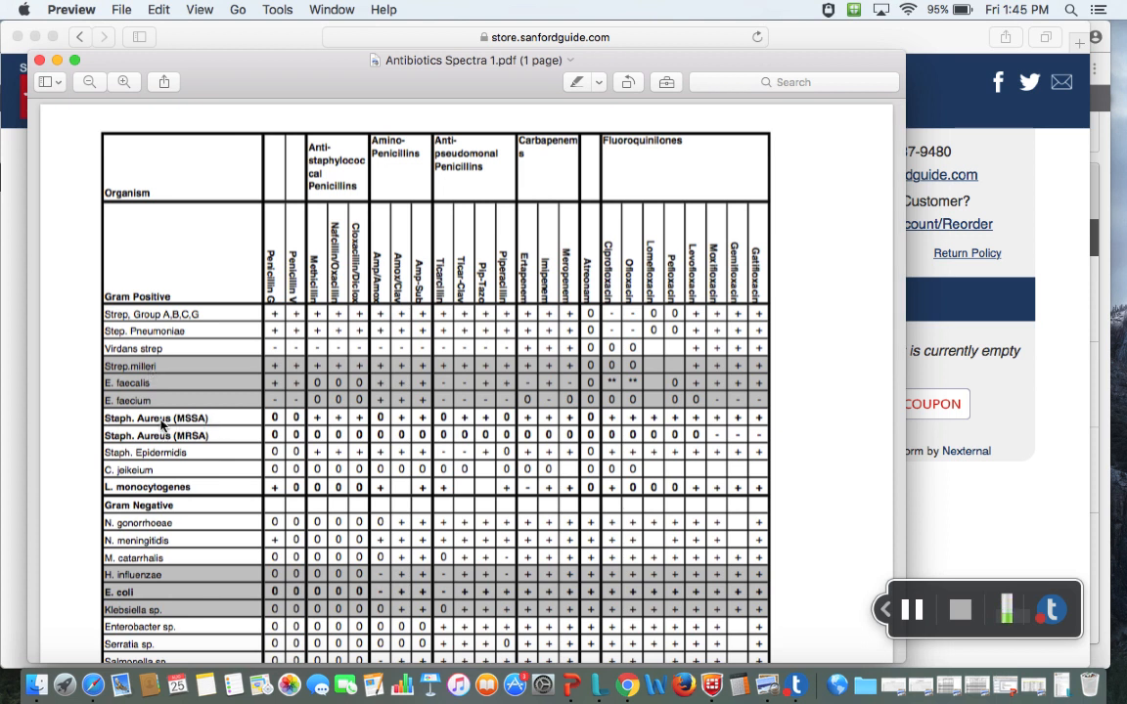
pyautogui.moveTo(247, 422)
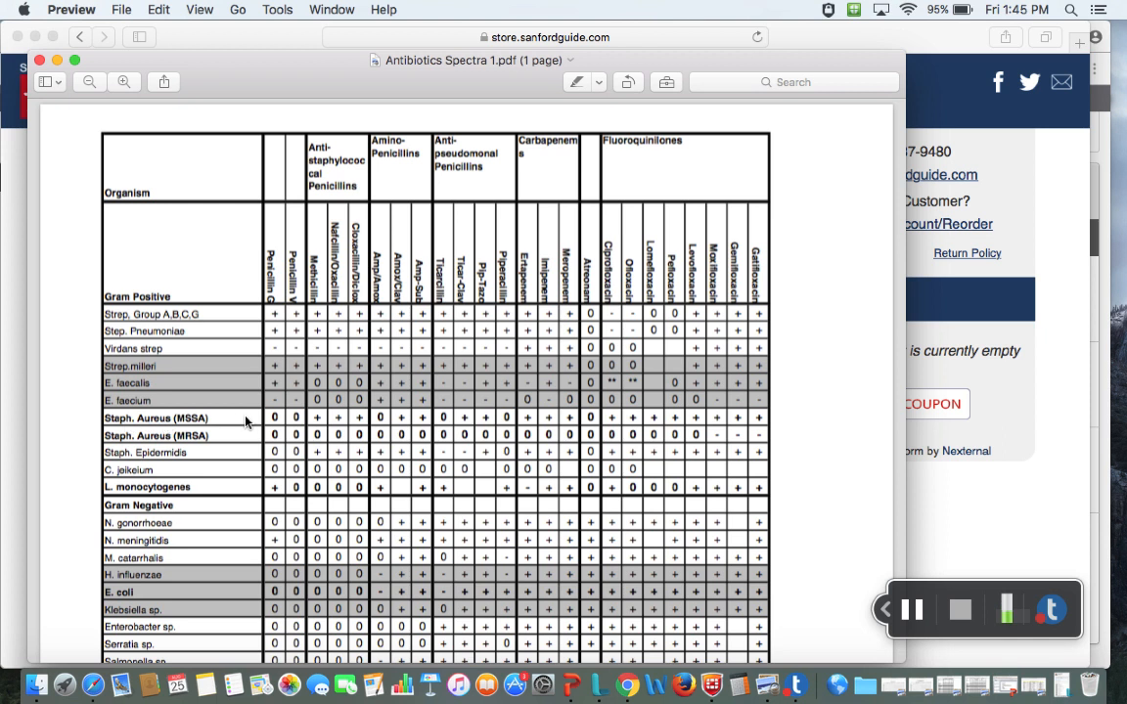
pyautogui.moveTo(482, 426)
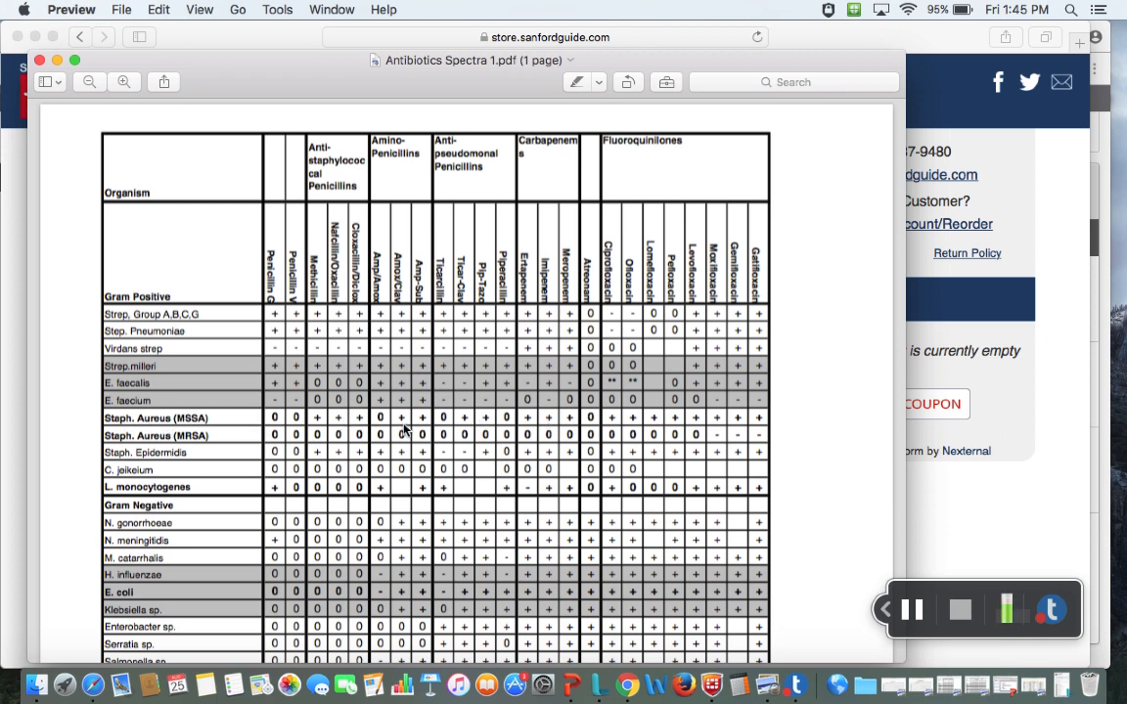
pyautogui.moveTo(298, 418)
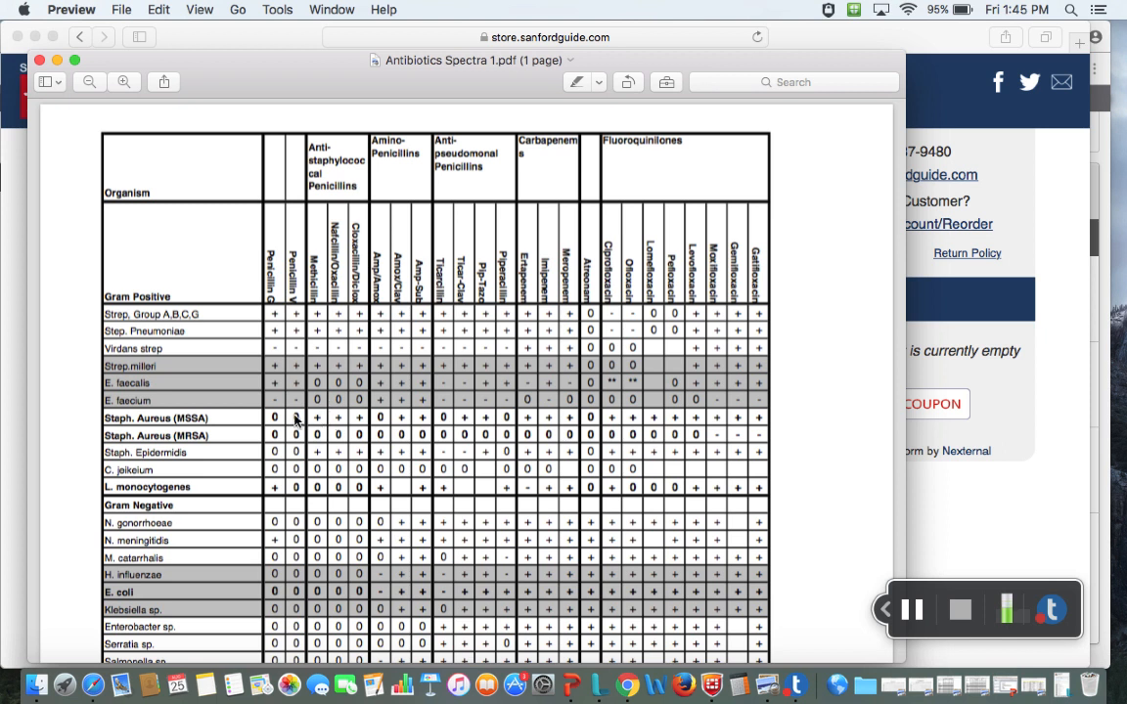
pyautogui.moveTo(203, 442)
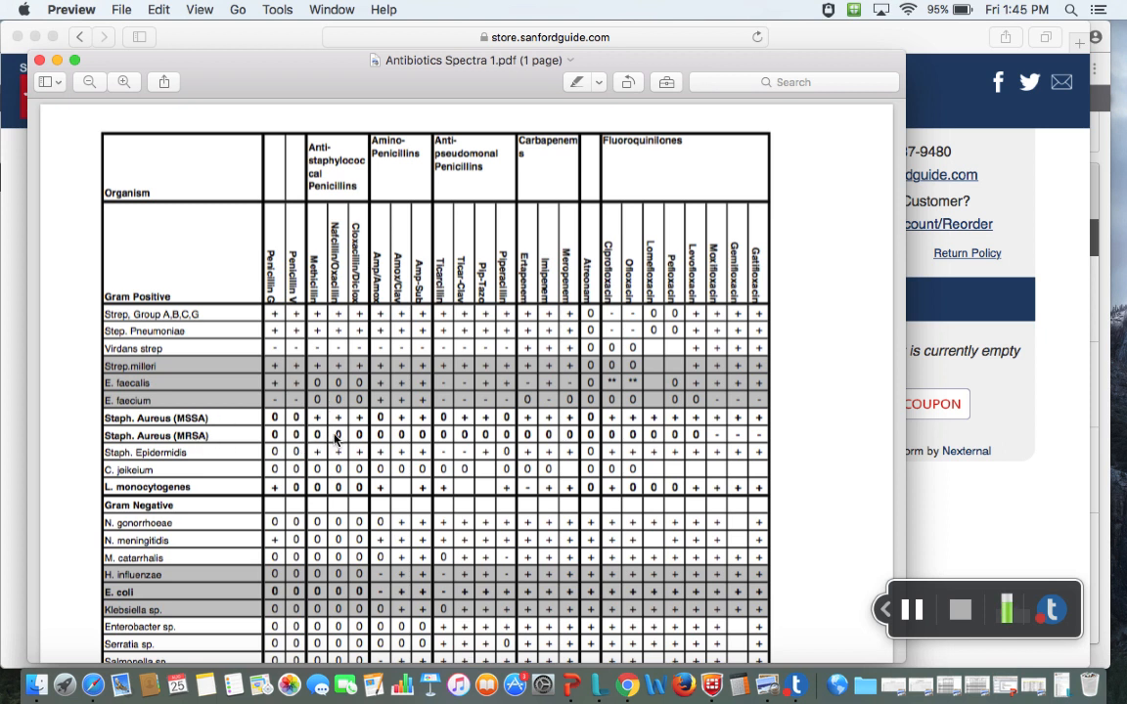
pyautogui.moveTo(317, 383)
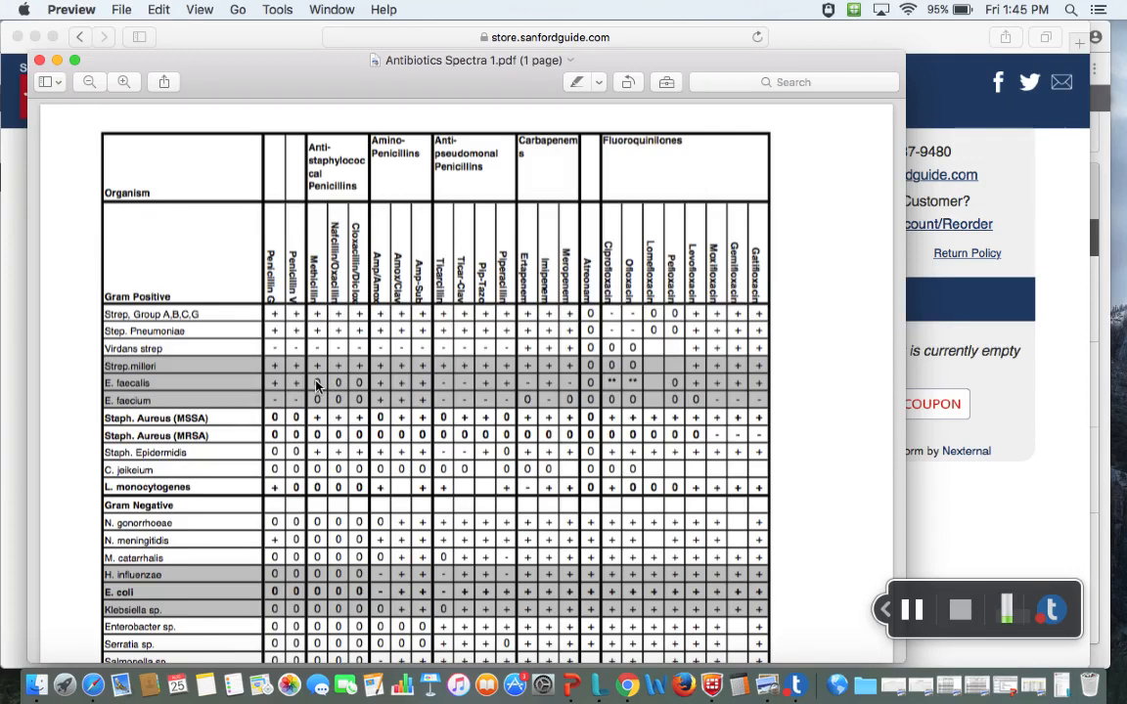
pyautogui.moveTo(557, 297)
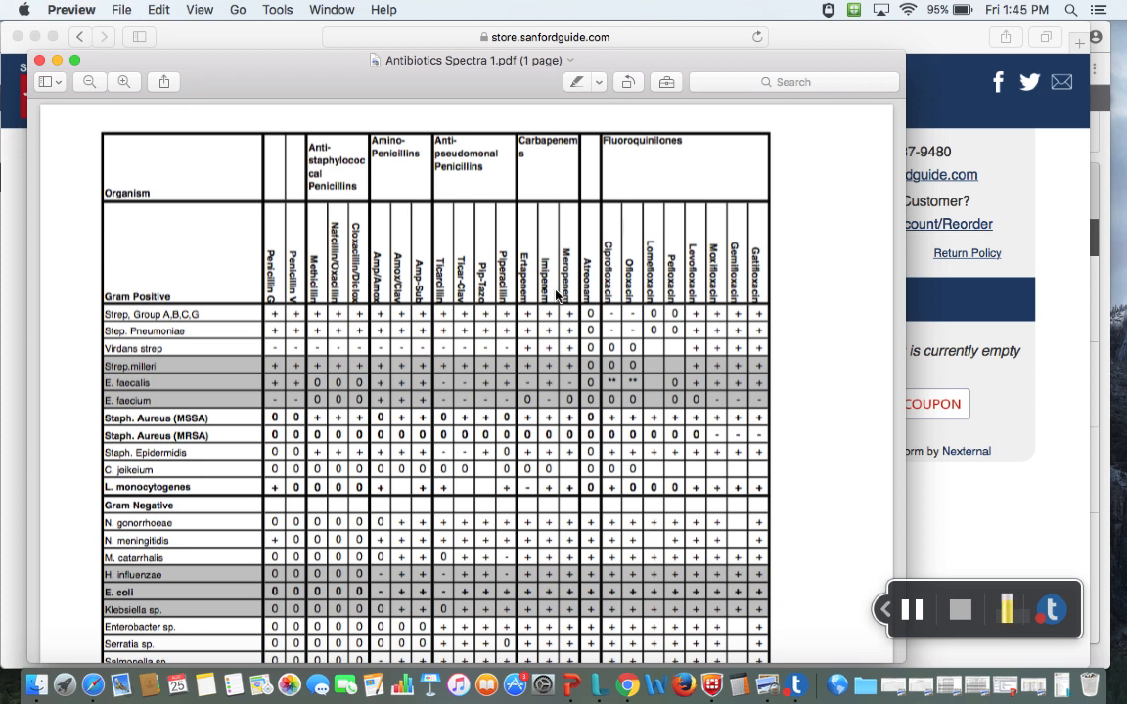
pyautogui.moveTo(583, 423)
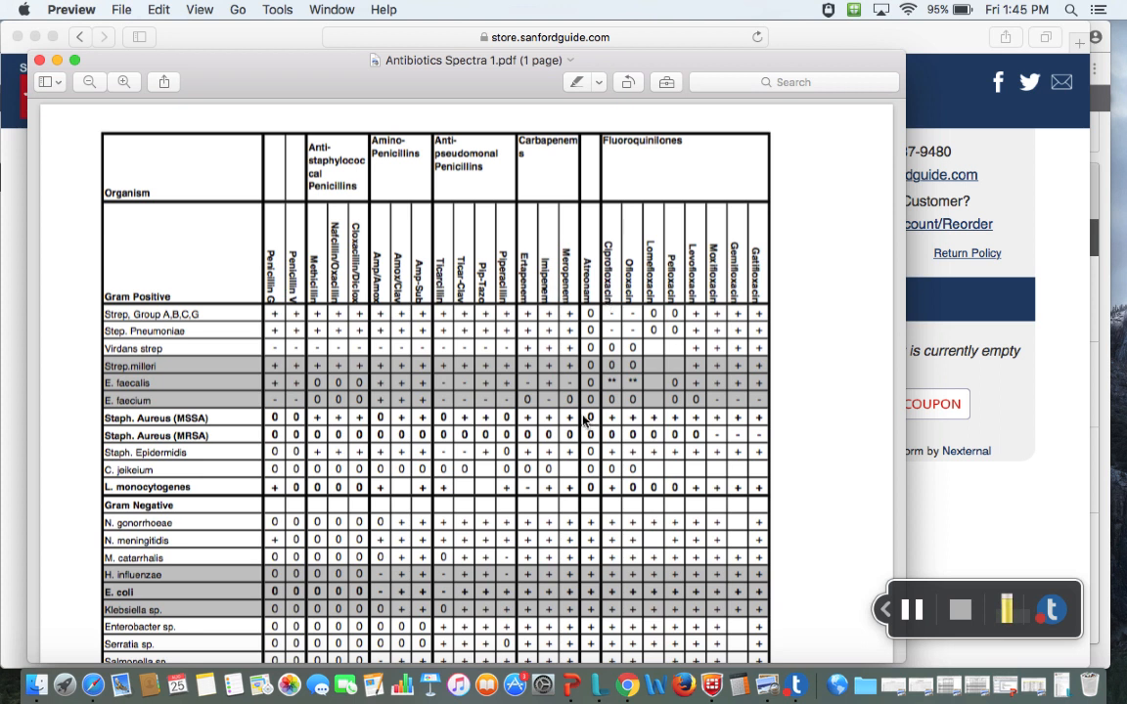
pyautogui.scroll(-3)
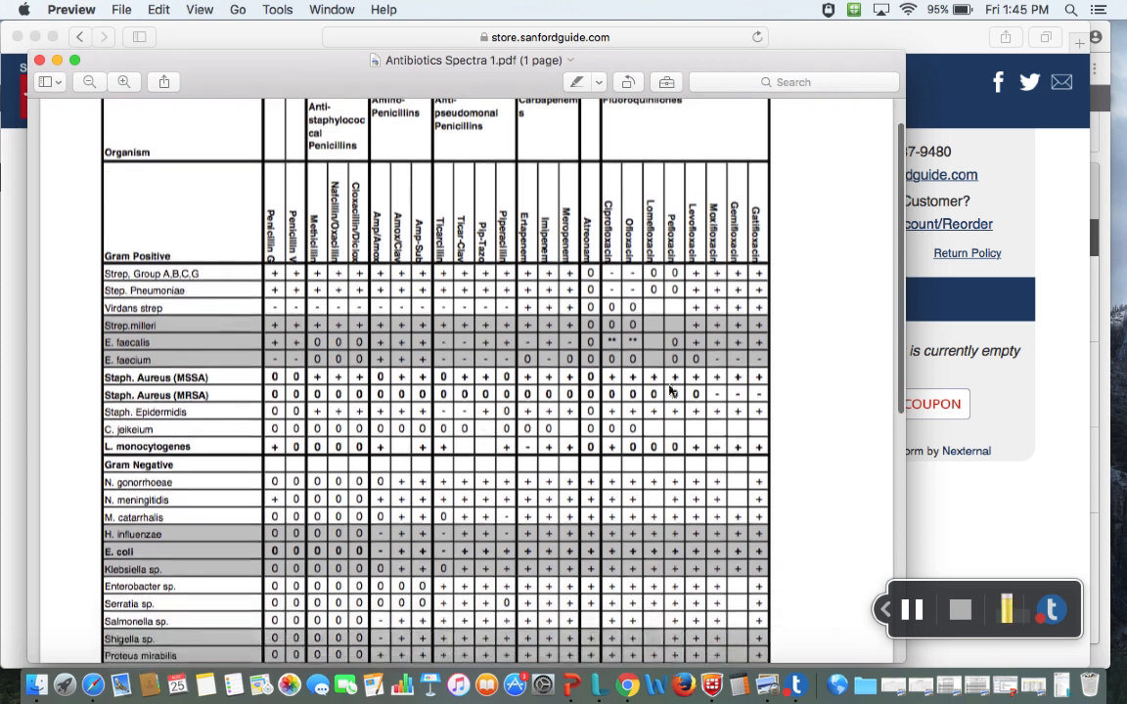
pyautogui.scroll(-3)
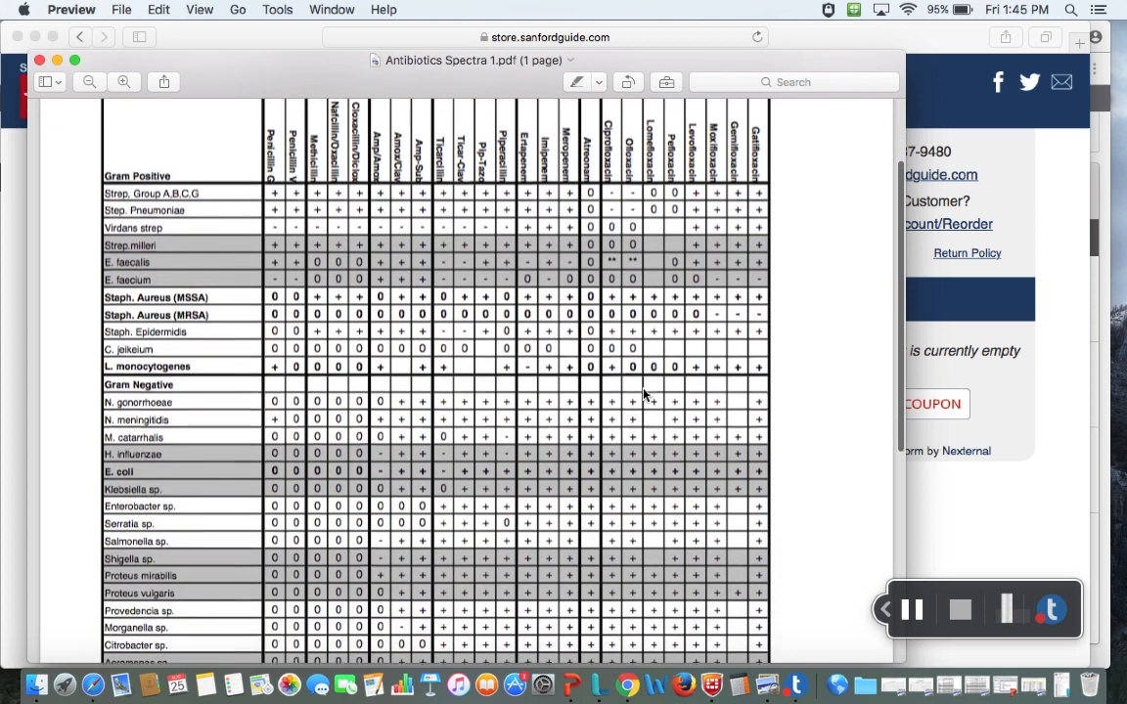
pyautogui.scroll(-3)
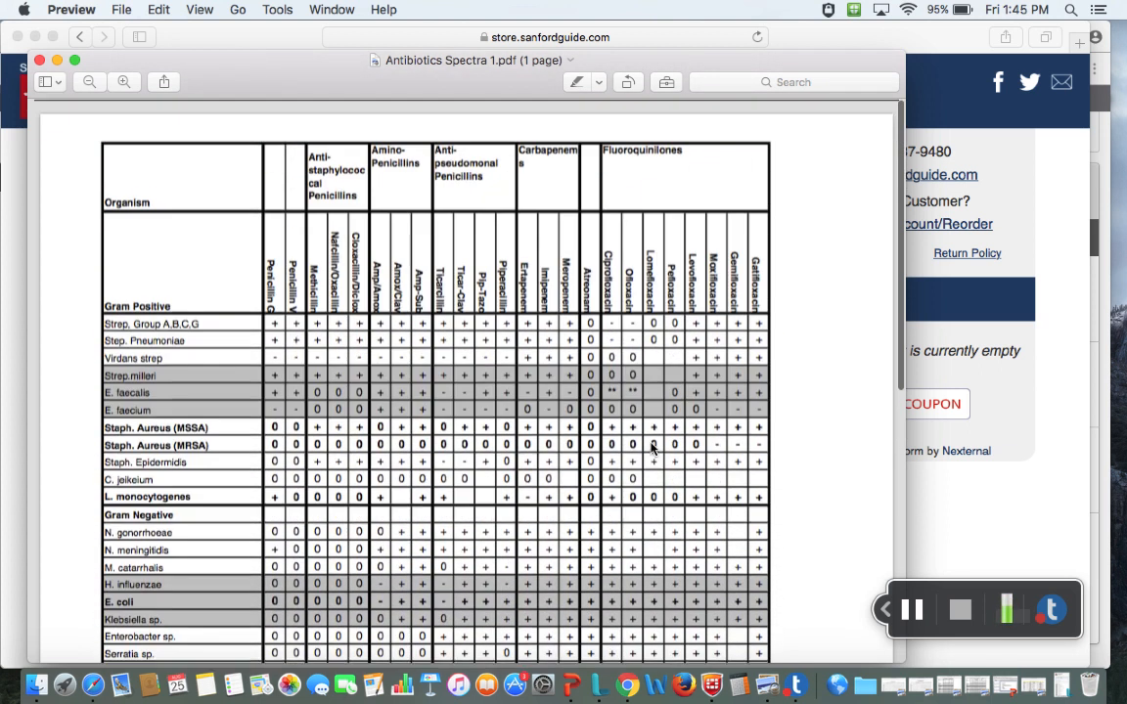
pyautogui.scroll(-3)
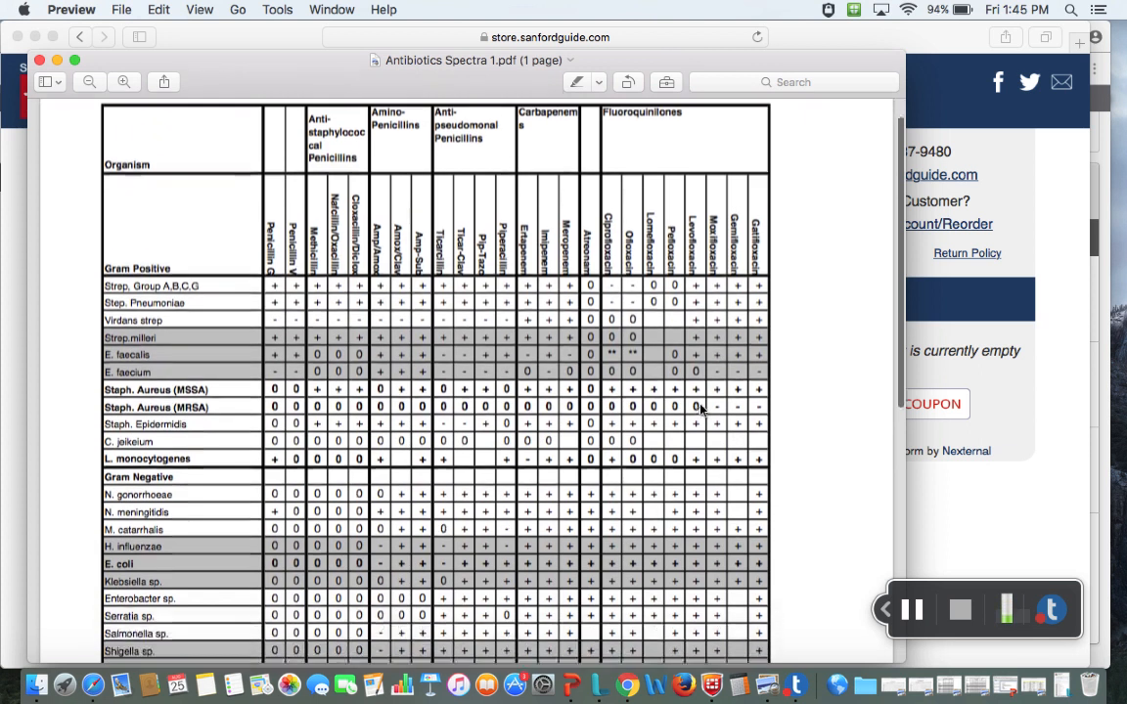
pyautogui.scroll(-3)
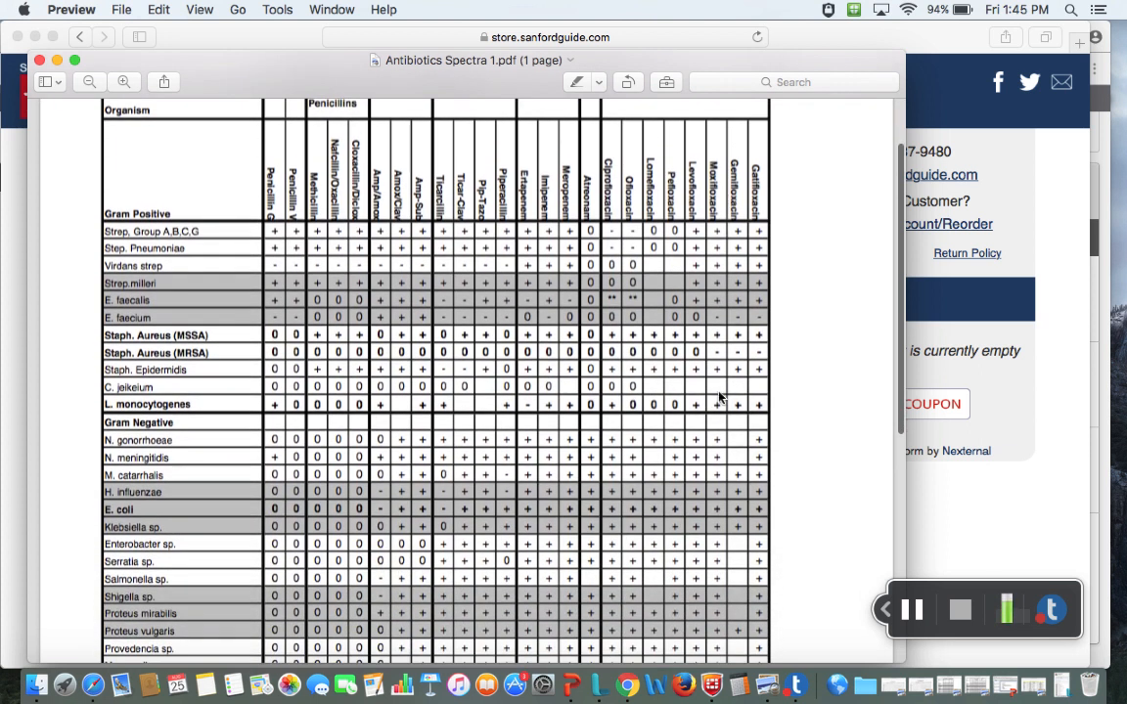
pyautogui.moveTo(740, 264)
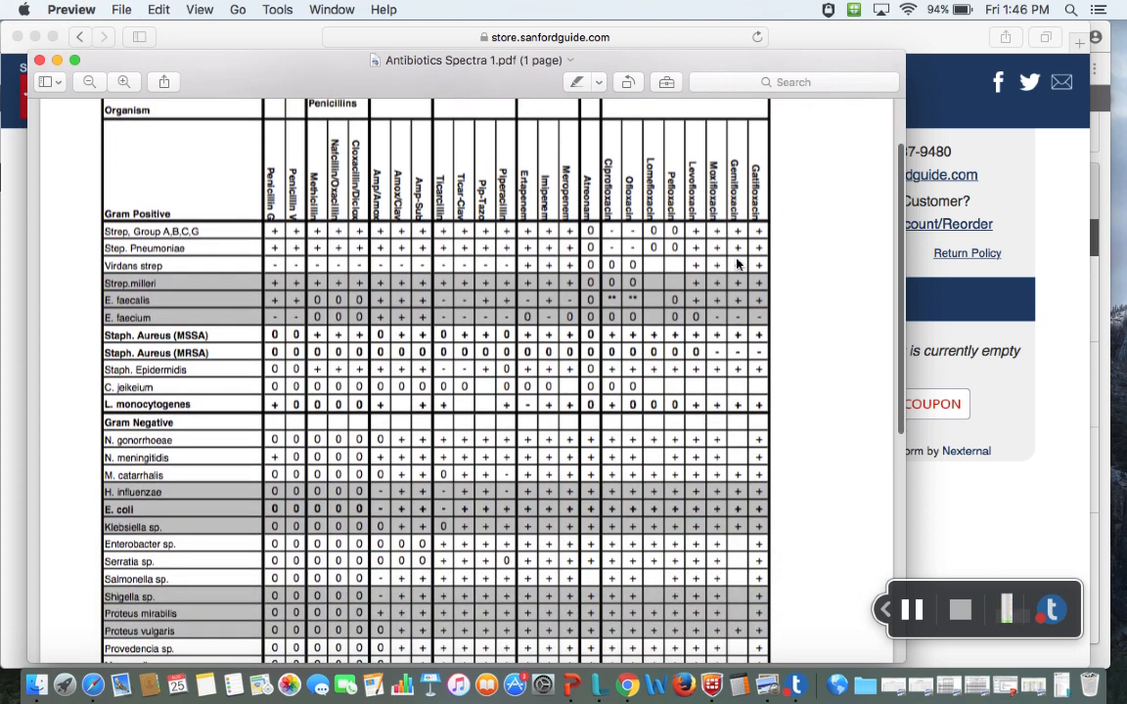
pyautogui.scroll(-3)
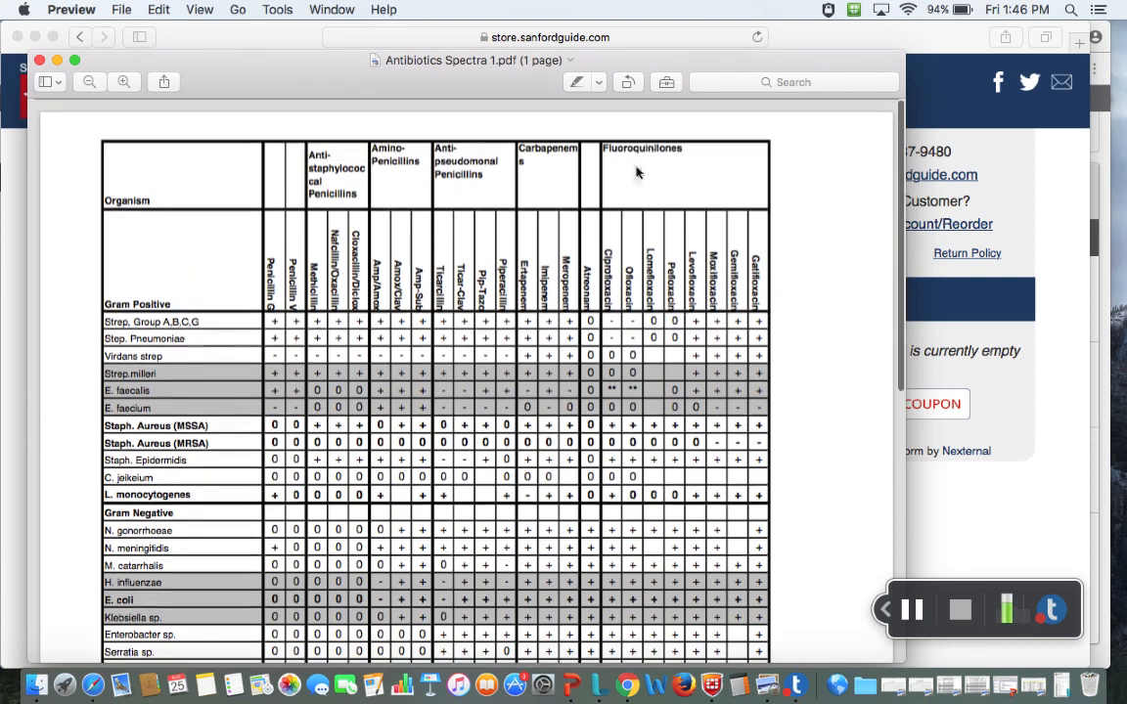
pyautogui.moveTo(677, 282)
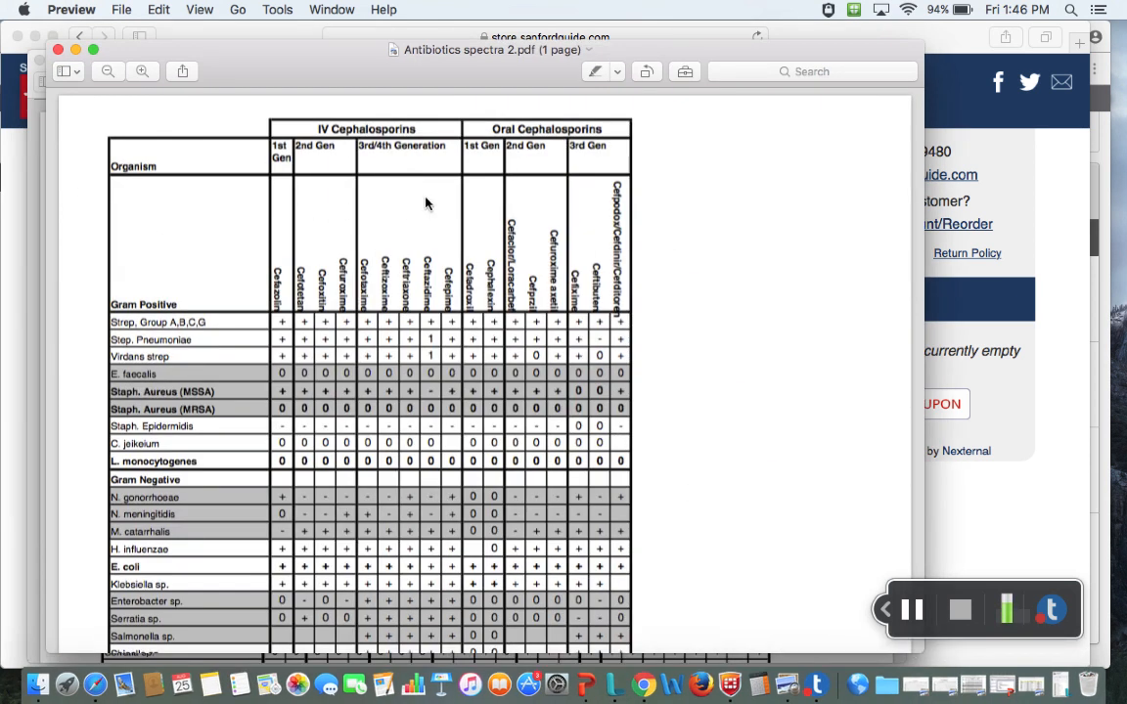
pyautogui.moveTo(982, 675)
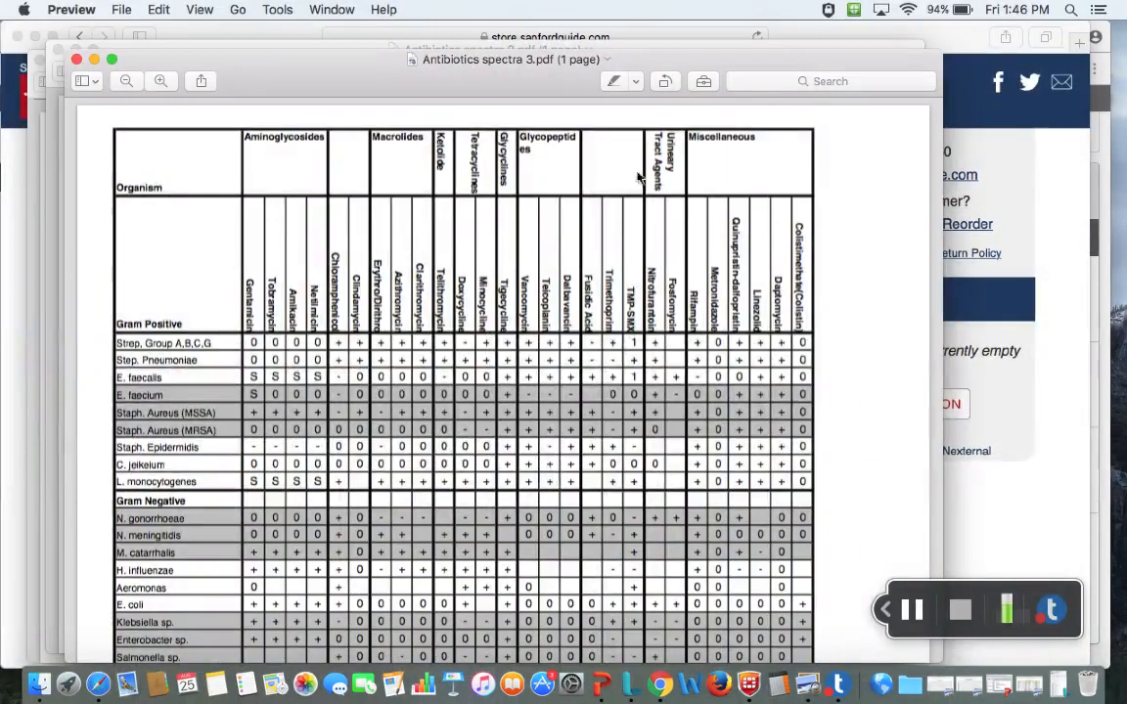
# - Scroll through the Antibiotics spectra 3 table of aminoglycosides, macrolides, glycopeptides and miscellaneous agents
pyautogui.scroll(-3)
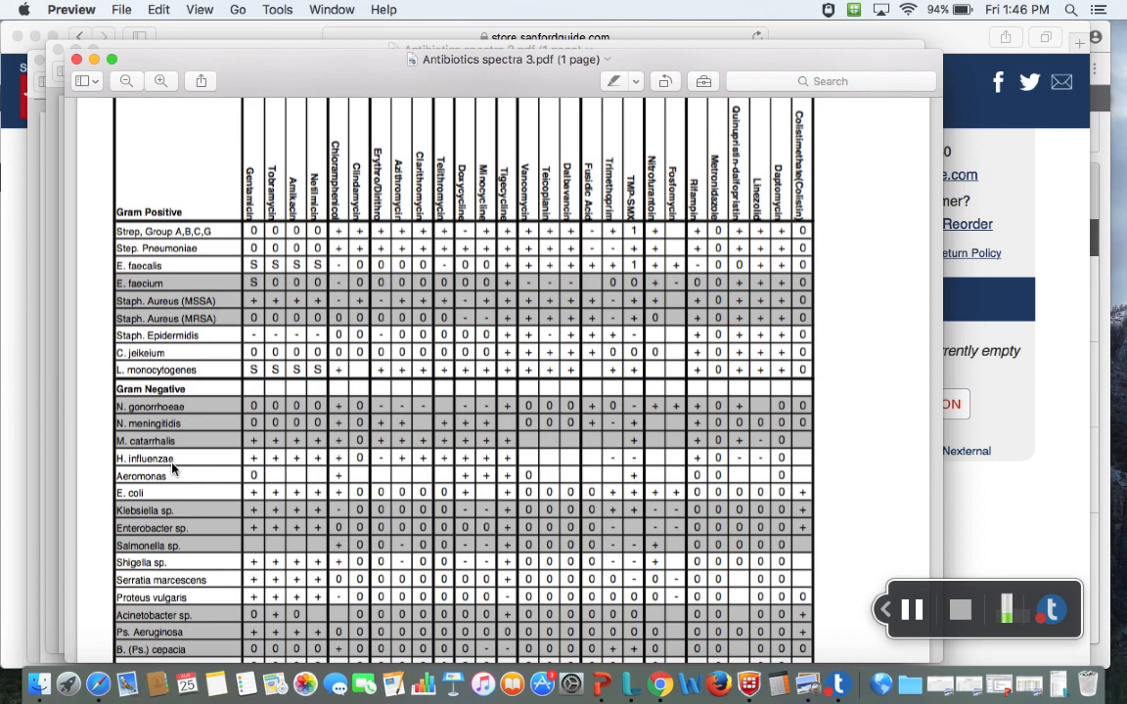
pyautogui.moveTo(487, 415)
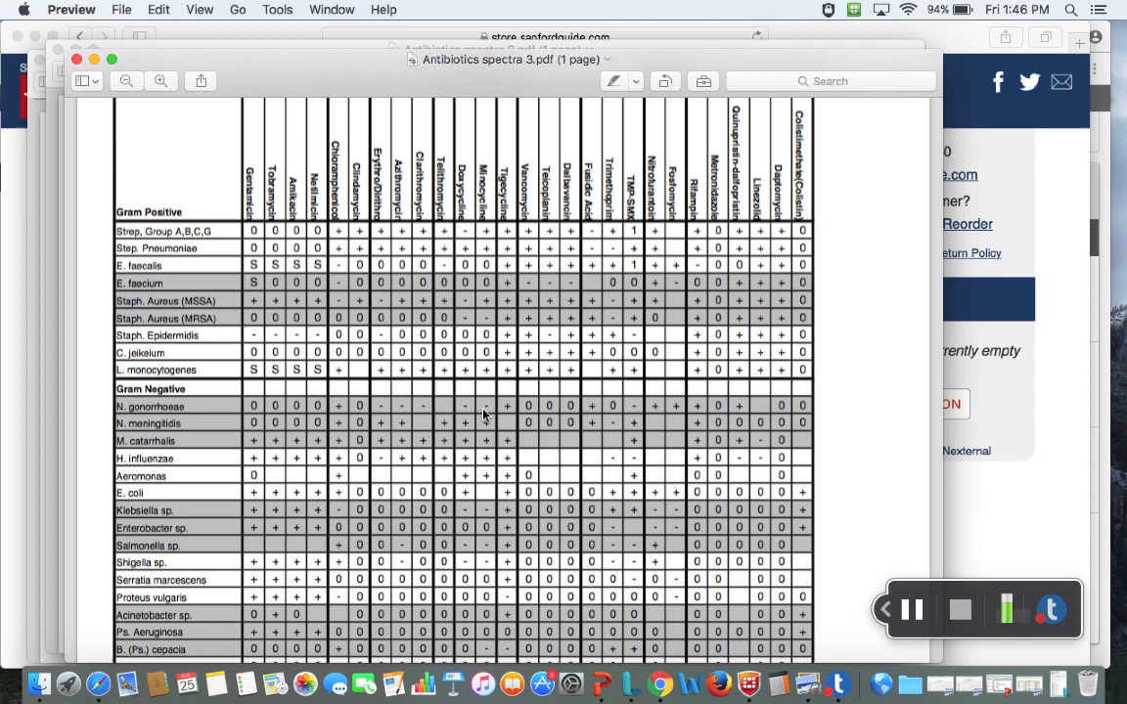
pyautogui.scroll(-3)
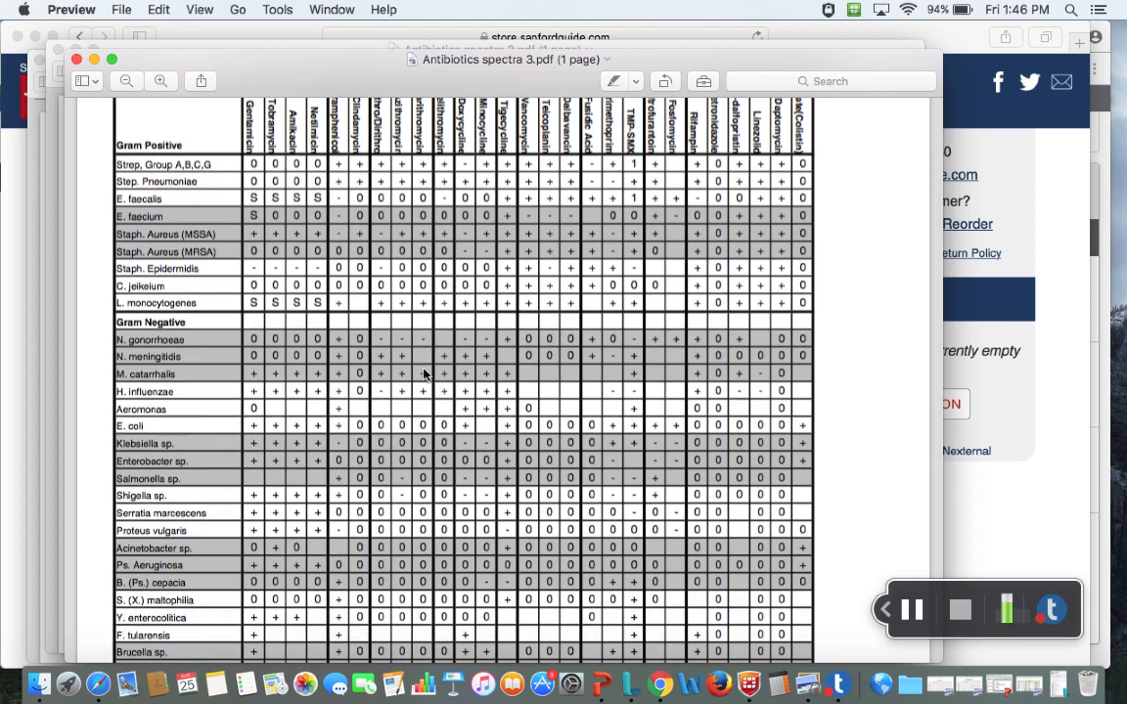
pyautogui.scroll(-3)
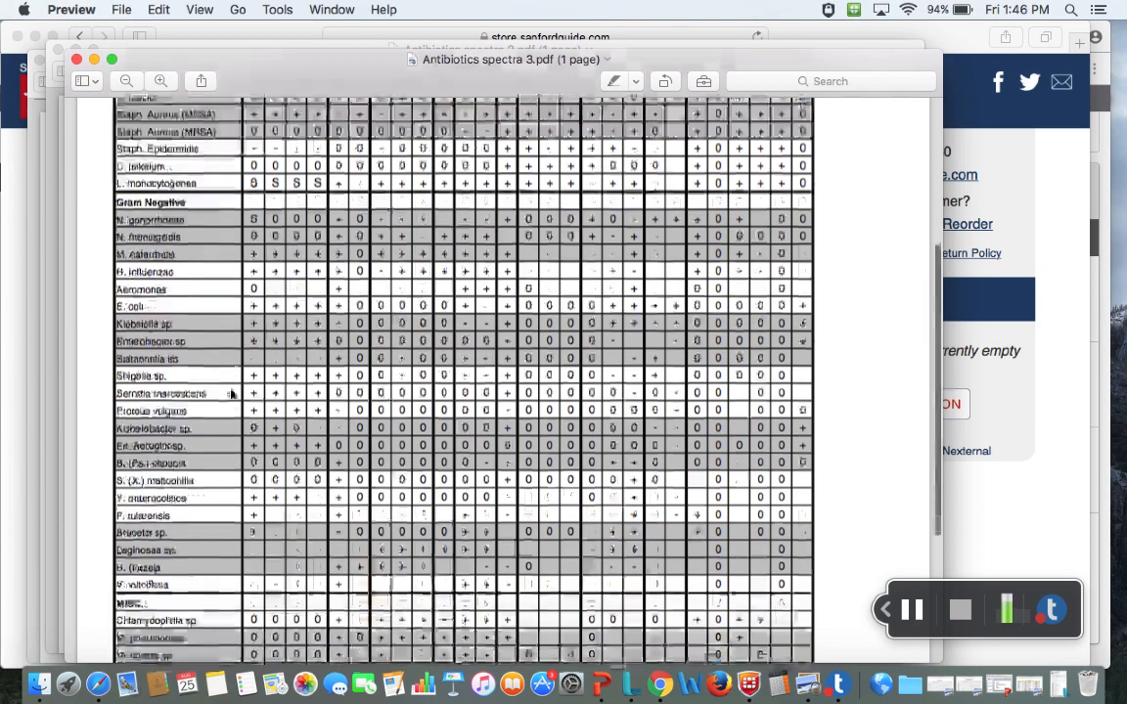
pyautogui.scroll(-3)
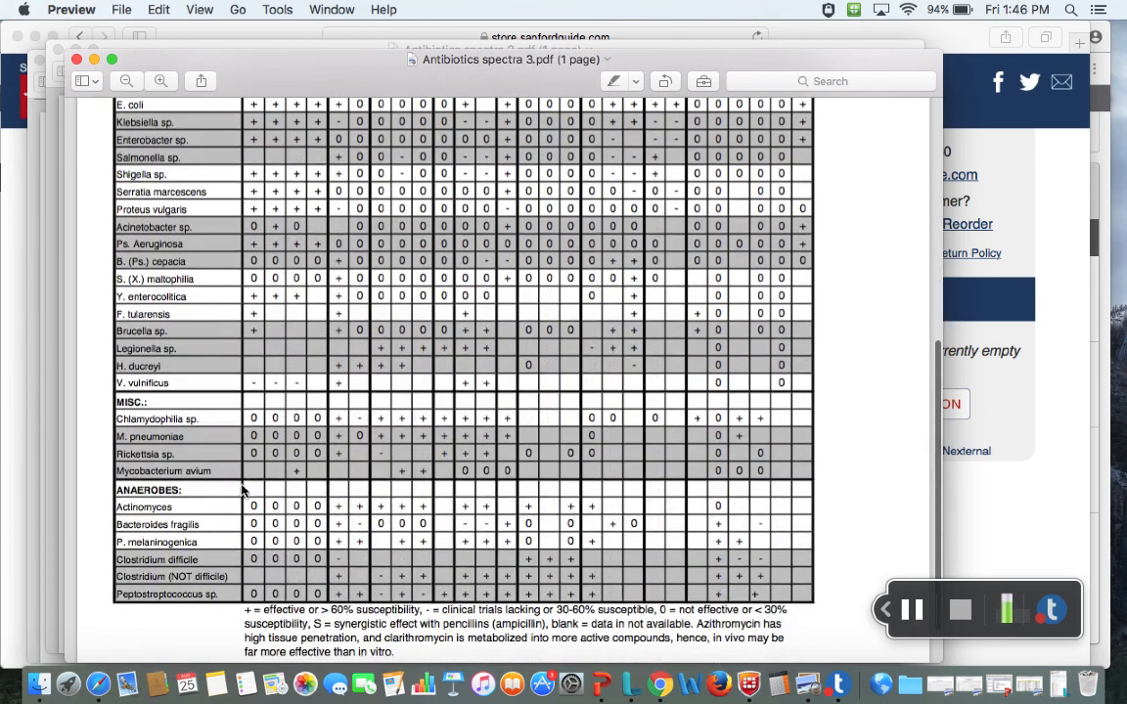
pyautogui.moveTo(473, 517)
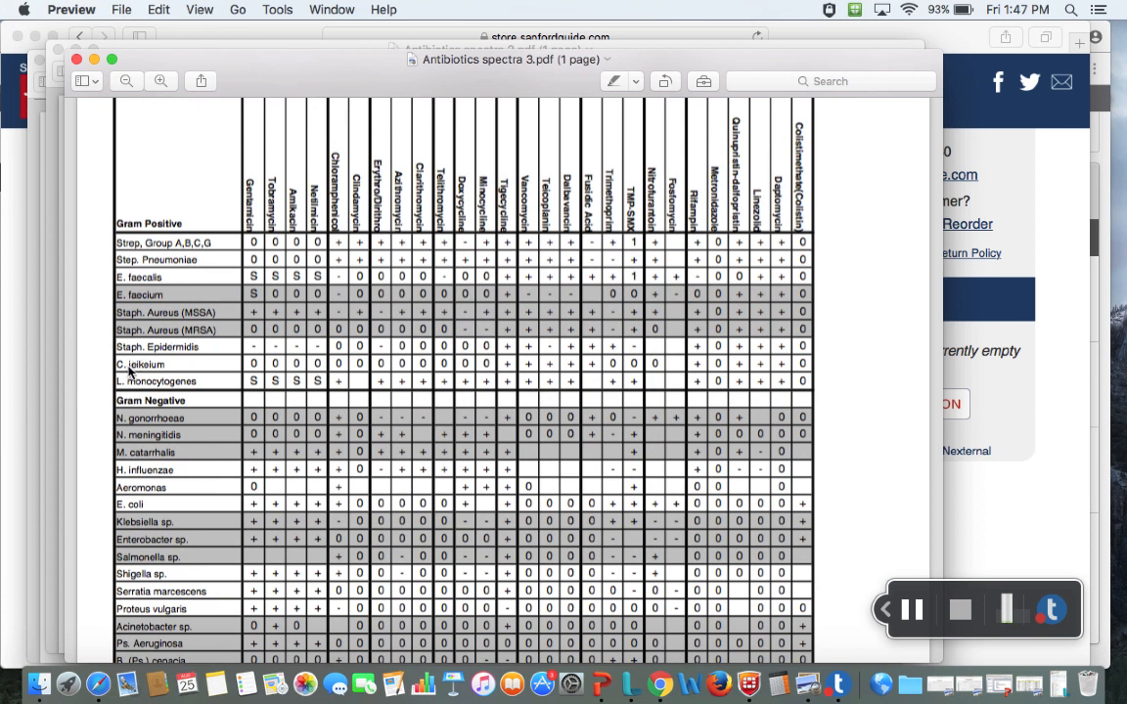
pyautogui.scroll(-3)
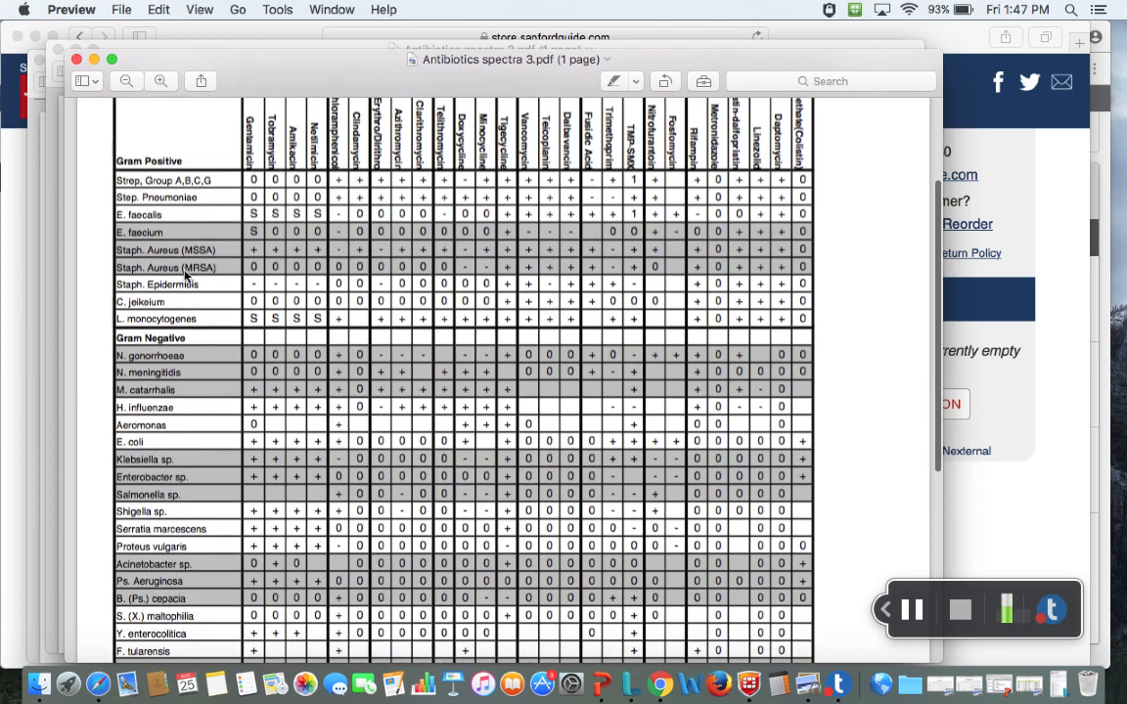
pyautogui.moveTo(158, 272)
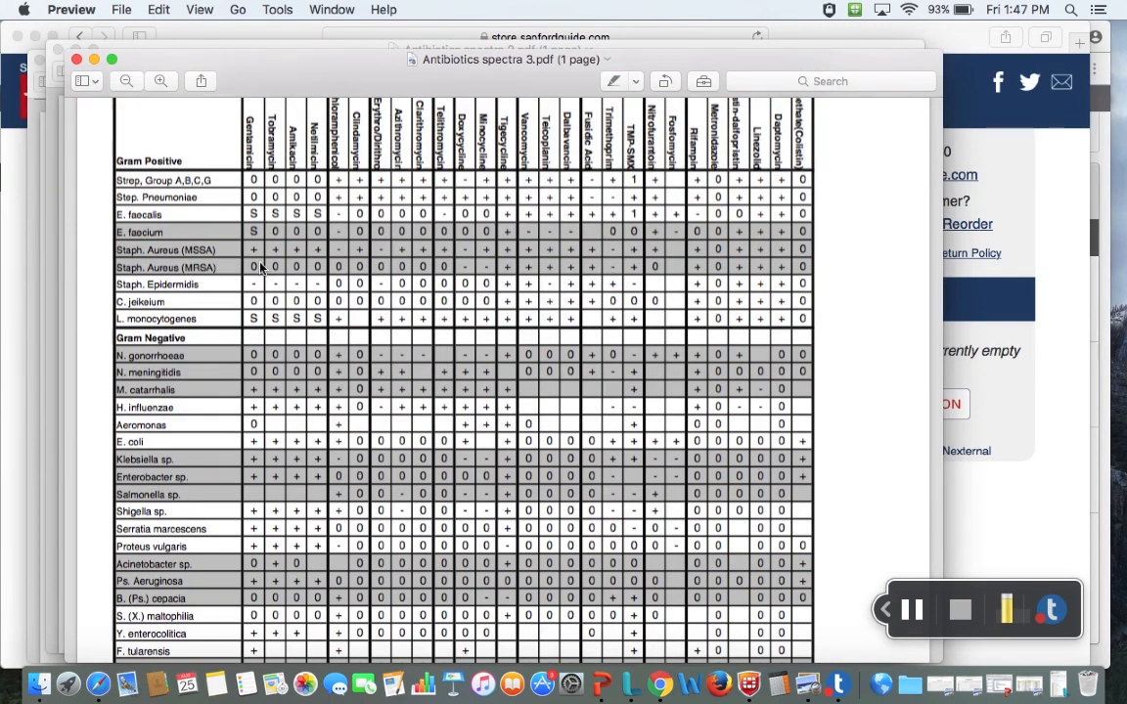
pyautogui.moveTo(544, 276)
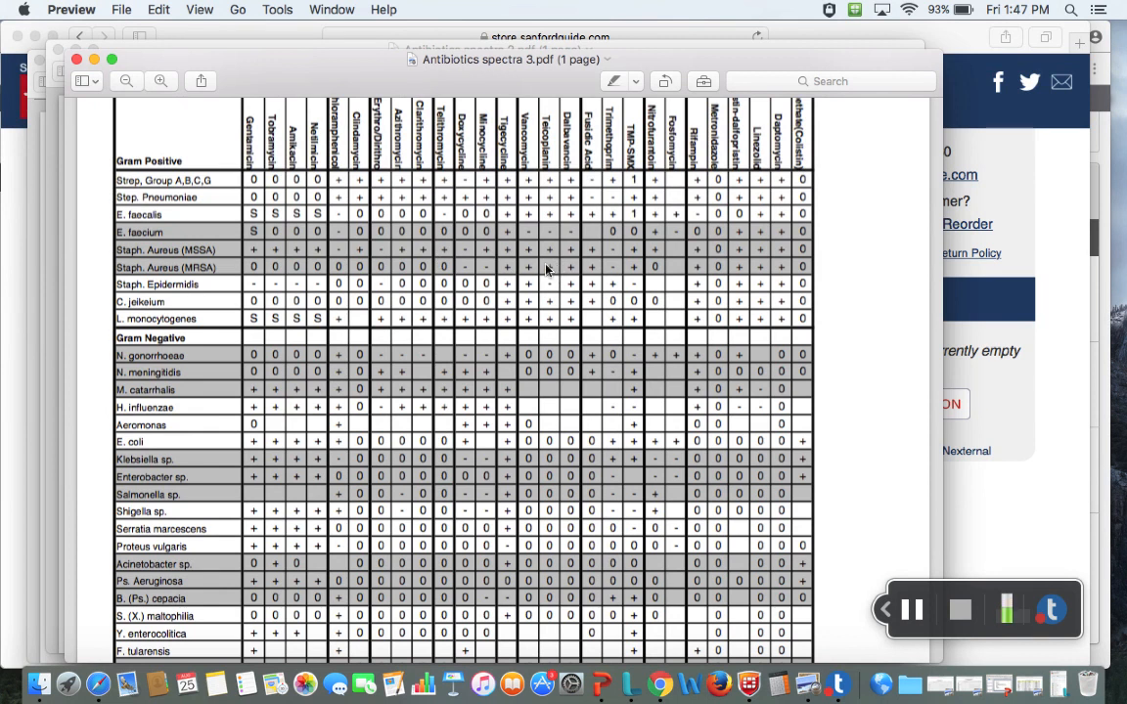
pyautogui.moveTo(552, 266)
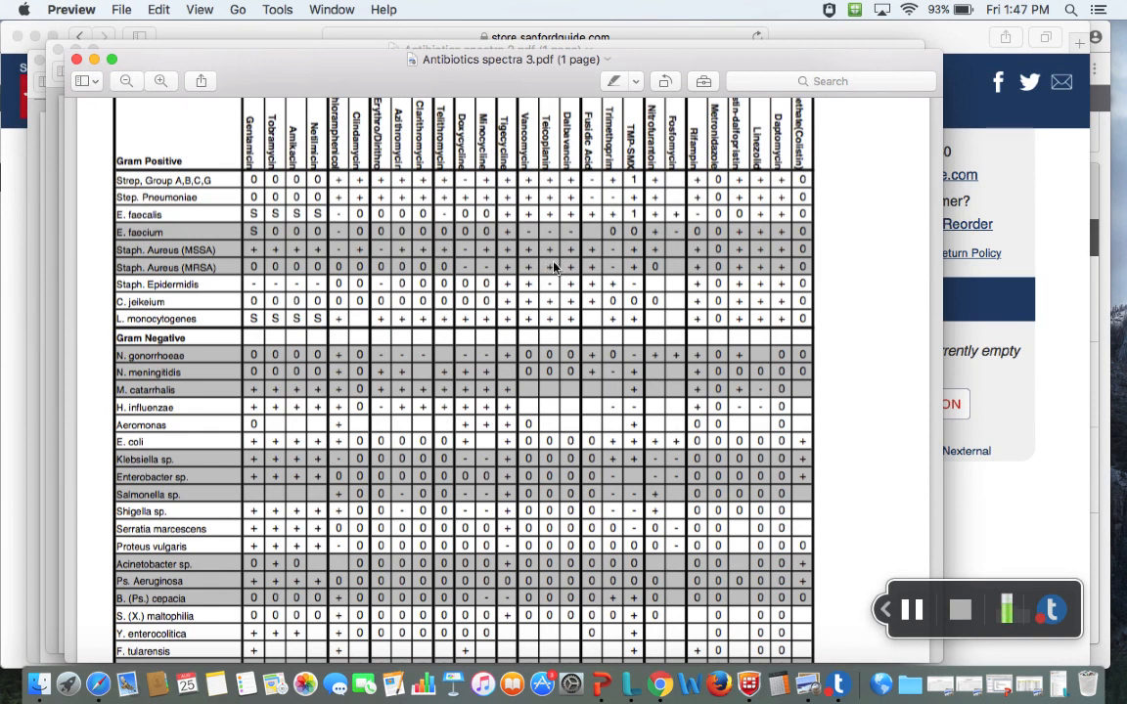
pyautogui.moveTo(697, 393)
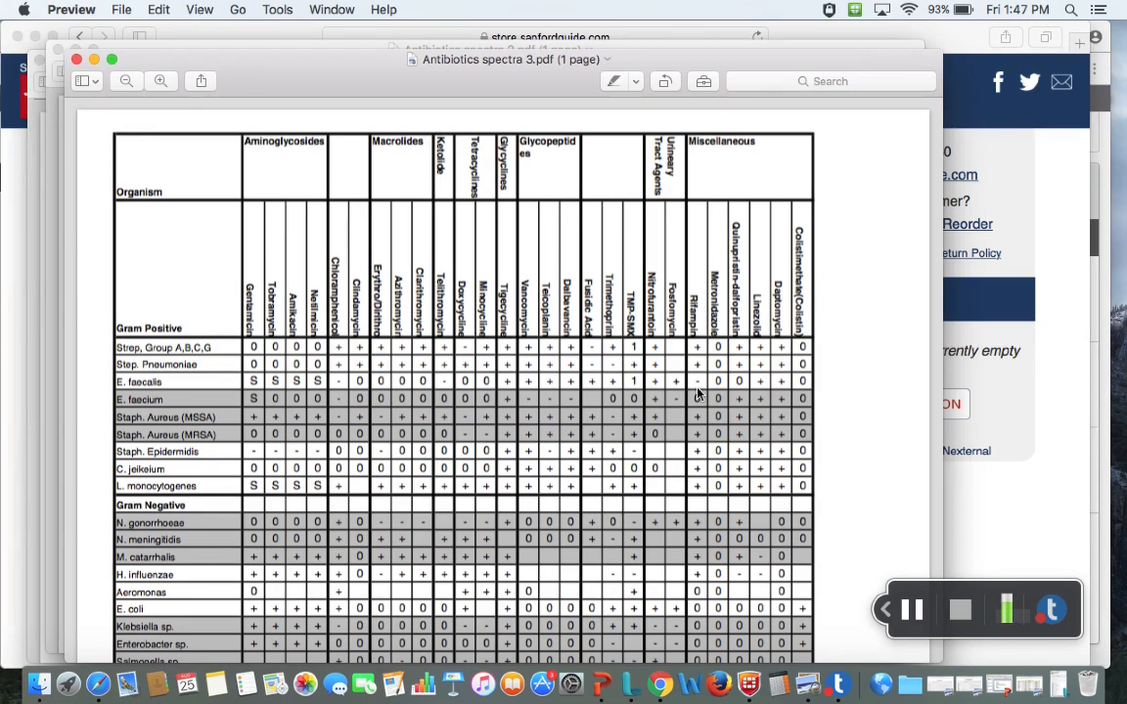
pyautogui.moveTo(559, 371)
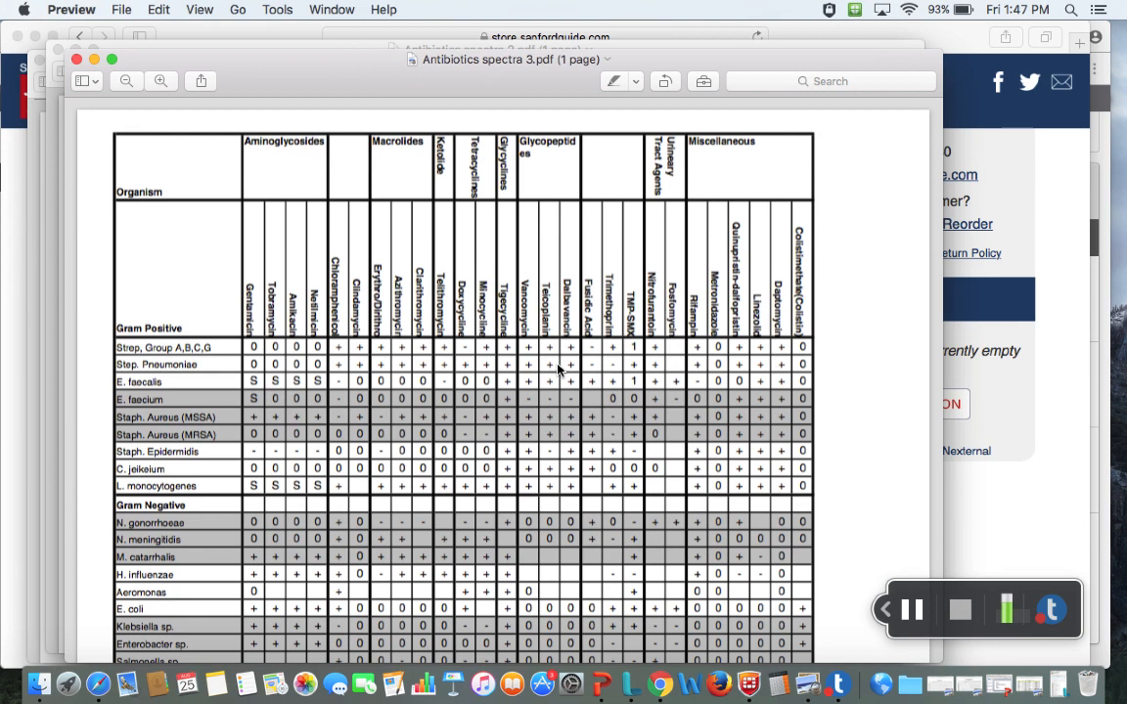
pyautogui.moveTo(314, 345)
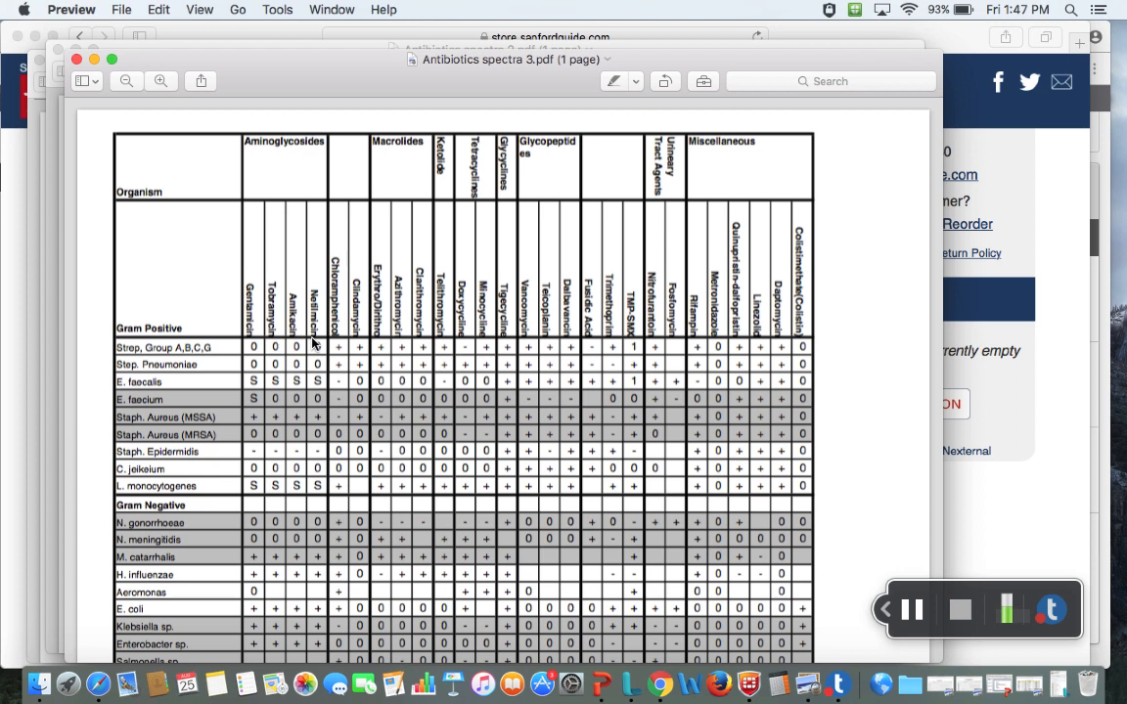
pyautogui.moveTo(380, 330)
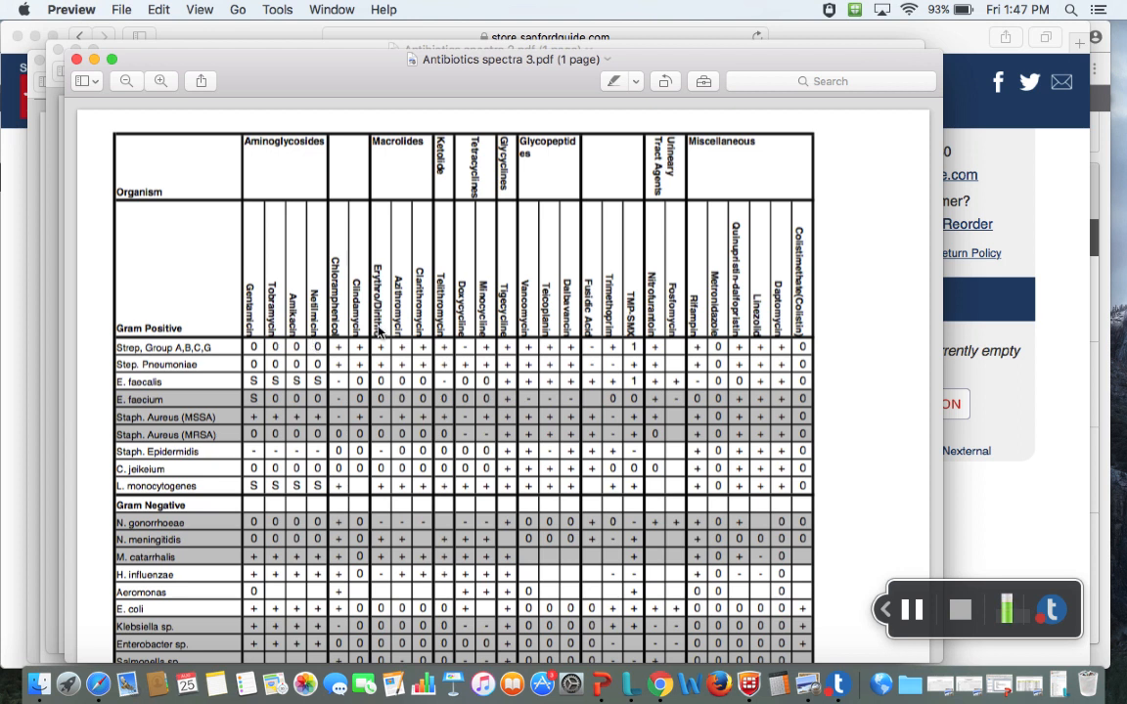
pyautogui.moveTo(450, 419)
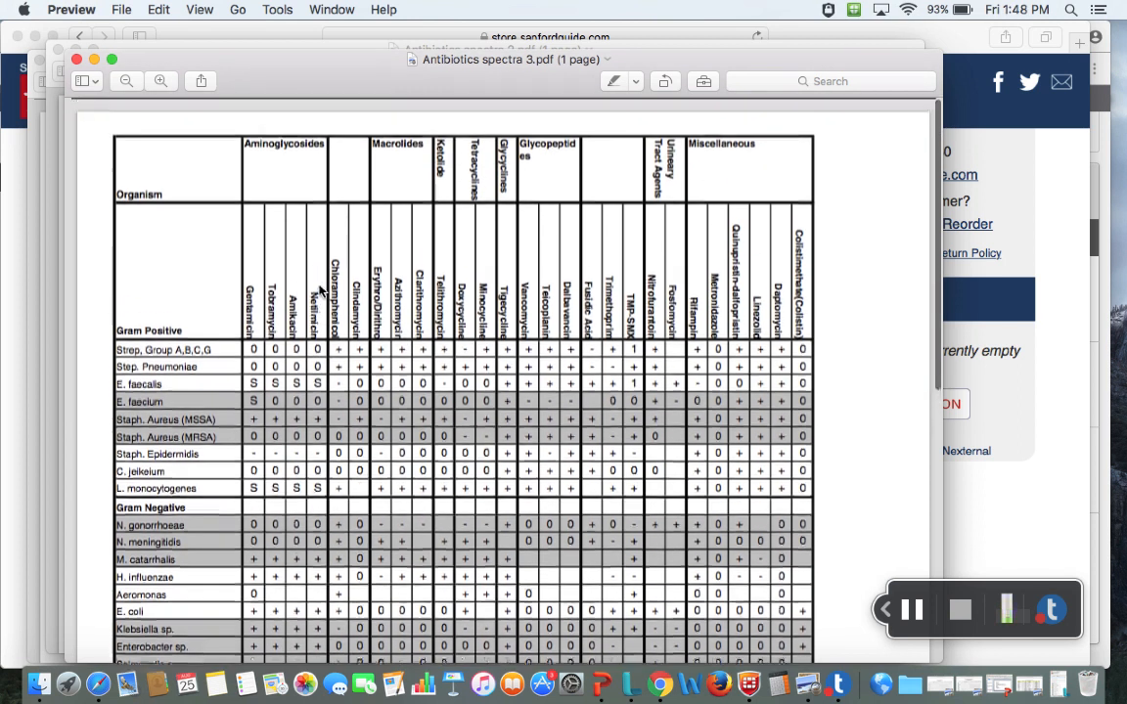
pyautogui.scroll(-3)
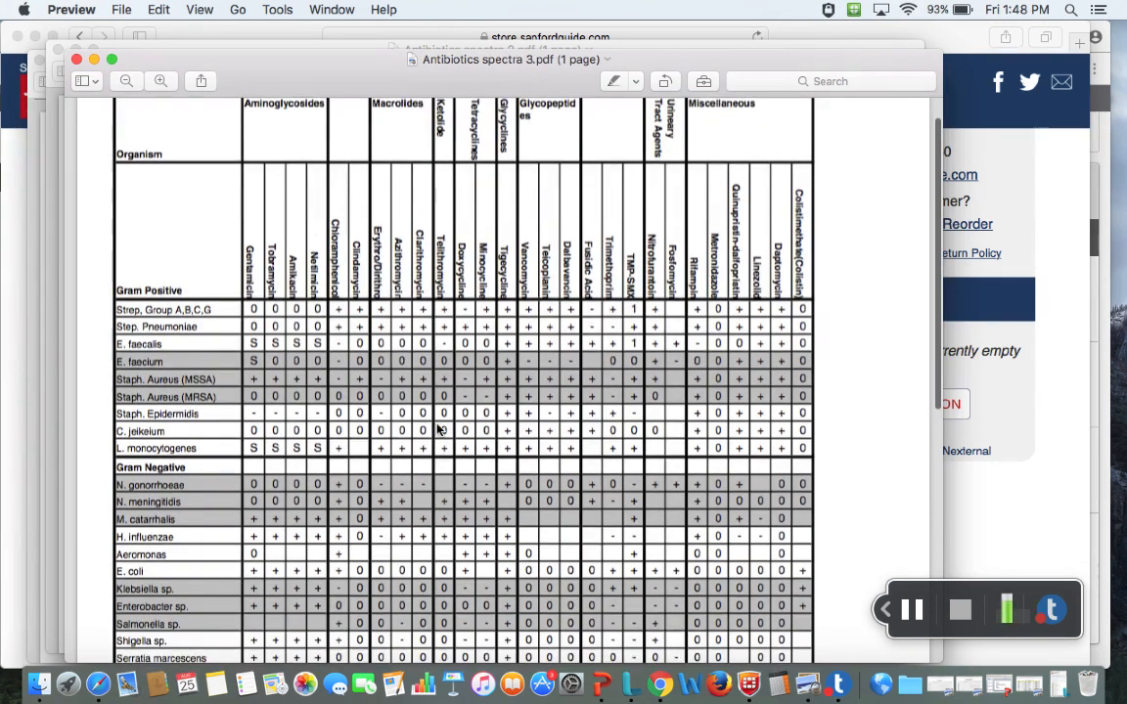
pyautogui.scroll(-3)
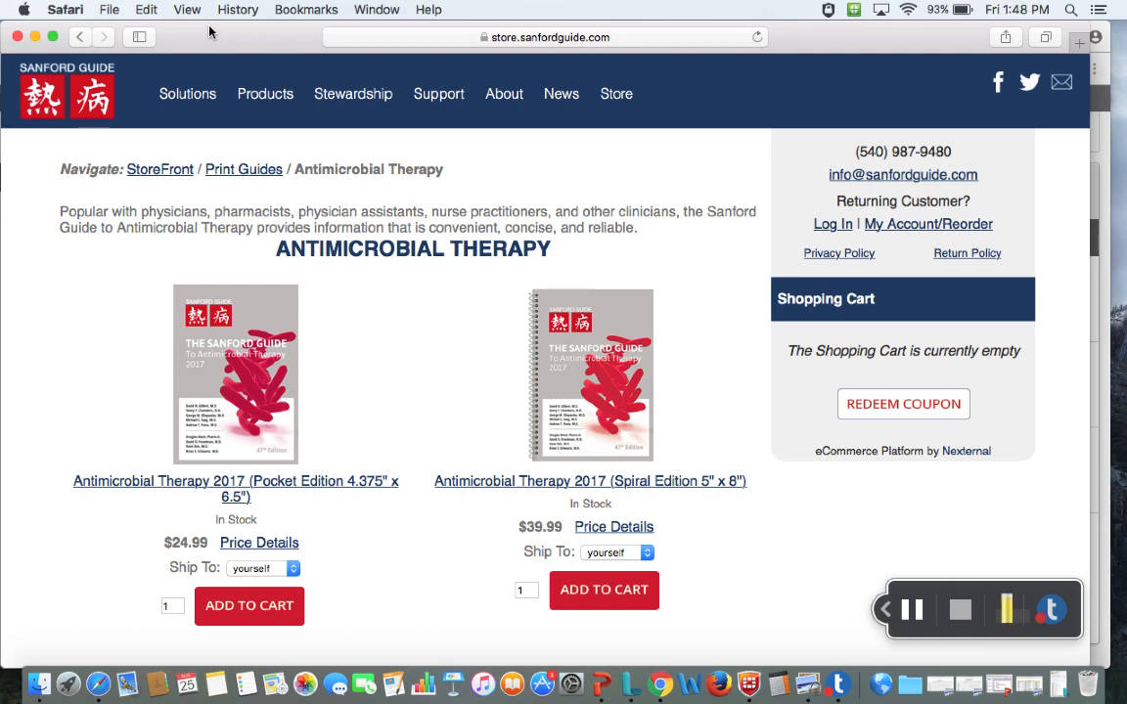
pyautogui.moveTo(86, 325)
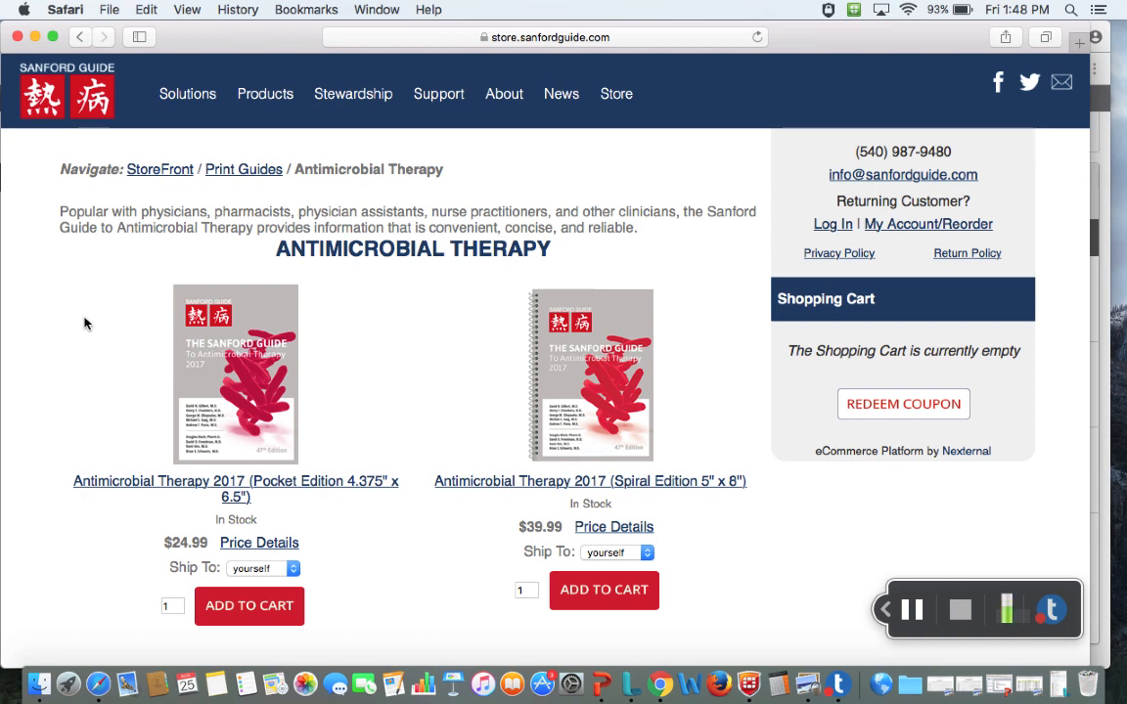
pyautogui.moveTo(517, 418)
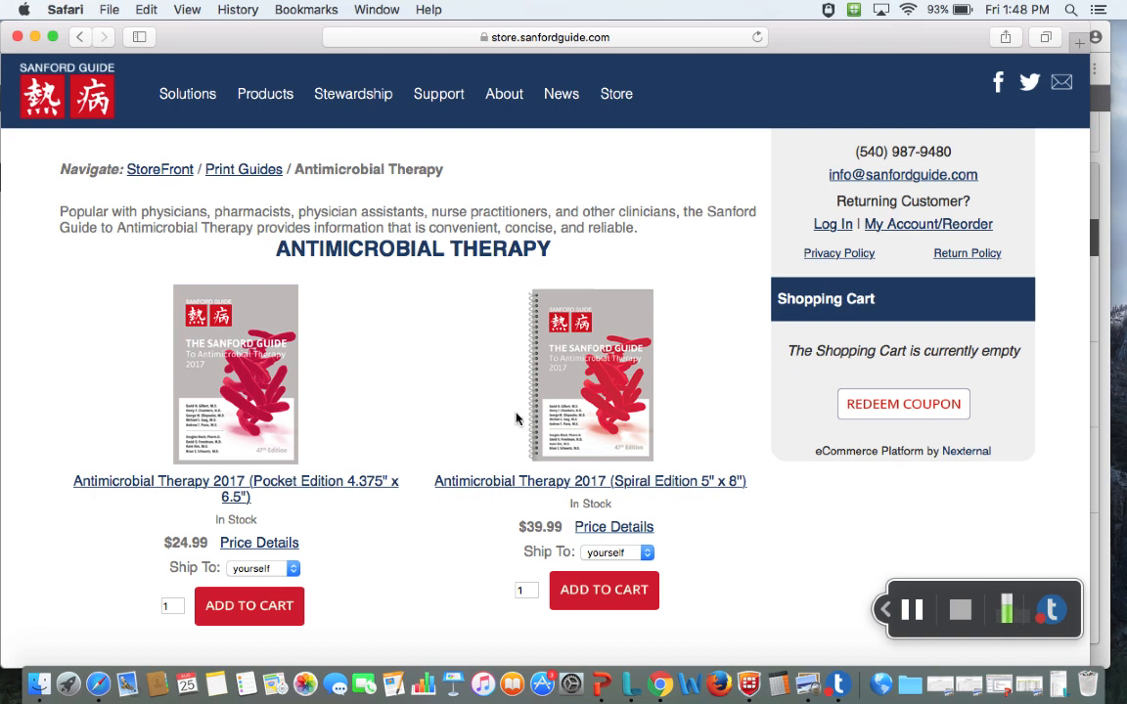
pyautogui.moveTo(739, 389)
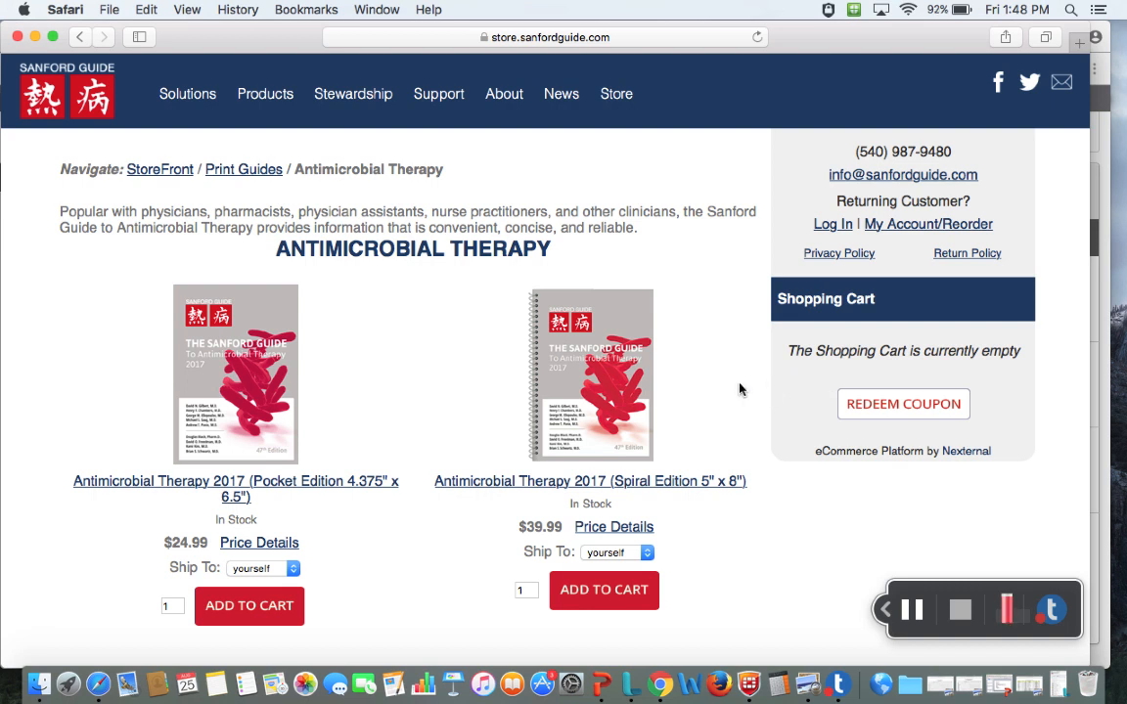
pyautogui.moveTo(781, 563)
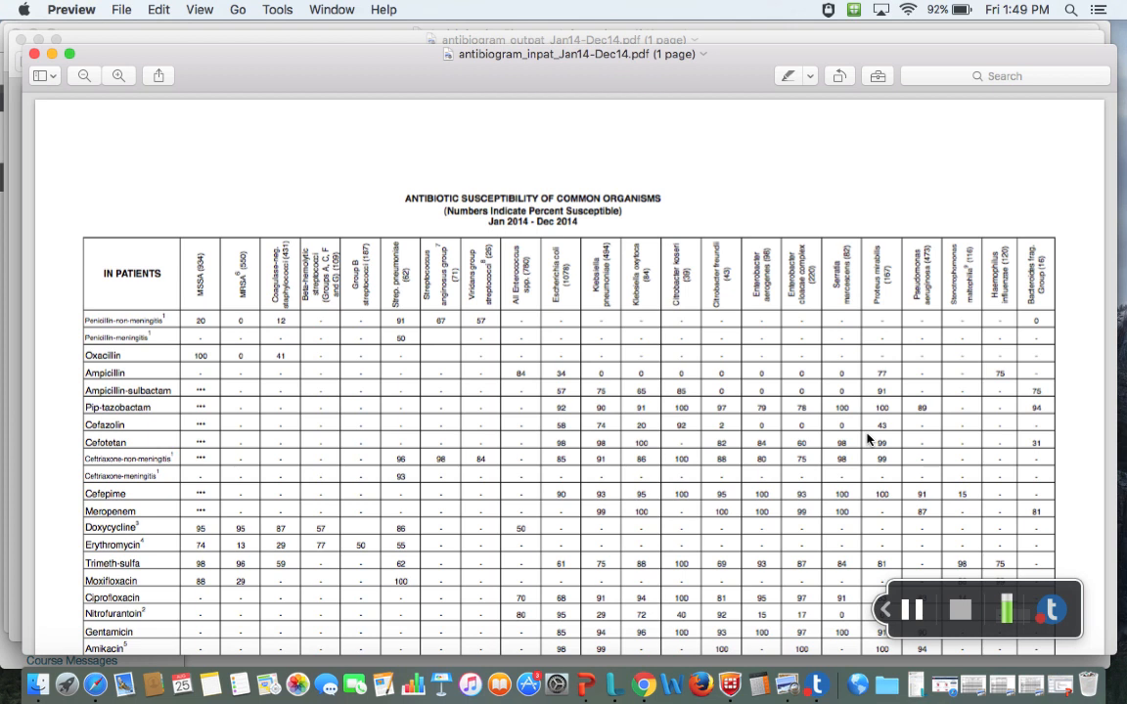
pyautogui.moveTo(896, 434)
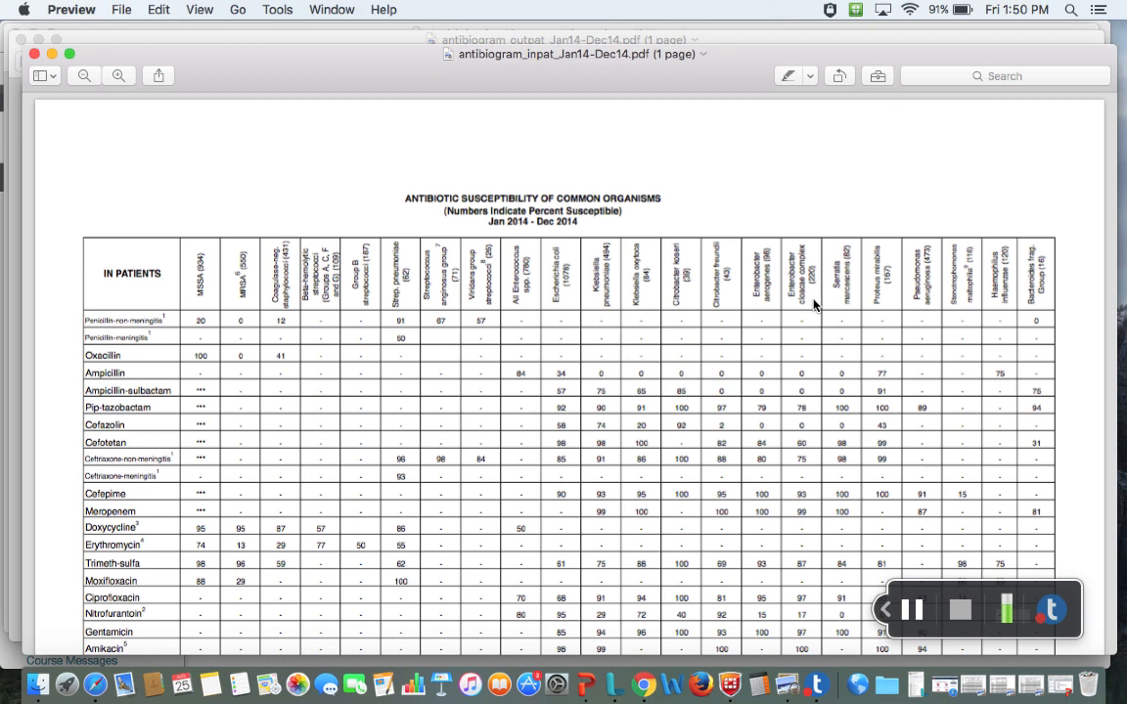
pyautogui.moveTo(548, 145)
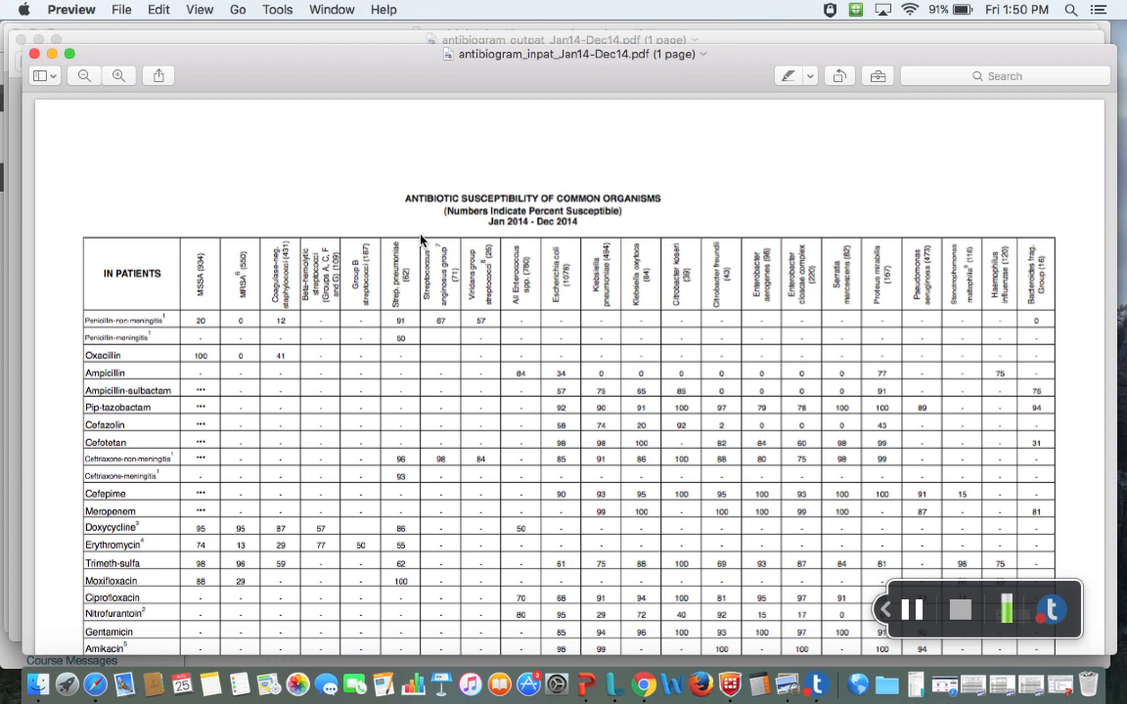
pyautogui.moveTo(587, 229)
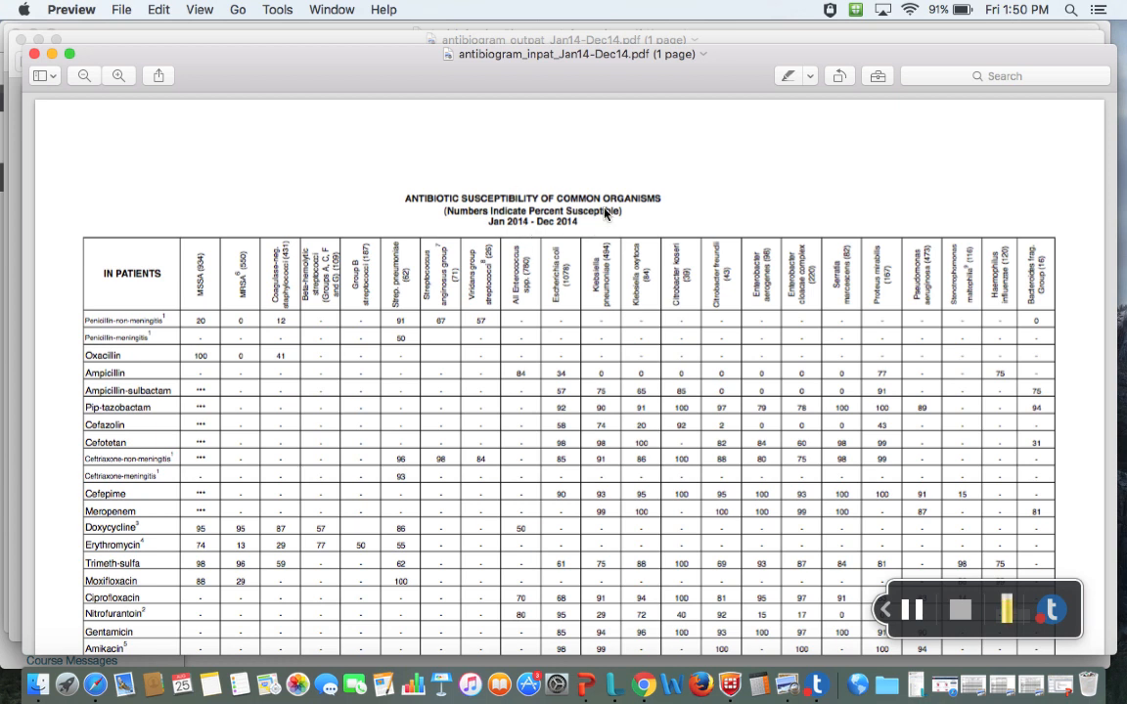
pyautogui.scroll(-3)
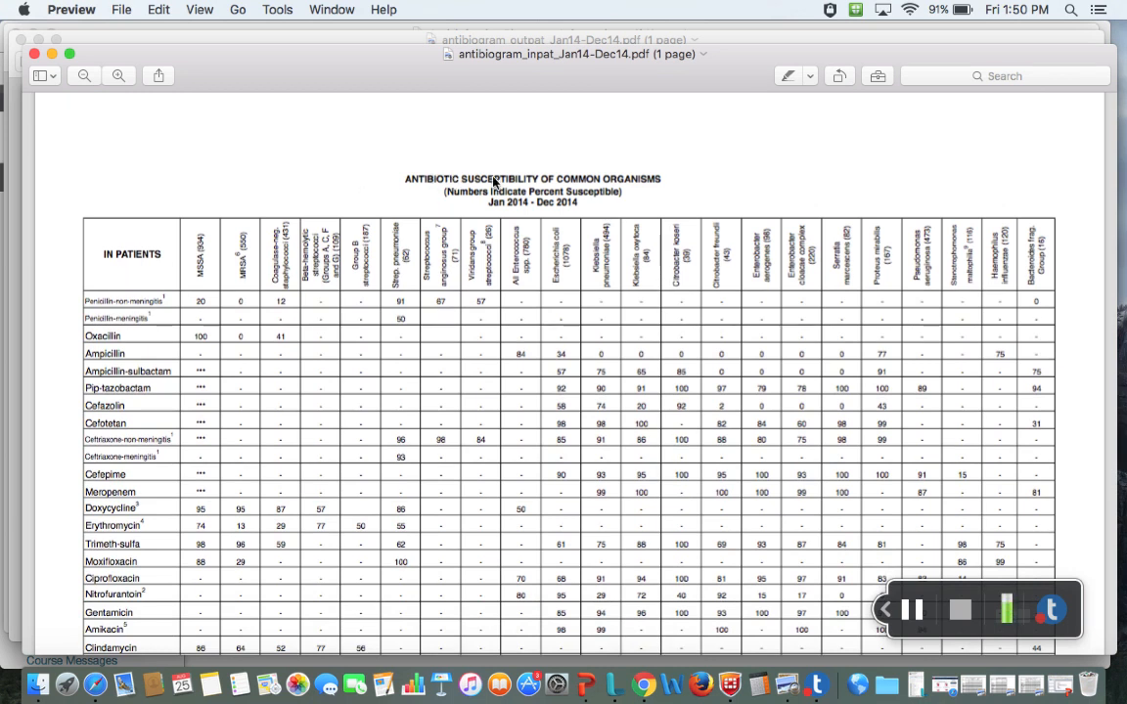
pyautogui.moveTo(688, 182)
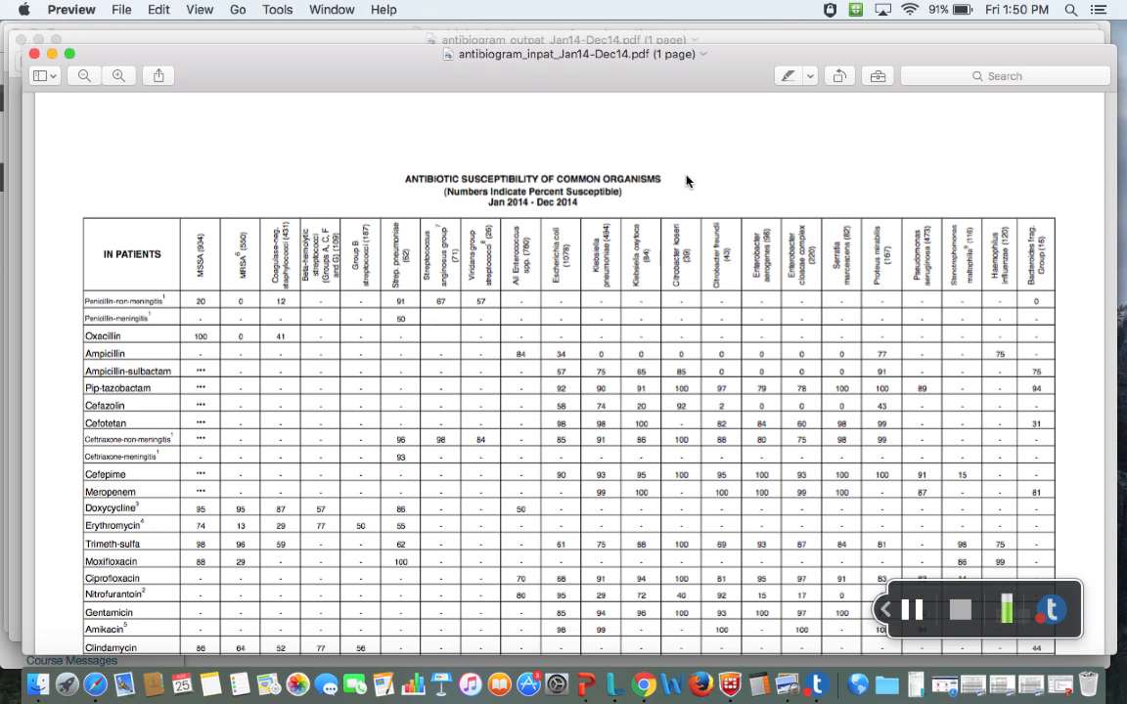
pyautogui.moveTo(145, 417)
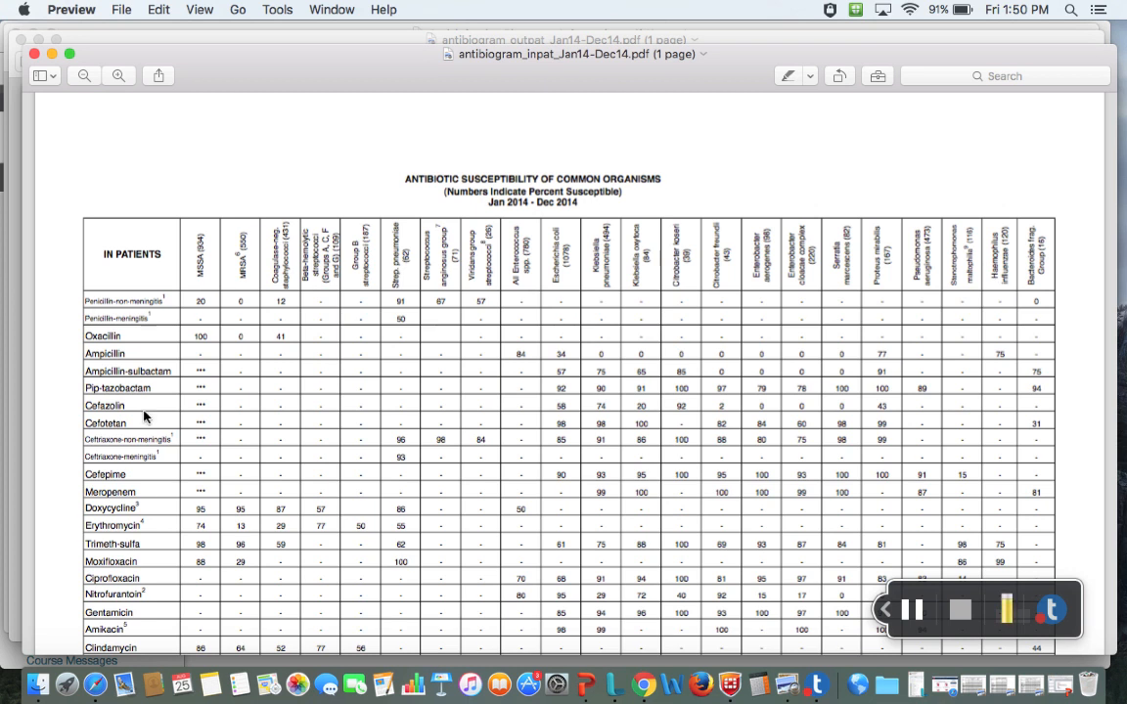
pyautogui.scroll(-3)
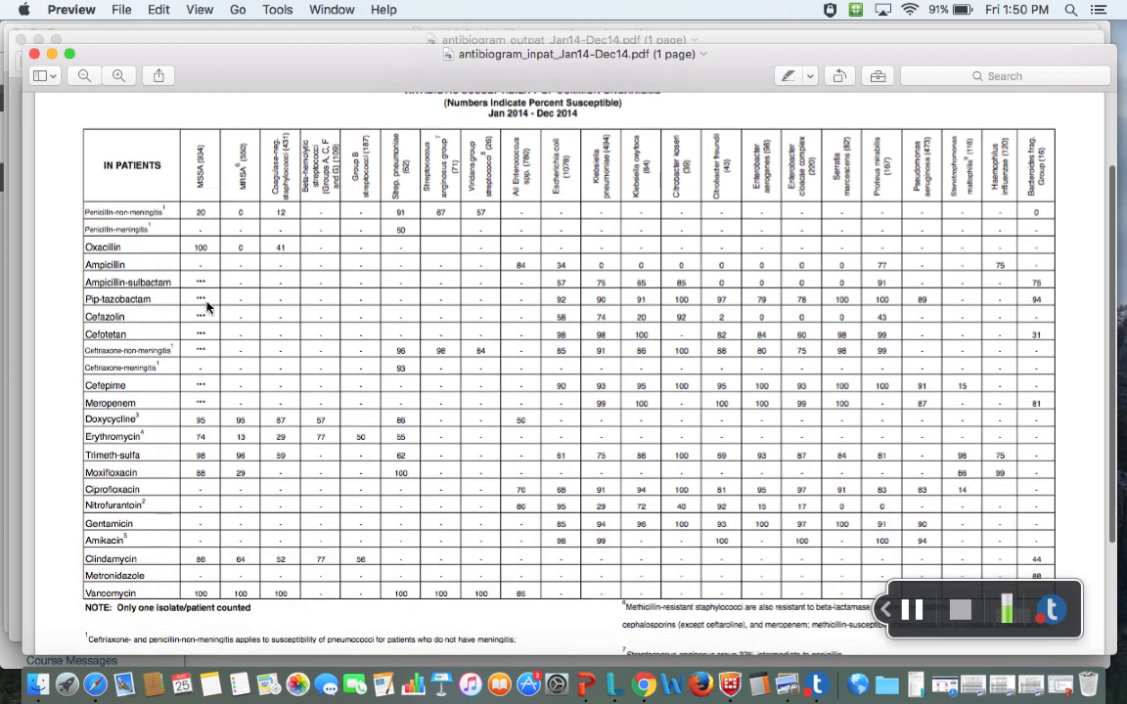
pyautogui.moveTo(904, 166)
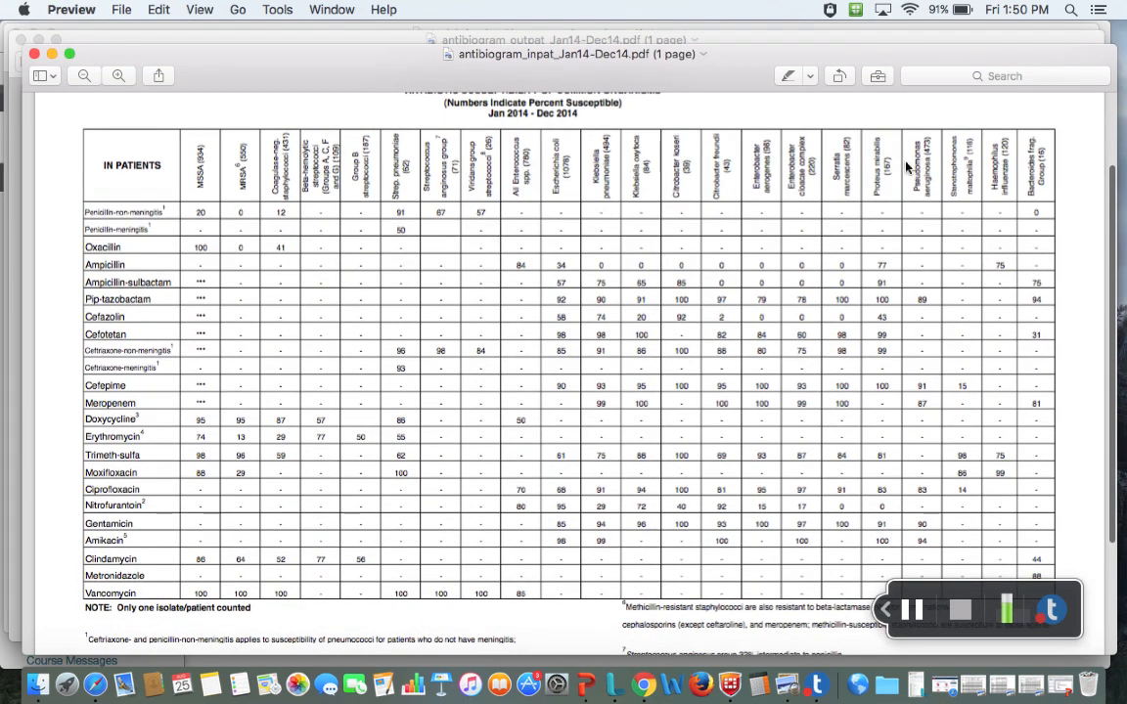
pyautogui.moveTo(724, 211)
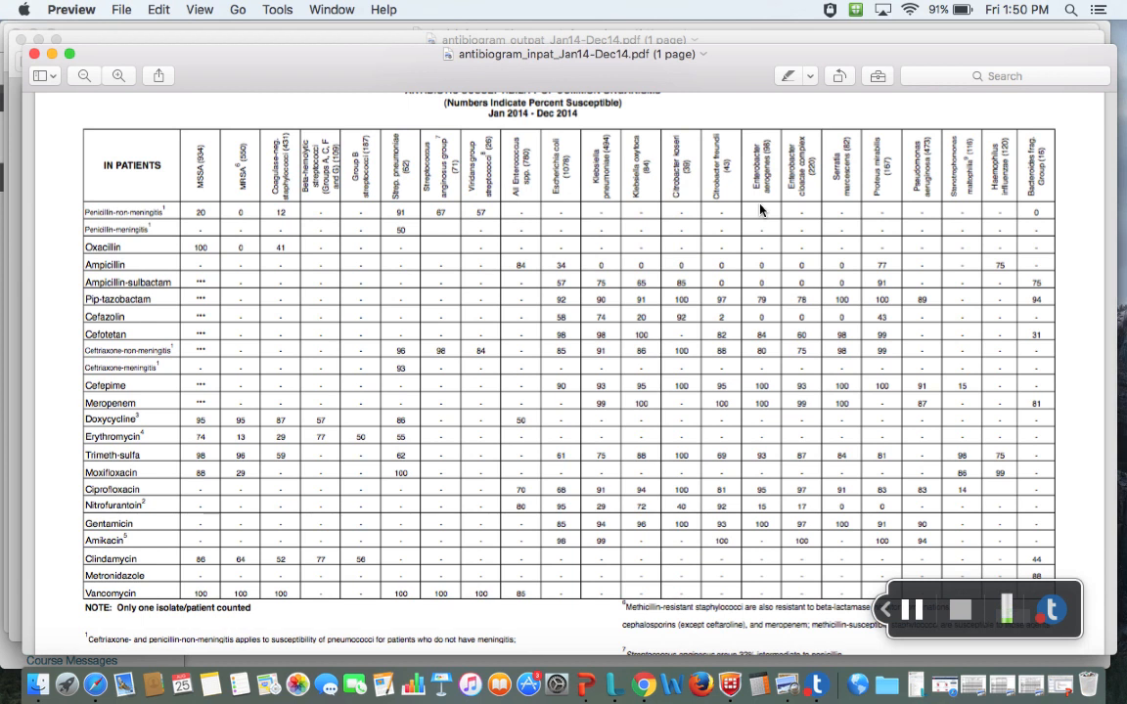
pyautogui.moveTo(180, 291)
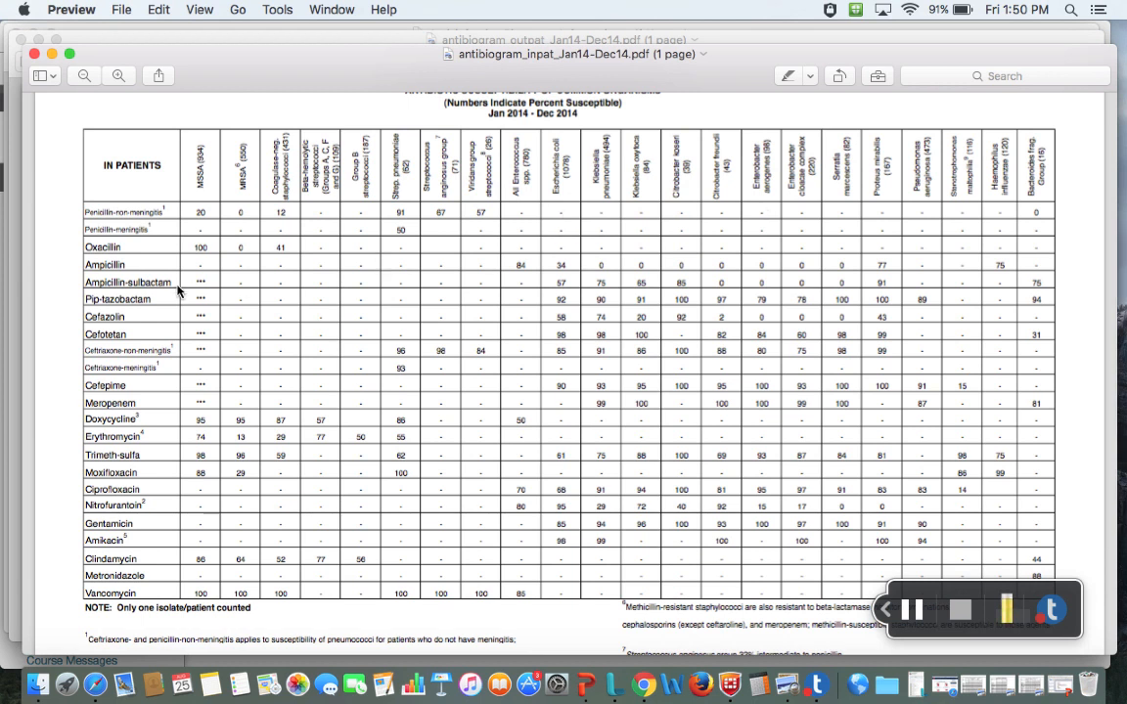
pyautogui.scroll(-3)
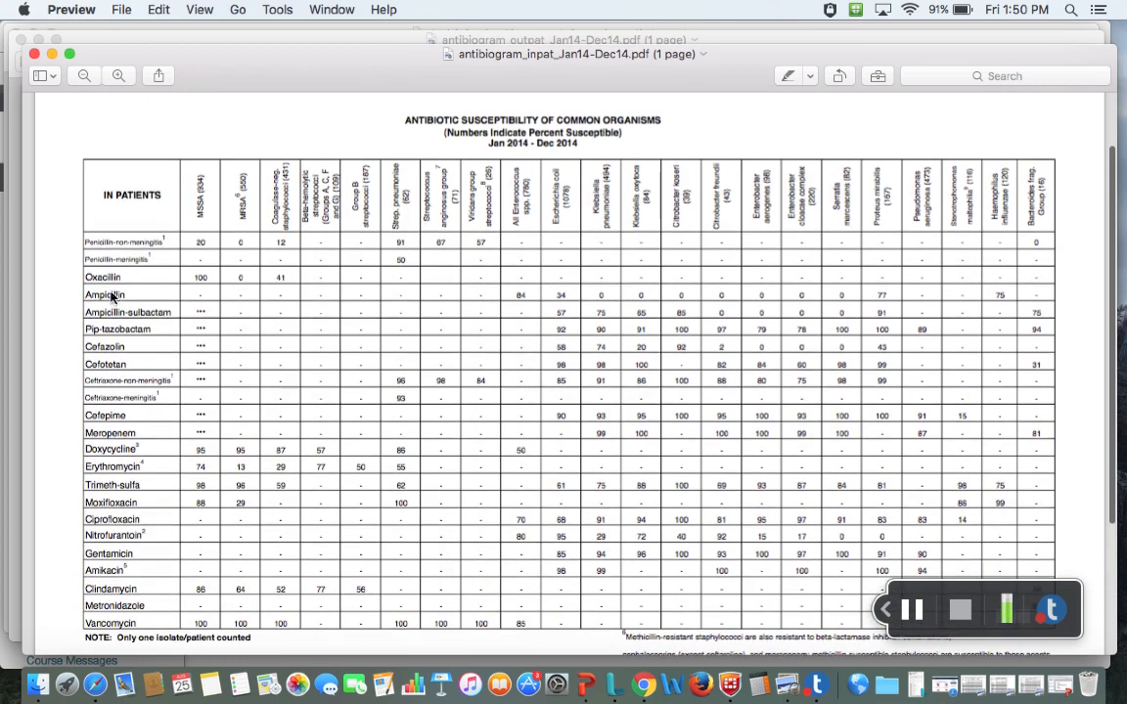
pyautogui.moveTo(618, 309)
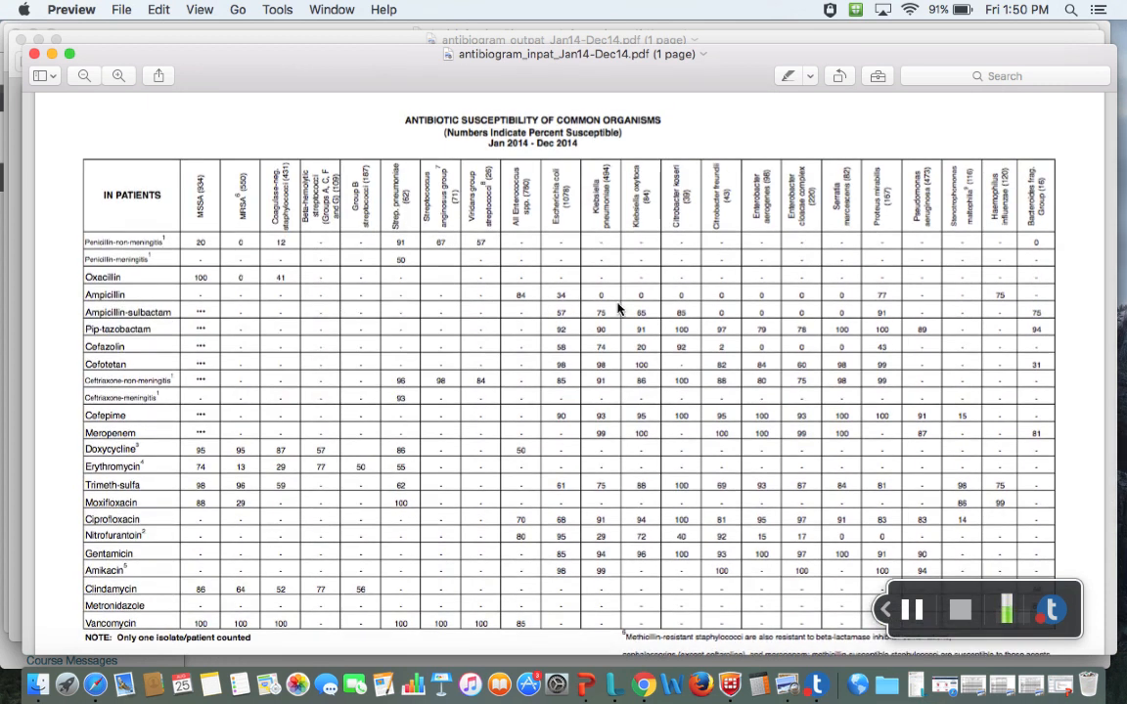
pyautogui.moveTo(518, 194)
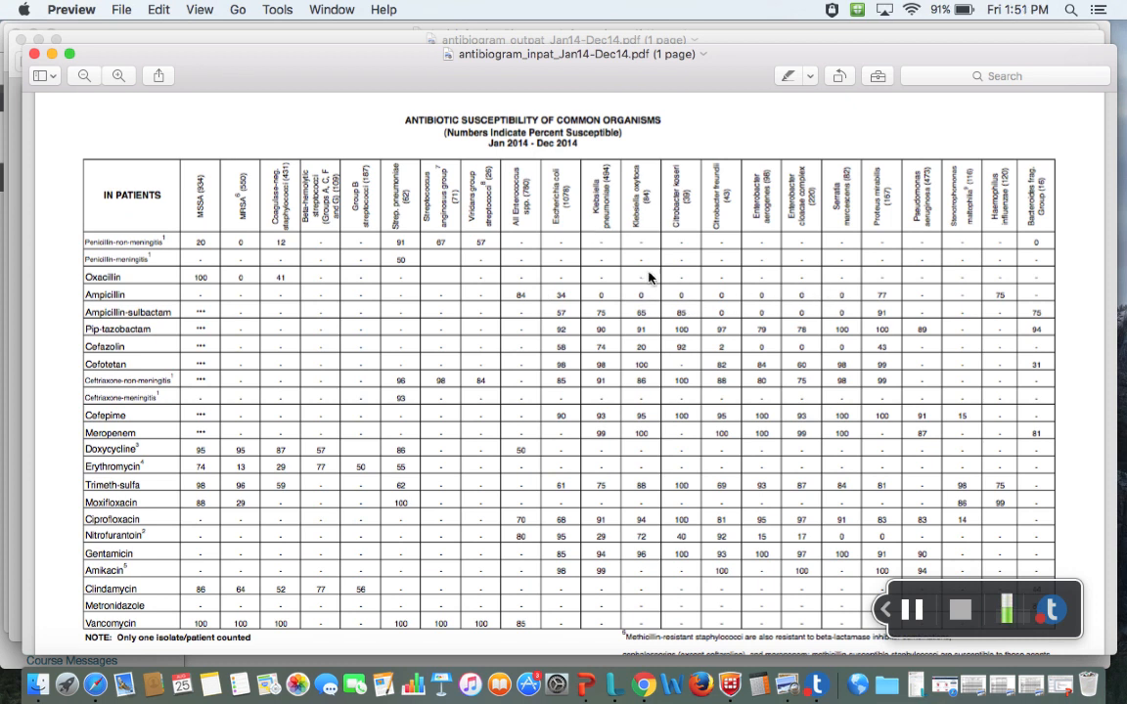
pyautogui.moveTo(773, 295)
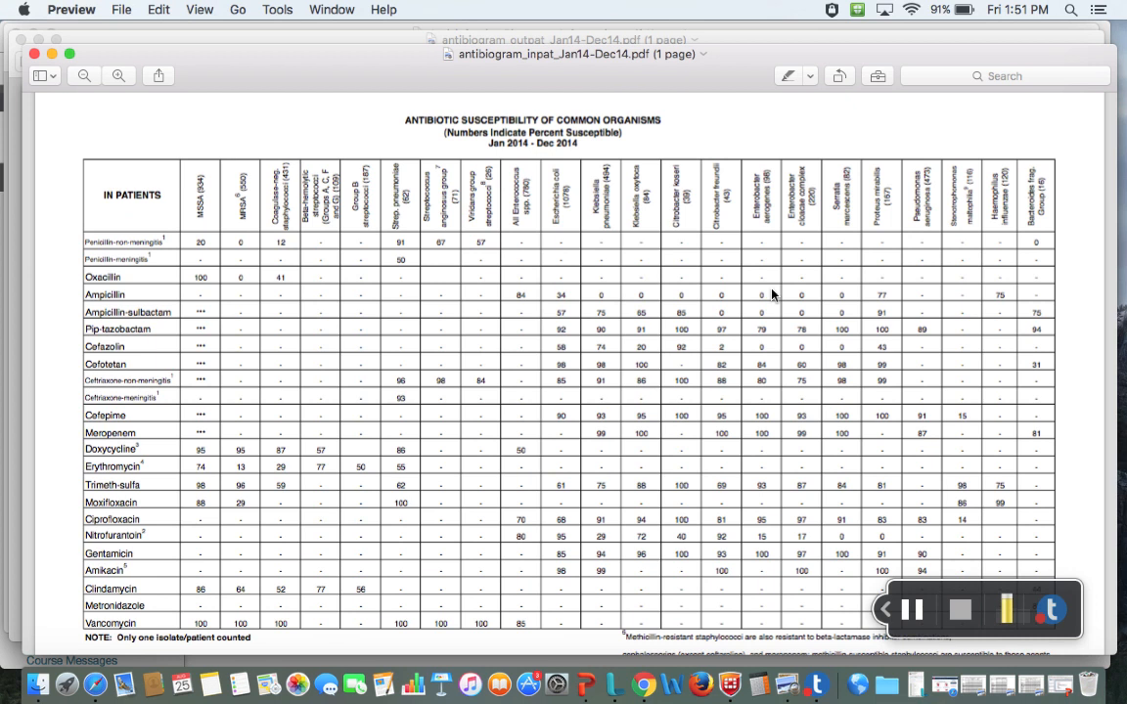
pyautogui.moveTo(432, 358)
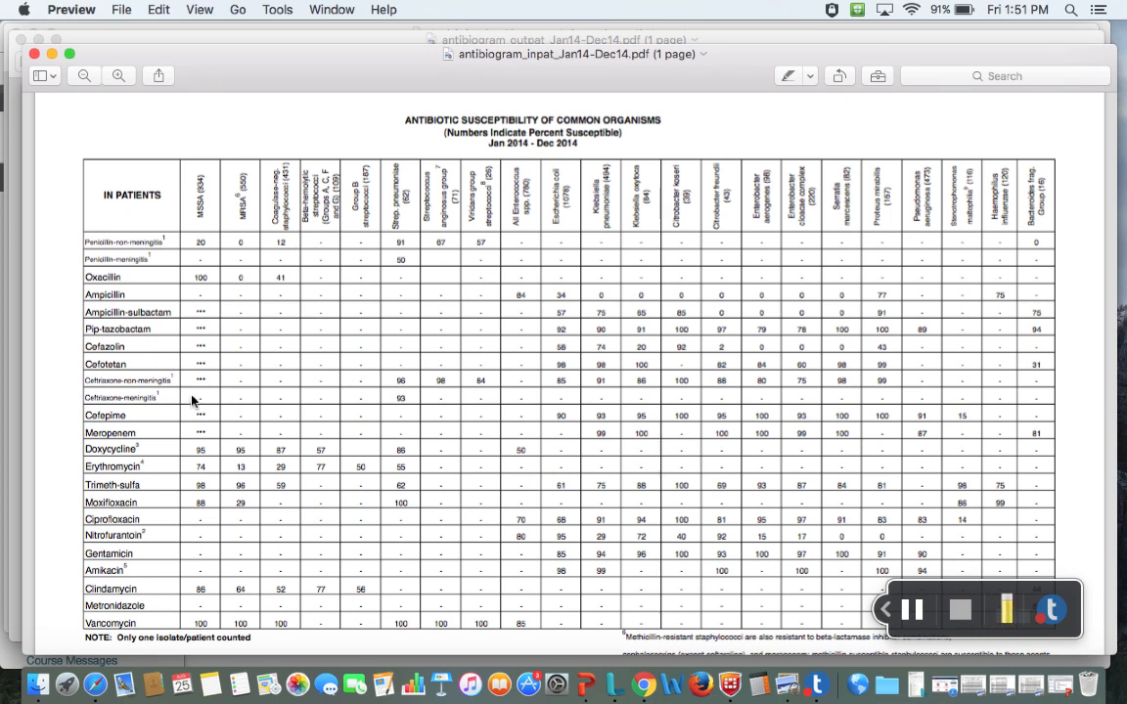
pyautogui.scroll(-3)
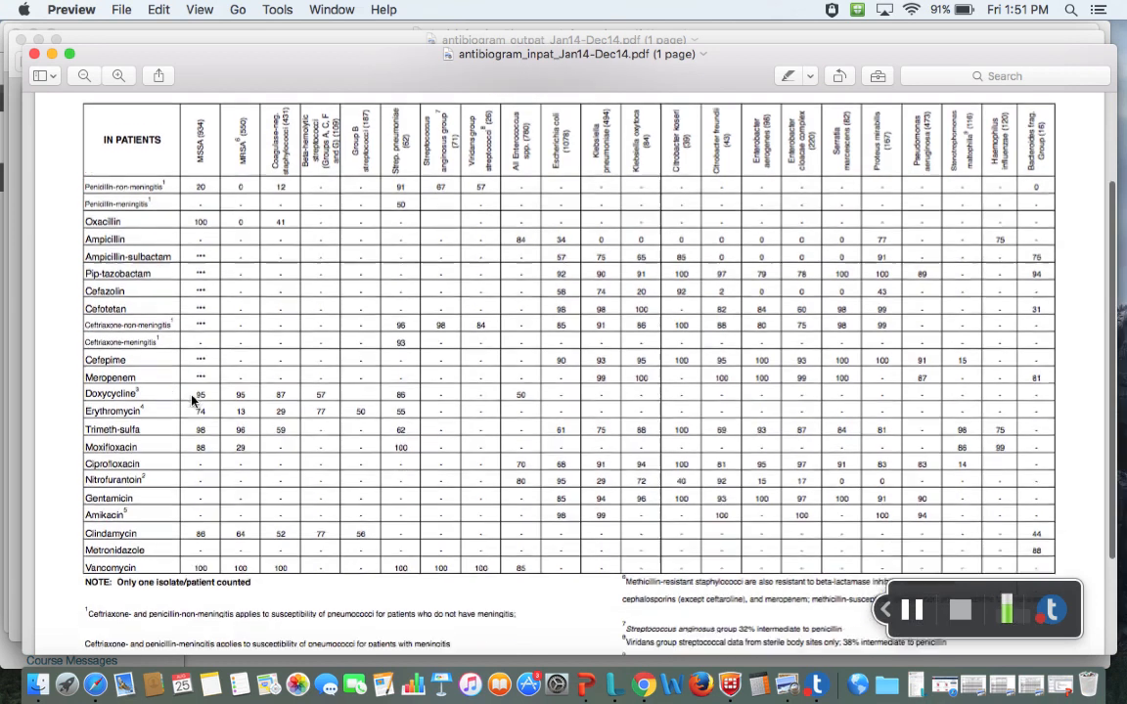
pyautogui.scroll(-3)
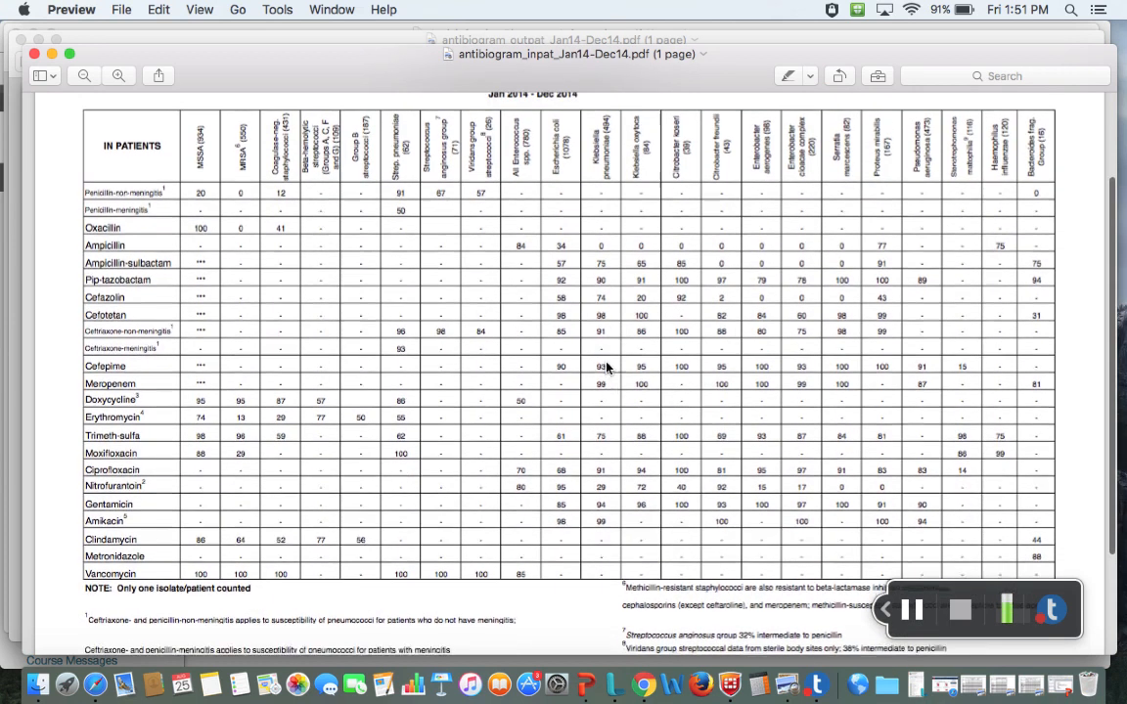
pyautogui.scroll(-3)
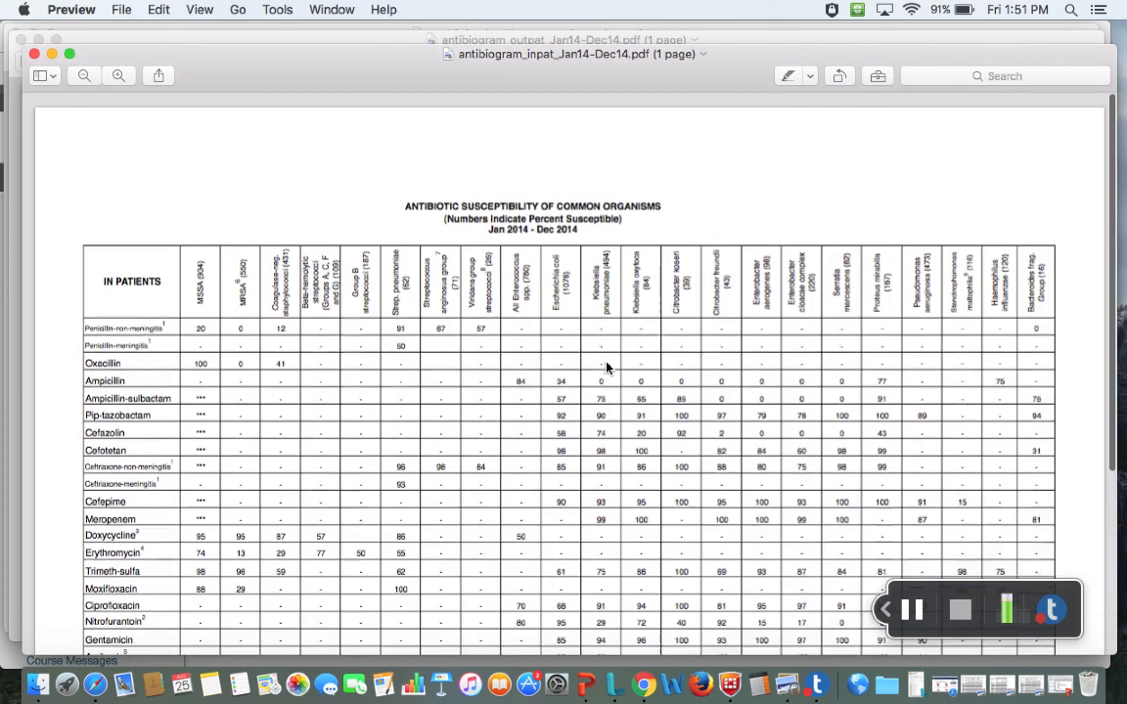
pyautogui.scroll(-3)
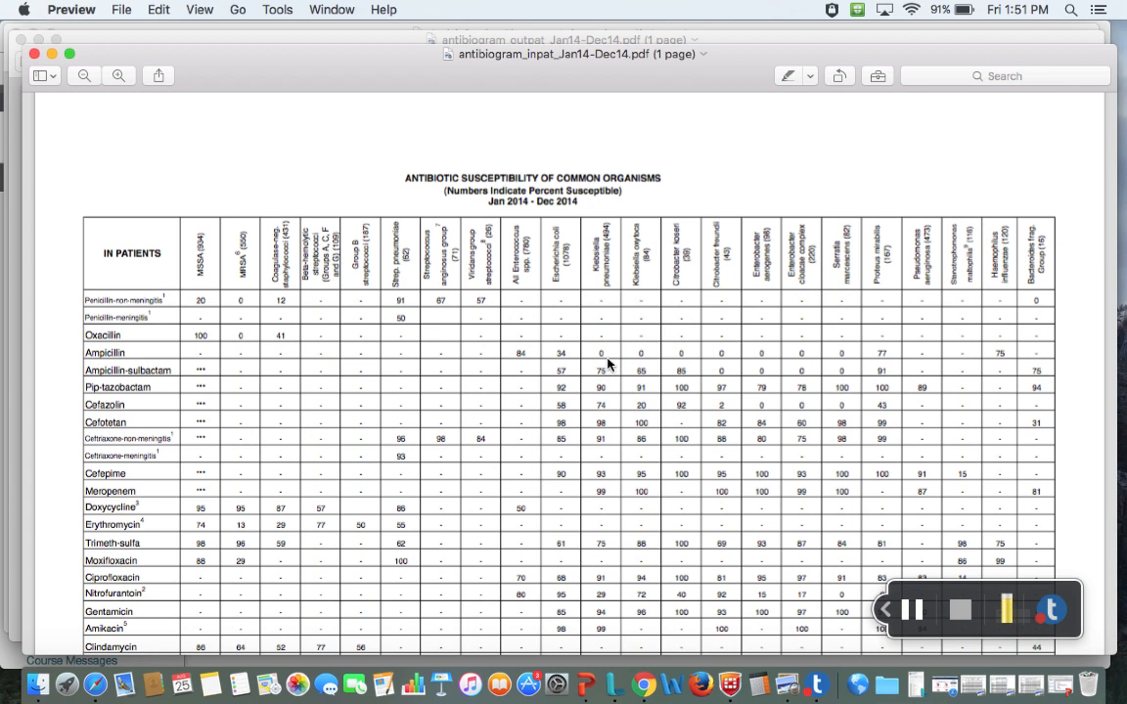
pyautogui.moveTo(274, 356)
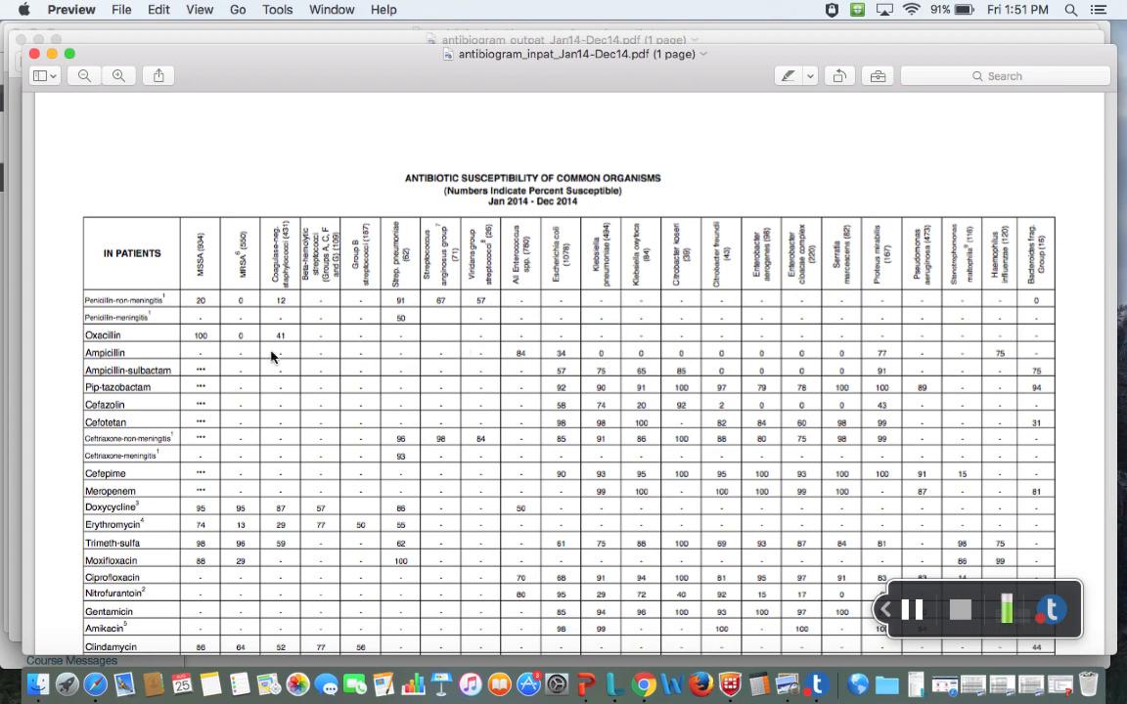
pyautogui.scroll(-3)
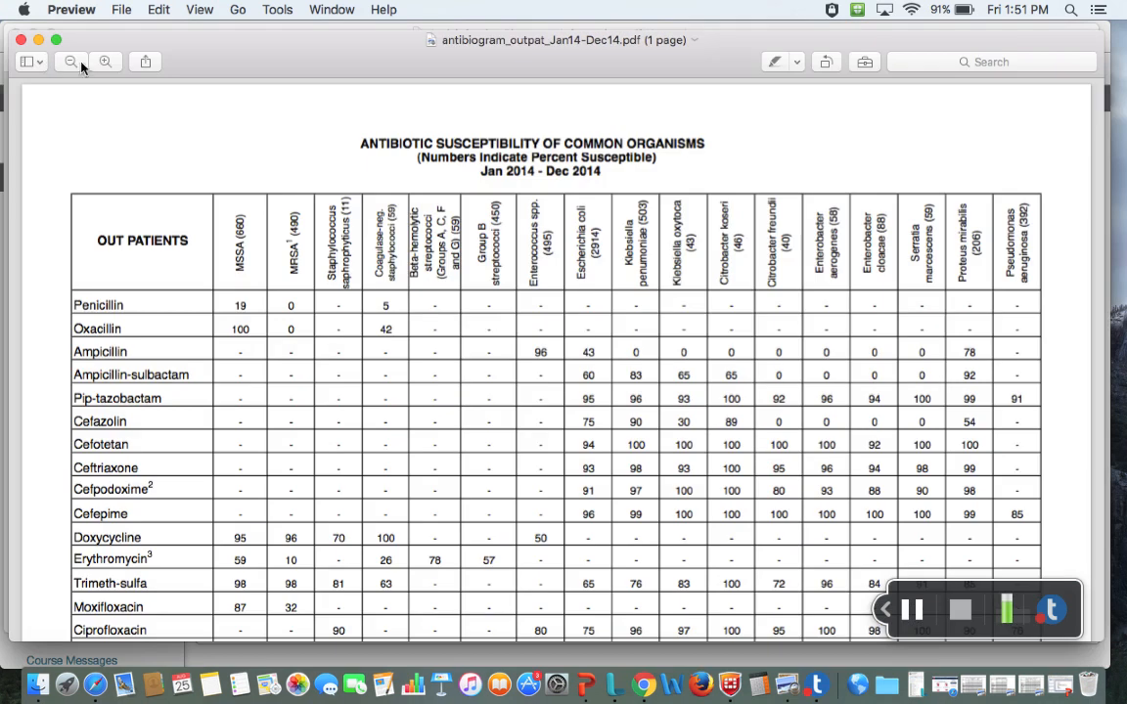
pyautogui.moveTo(289, 184)
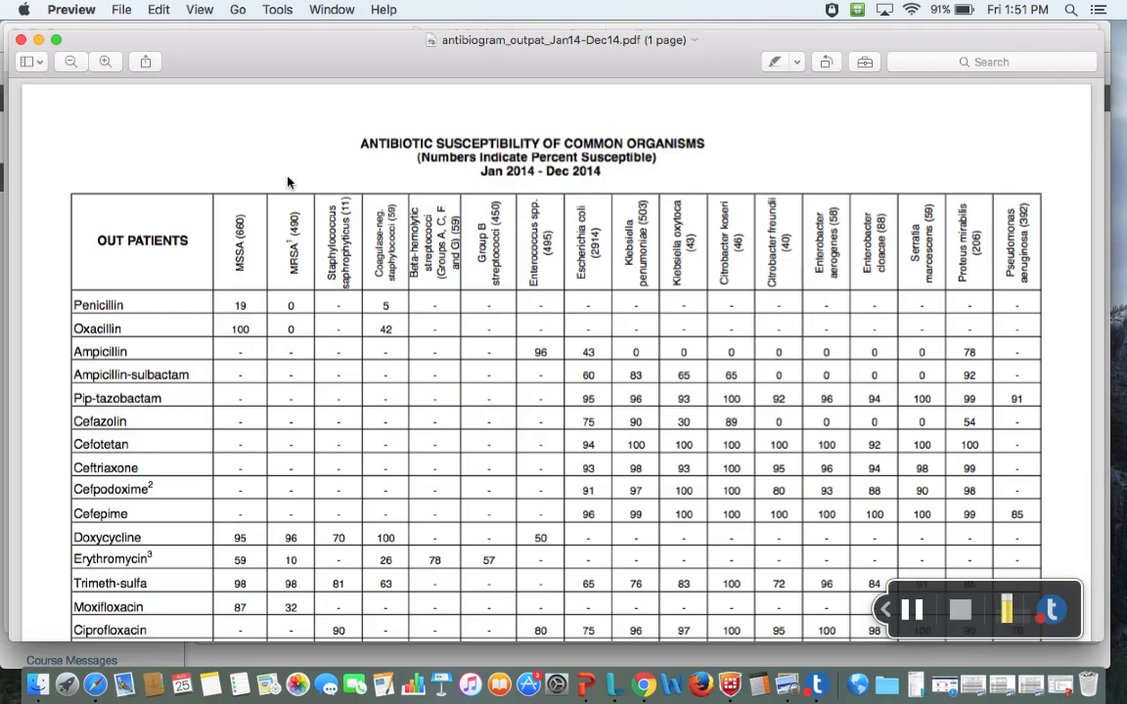
pyautogui.moveTo(190, 254)
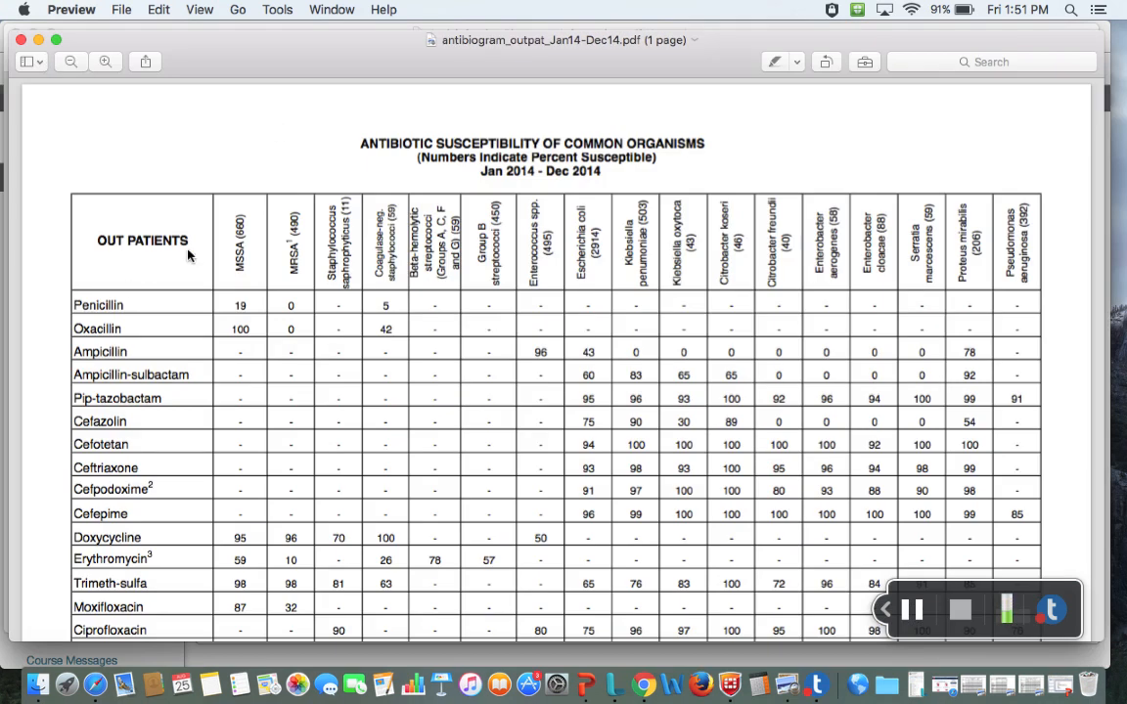
pyautogui.moveTo(184, 428)
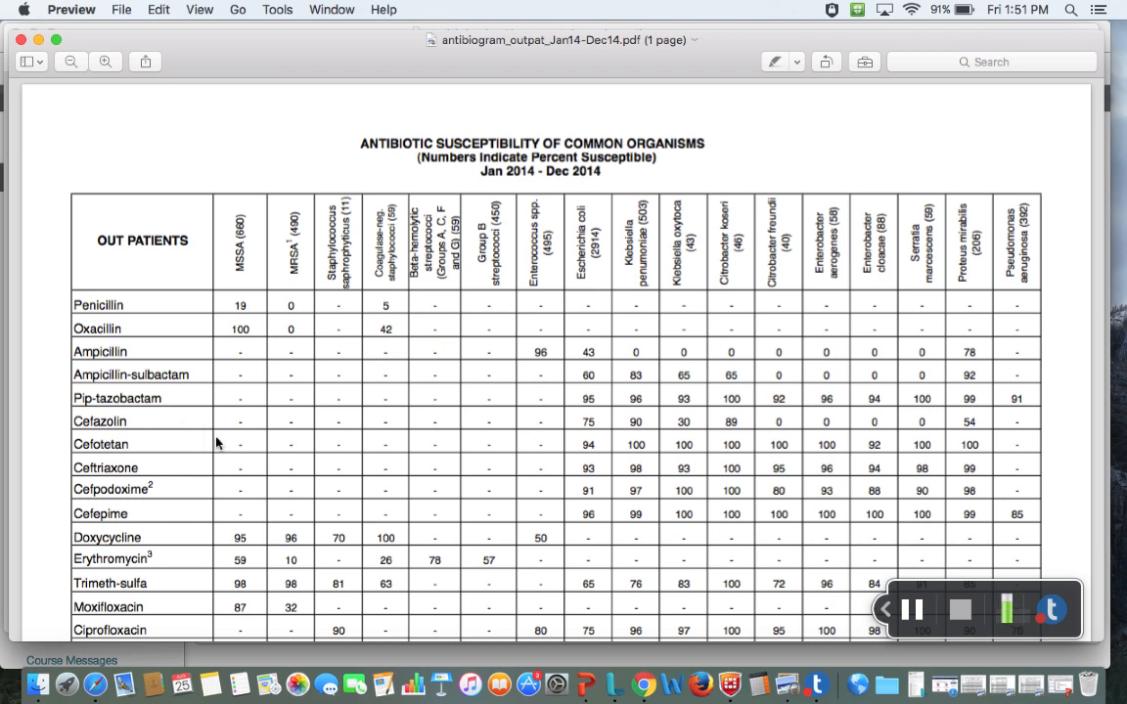
pyautogui.moveTo(259, 318)
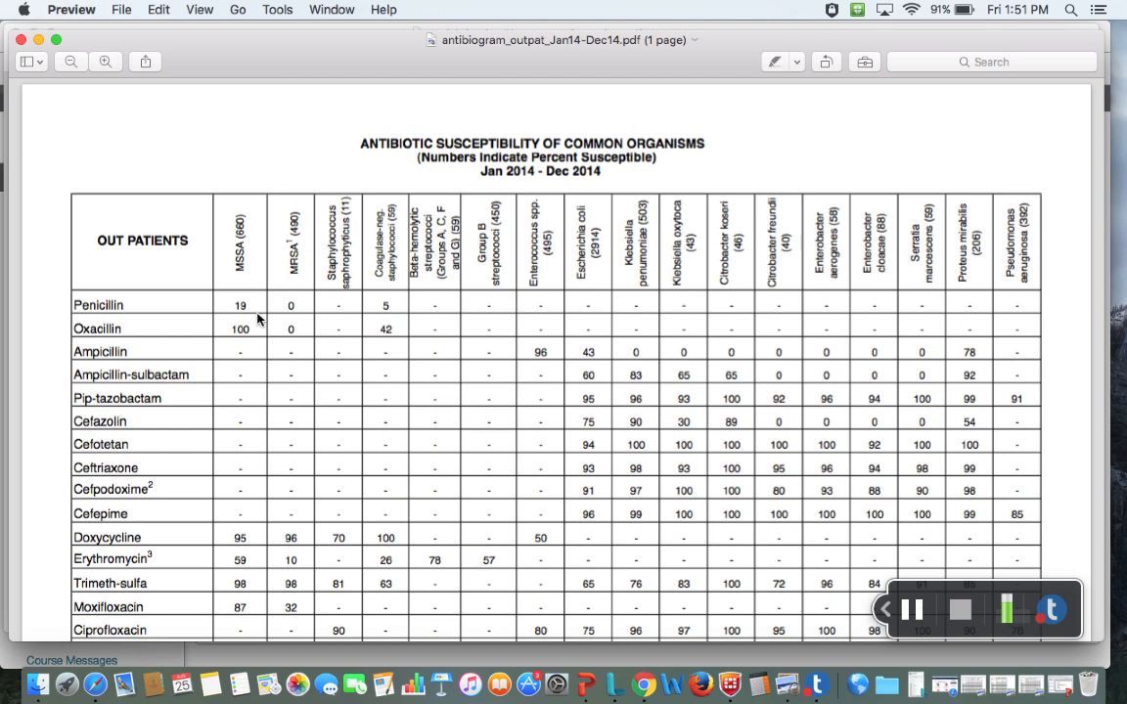
pyautogui.moveTo(393, 301)
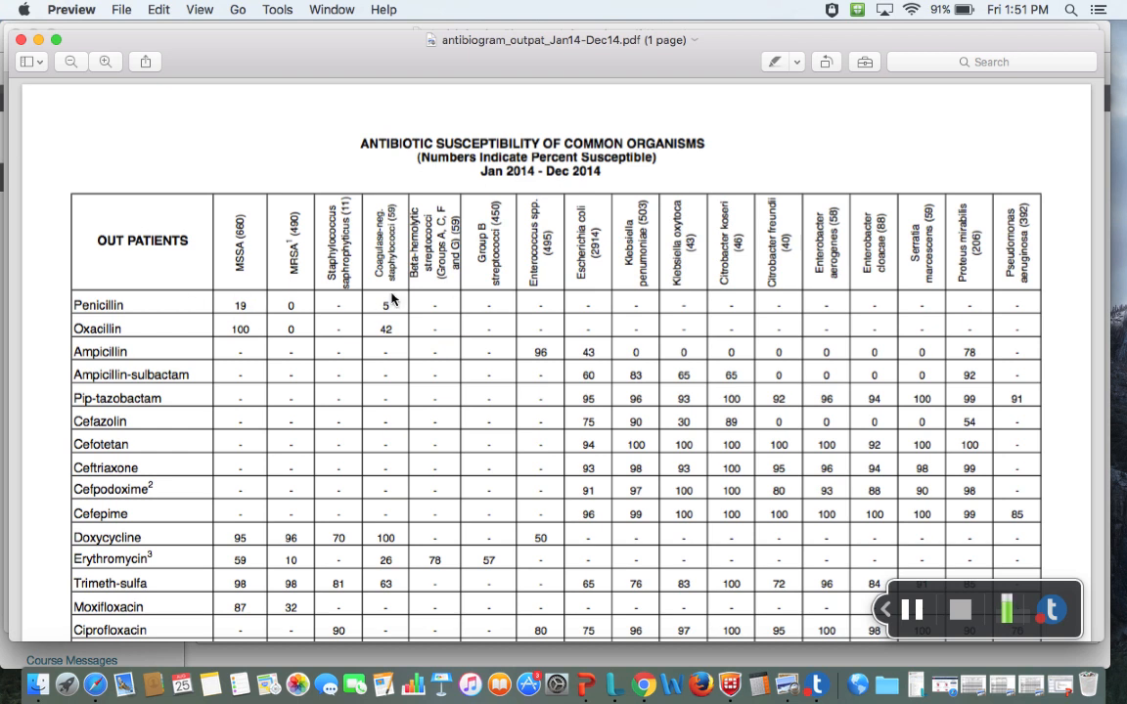
pyautogui.moveTo(160, 315)
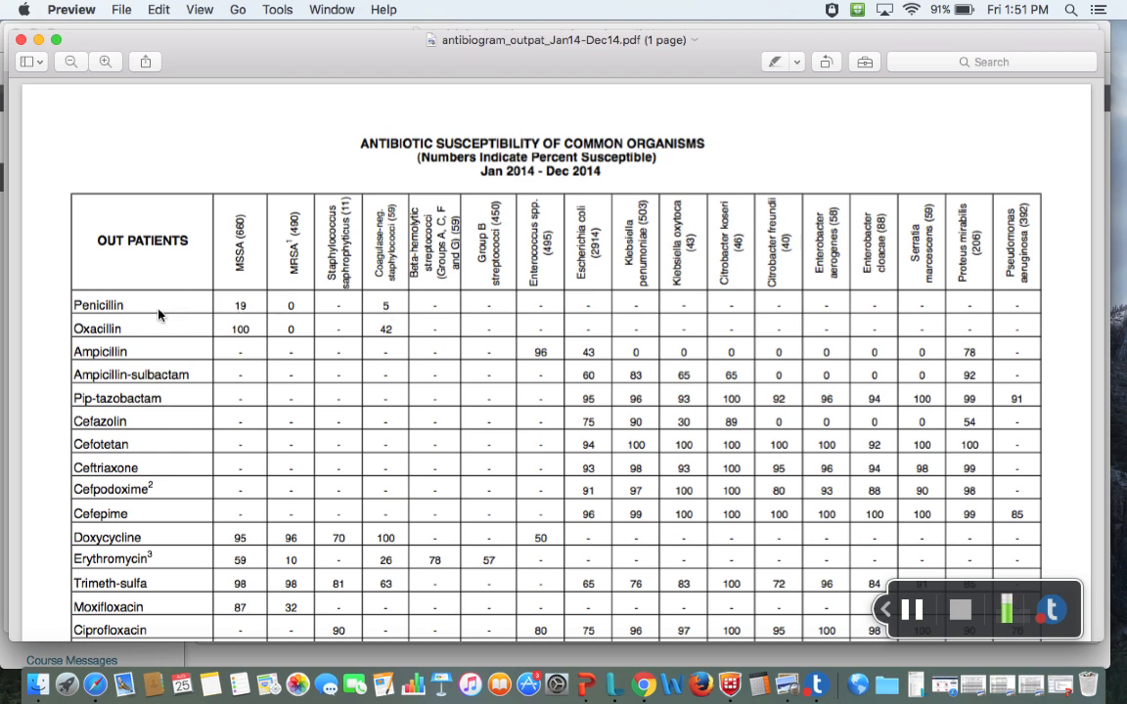
pyautogui.moveTo(369, 247)
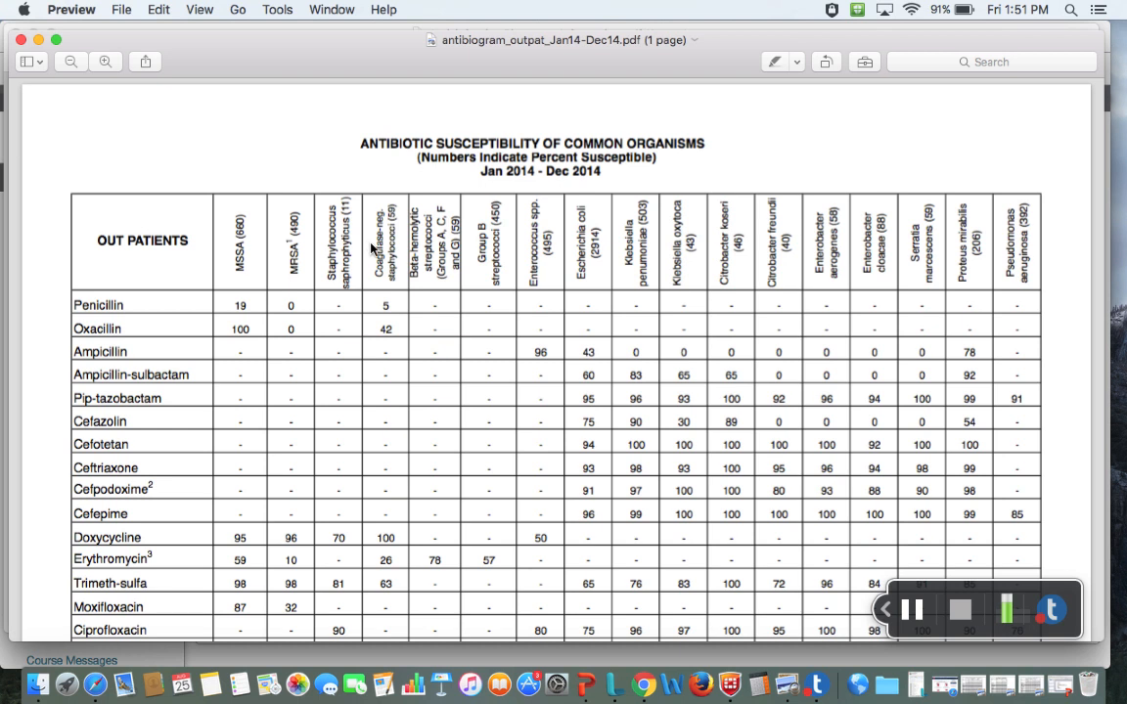
# - Scroll the antibiogram down to its last rows through vancomycin and the NOTE beneath the table
pyautogui.scroll(-3)
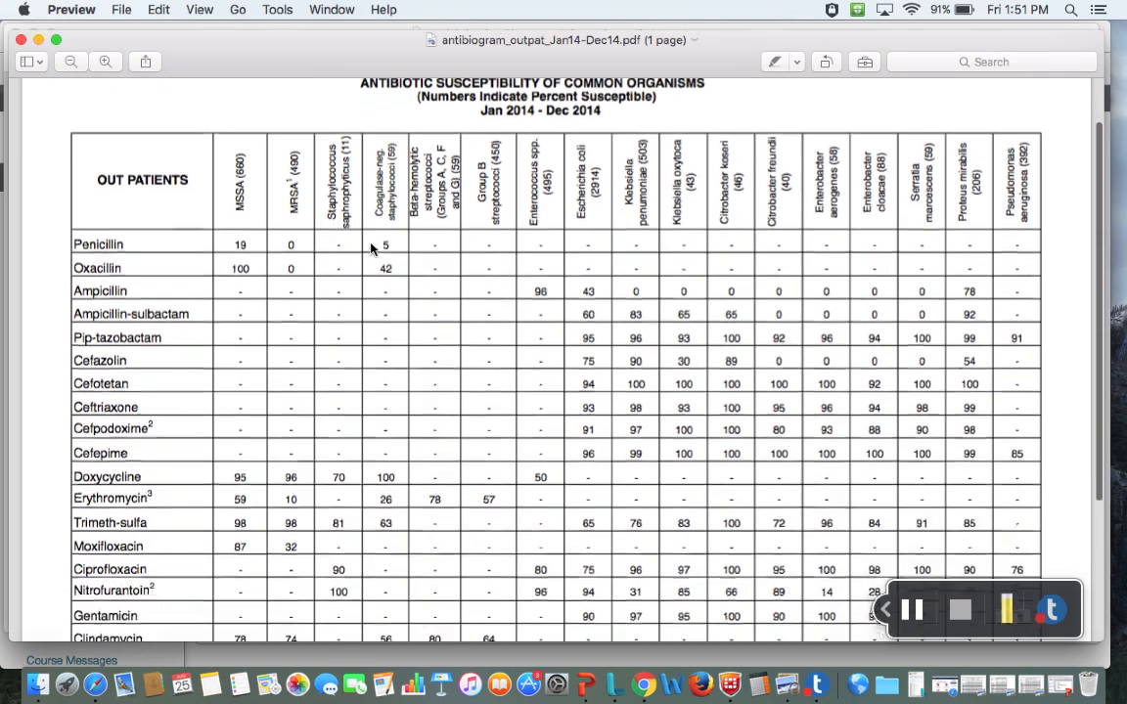
pyautogui.scroll(-3)
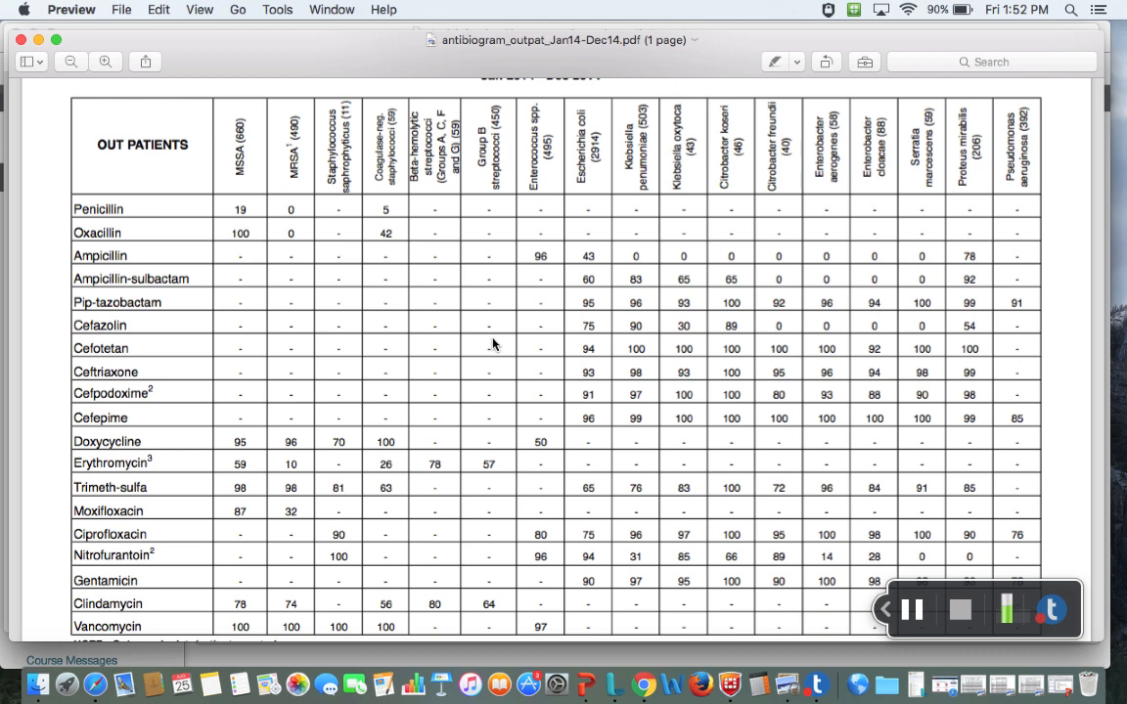
pyautogui.scroll(-3)
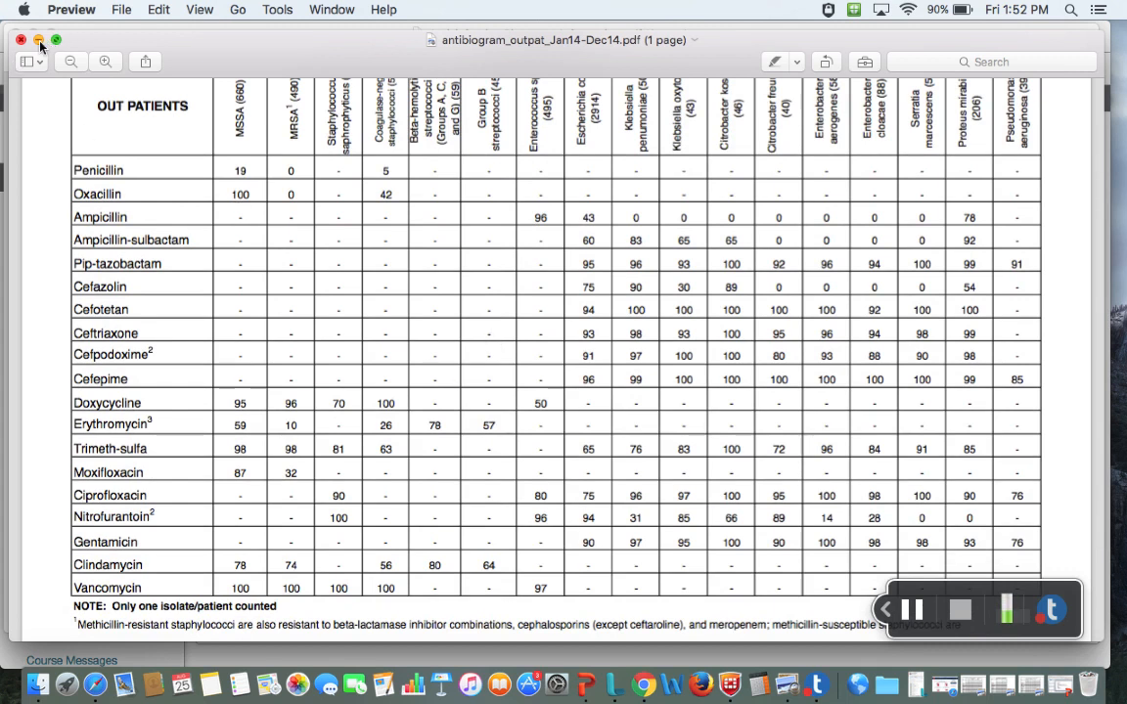
pyautogui.moveTo(106, 45)
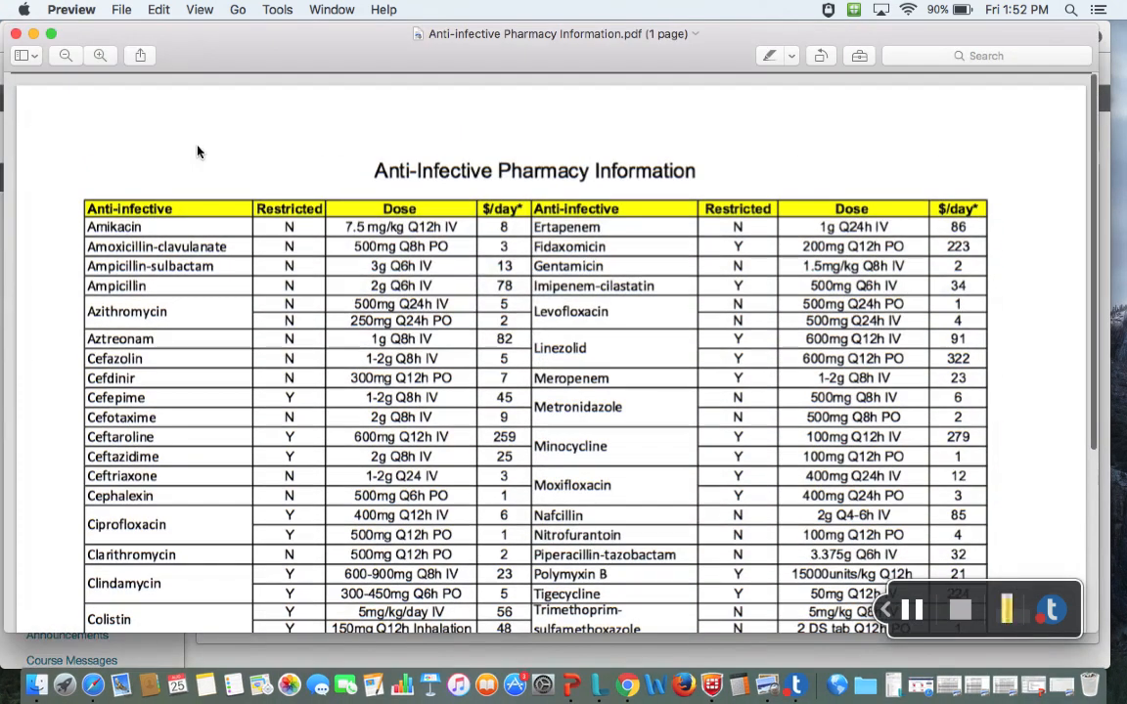
pyautogui.moveTo(323, 266)
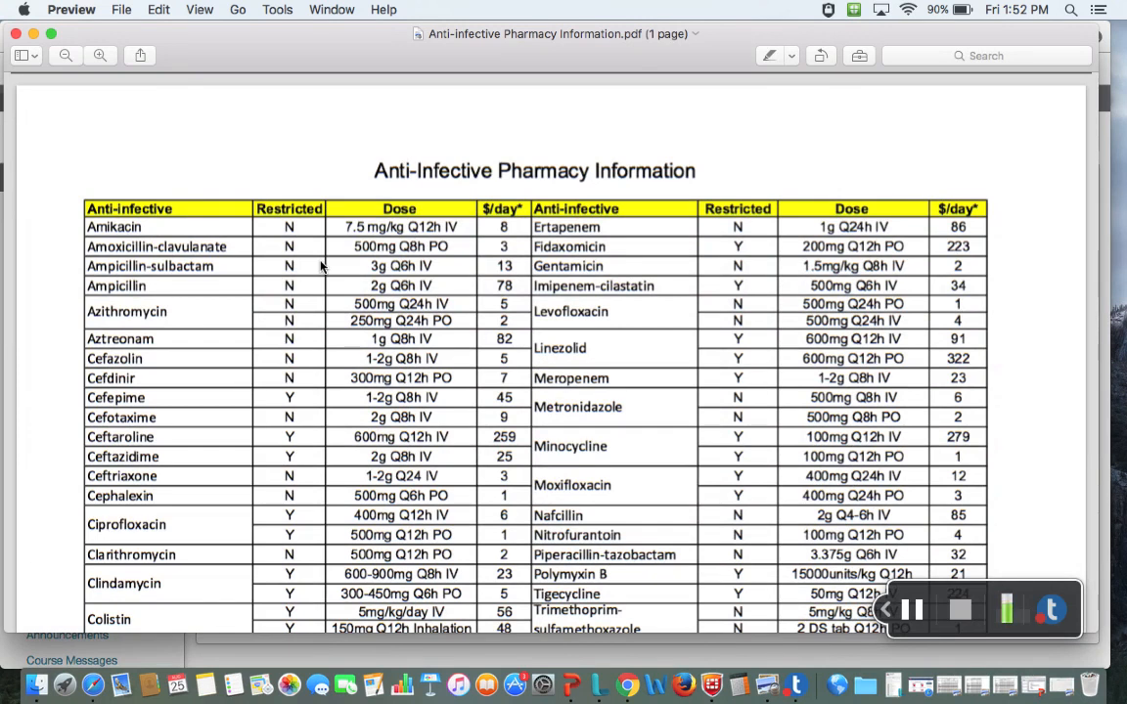
pyautogui.moveTo(286, 193)
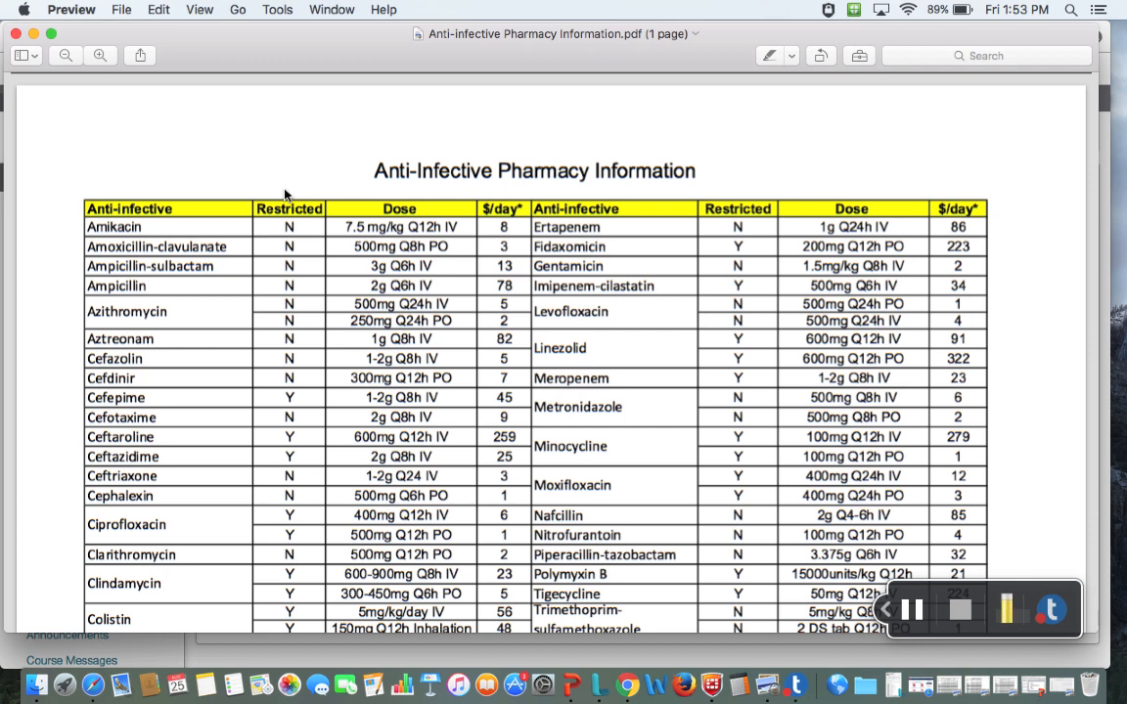
pyautogui.moveTo(360, 317)
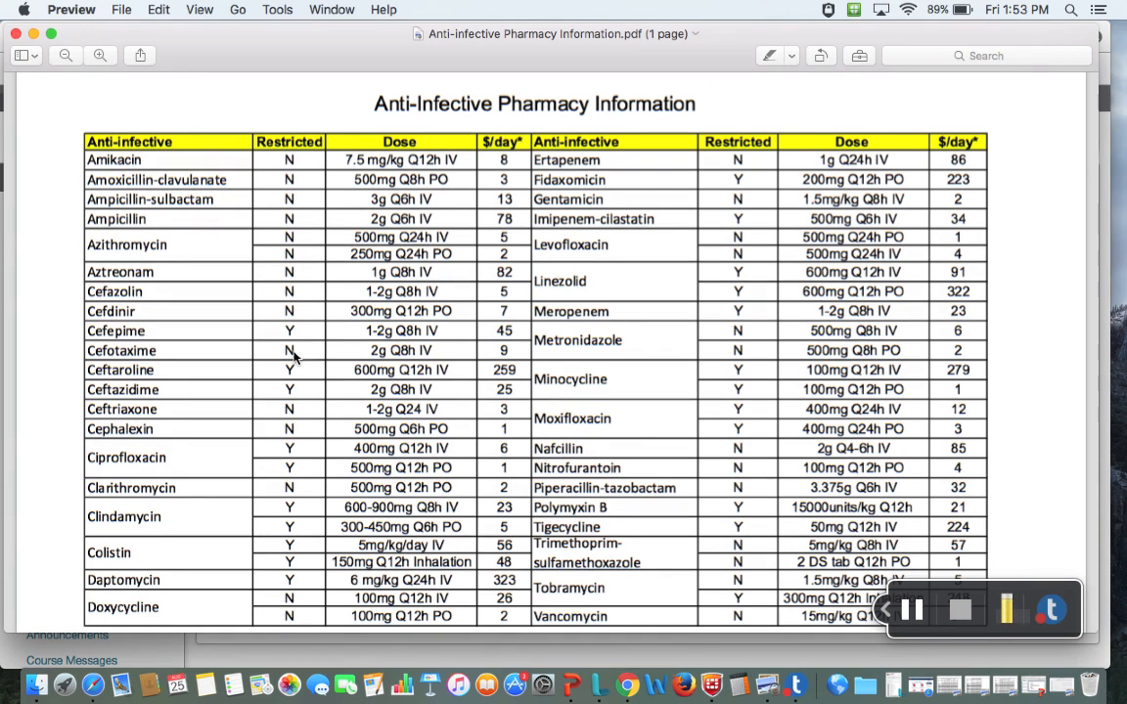
pyautogui.moveTo(313, 331)
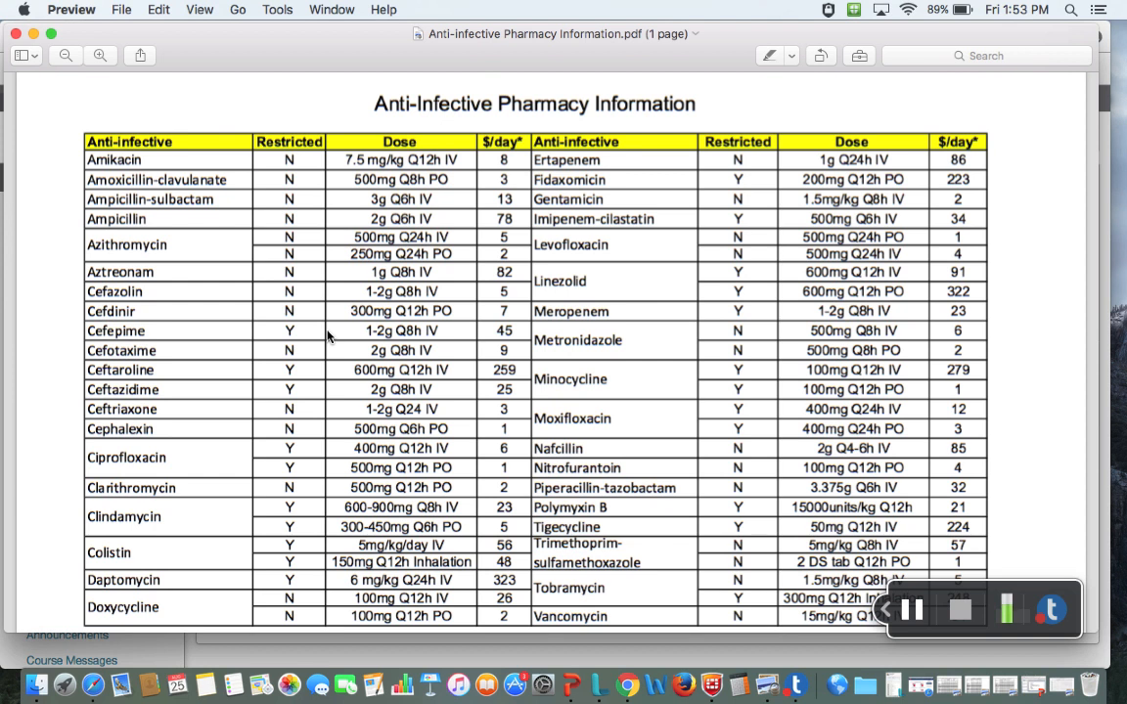
pyautogui.moveTo(278, 336)
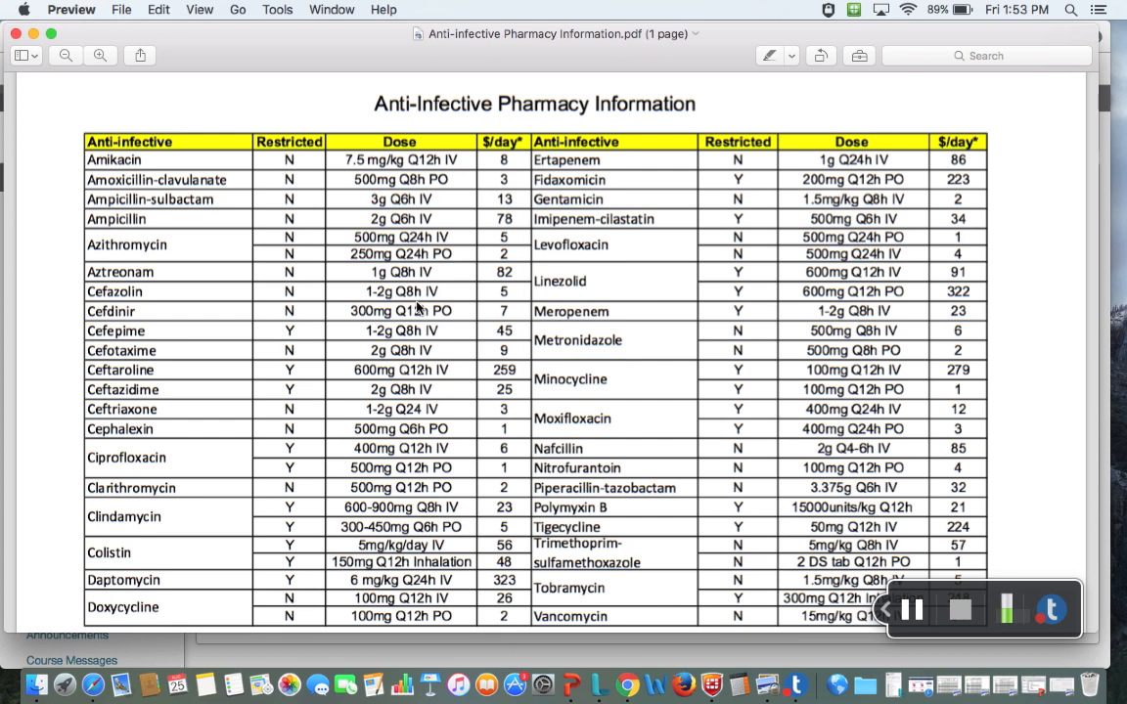
# - Scroll the Anti-Infective Pharmacy Information dose and daily cost table down to its cost footnotes
pyautogui.scroll(-3)
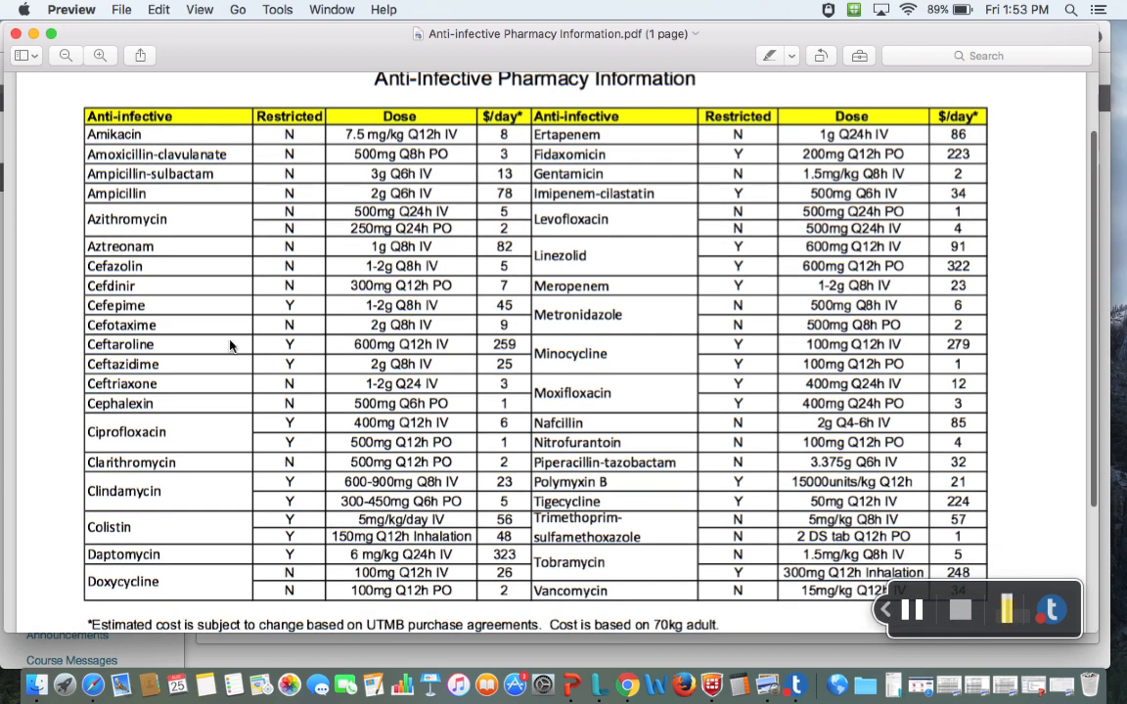
pyautogui.moveTo(501, 446)
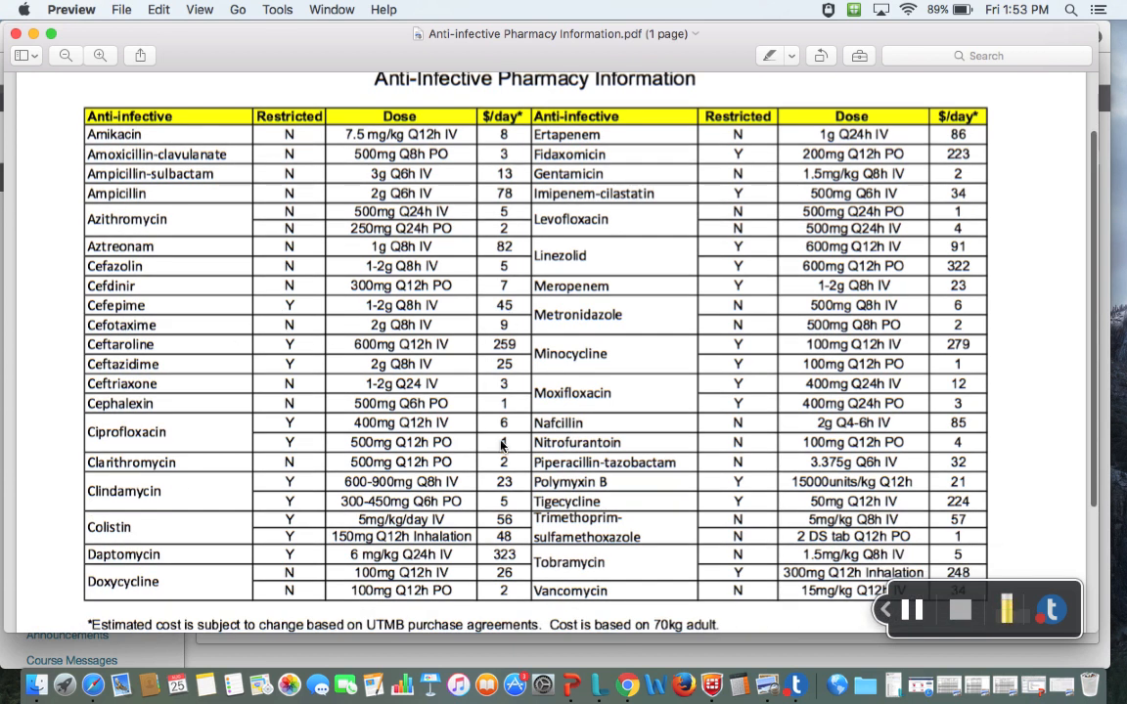
pyautogui.scroll(-3)
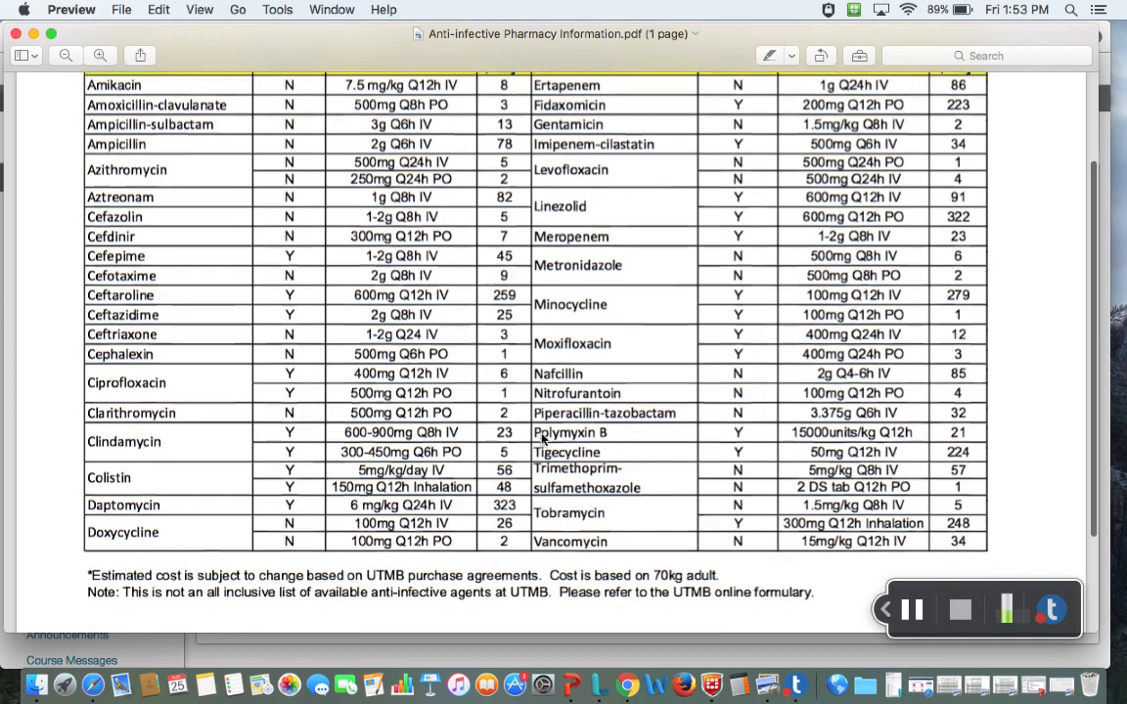
pyautogui.scroll(-3)
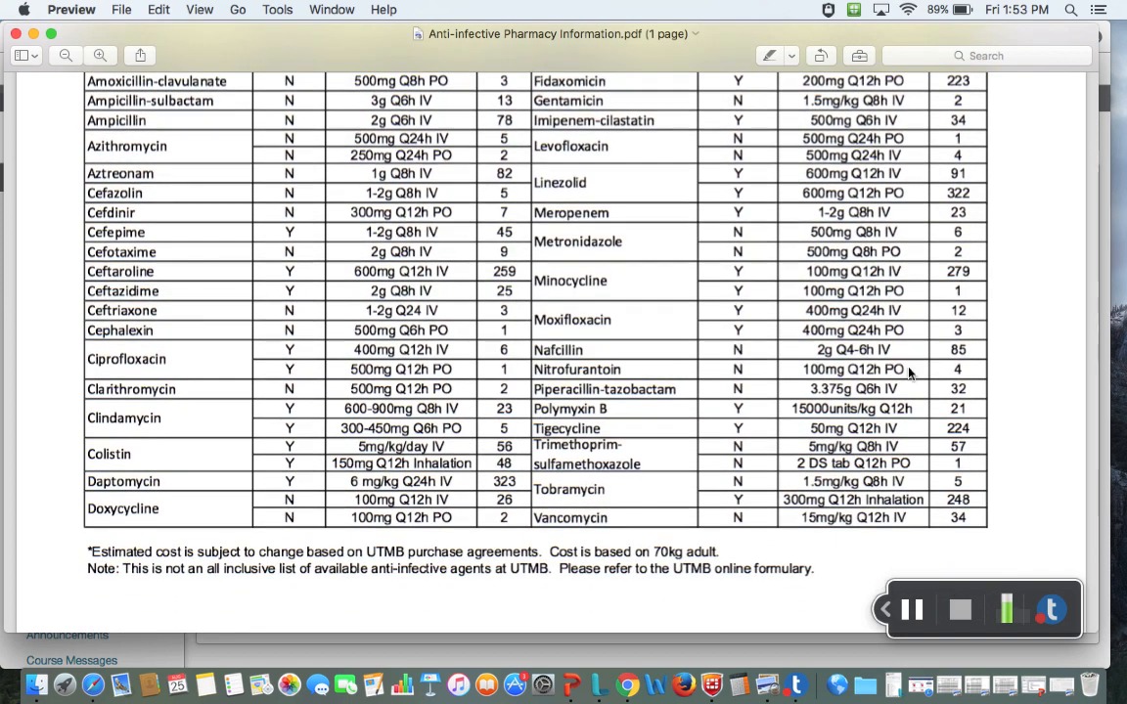
pyautogui.scroll(-3)
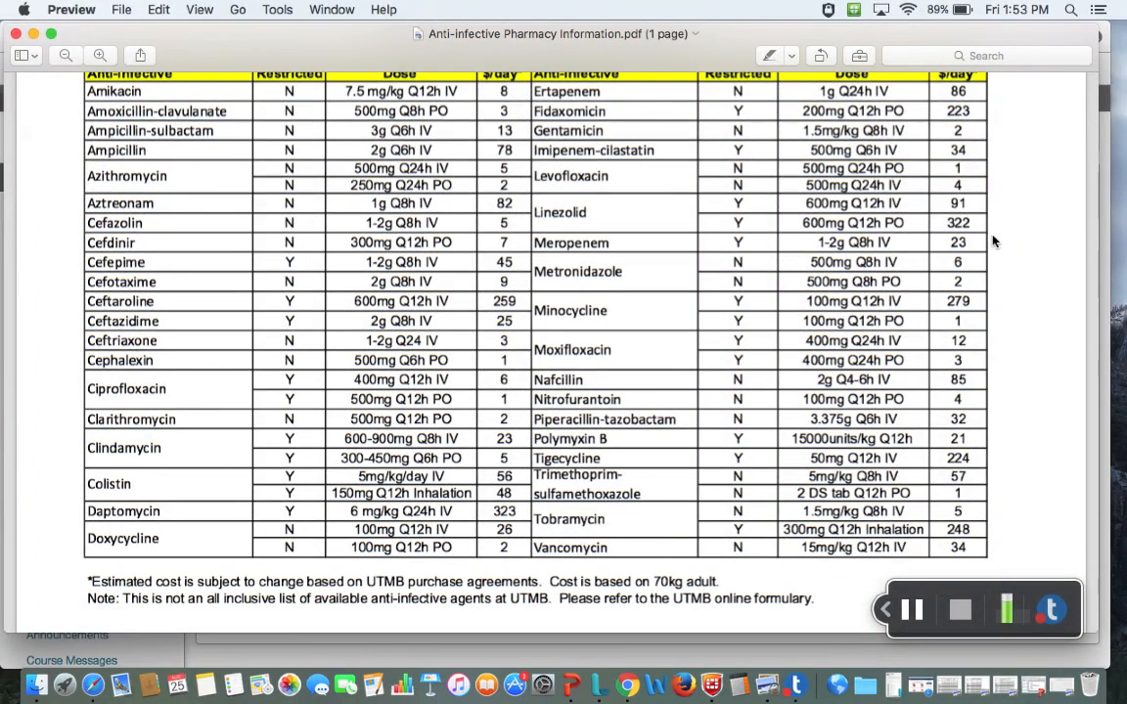
pyautogui.moveTo(599, 218)
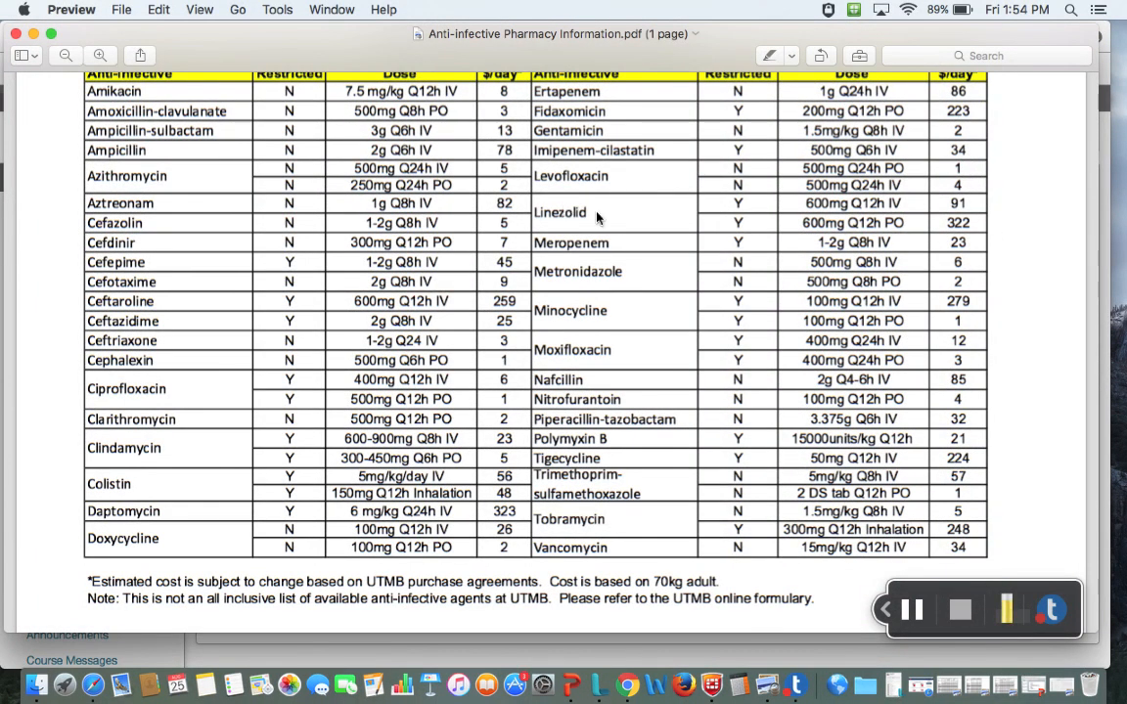
pyautogui.moveTo(963, 227)
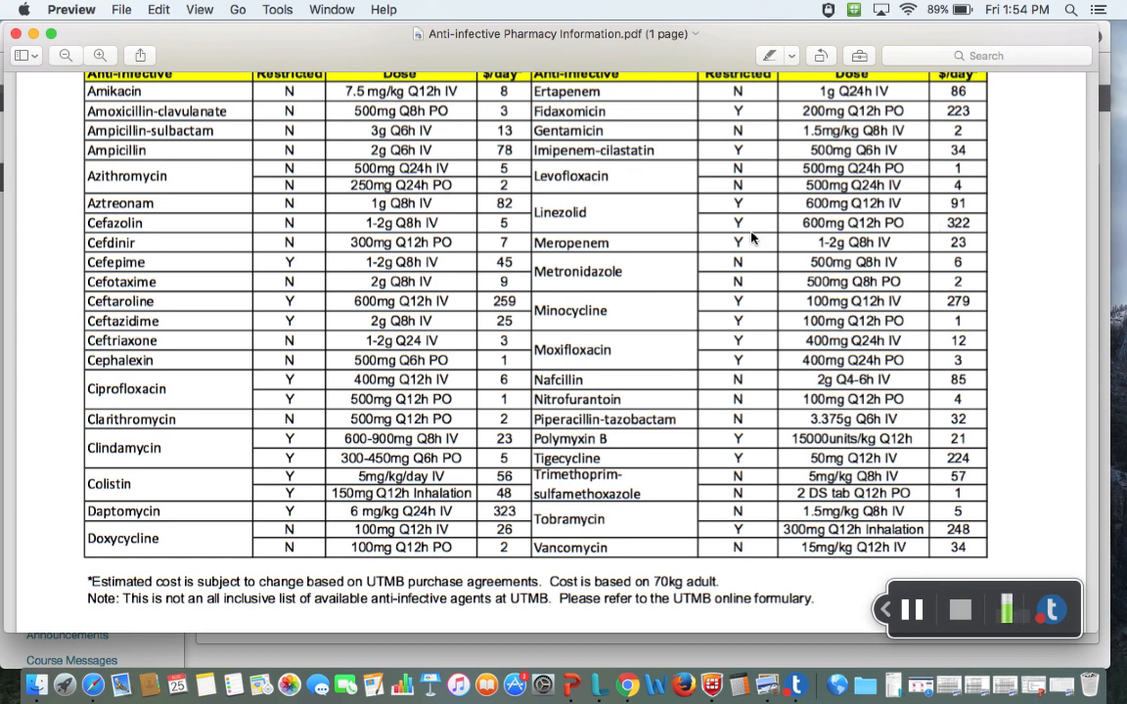
pyautogui.moveTo(583, 219)
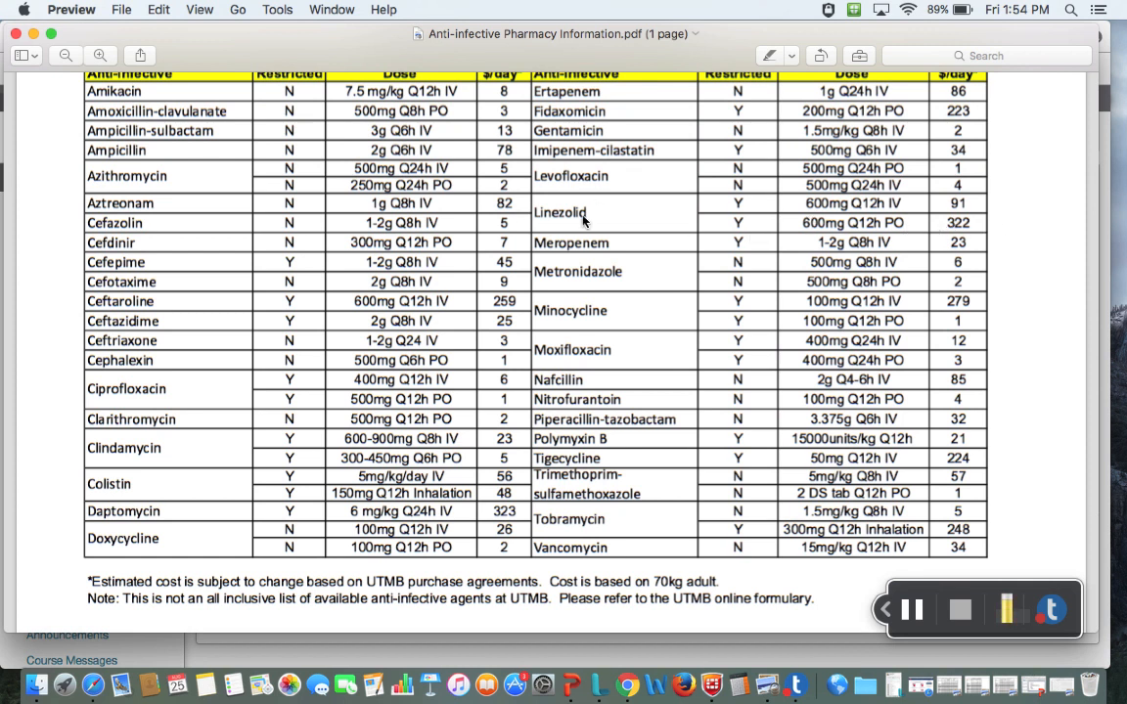
pyautogui.moveTo(630, 215)
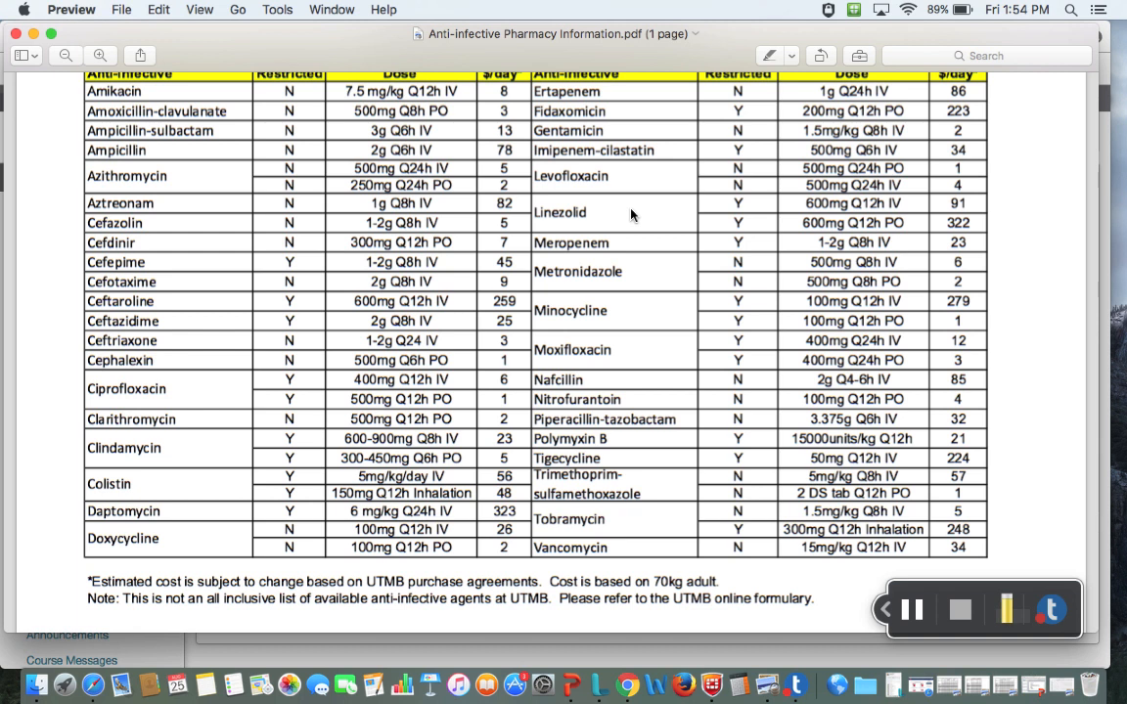
pyautogui.scroll(-3)
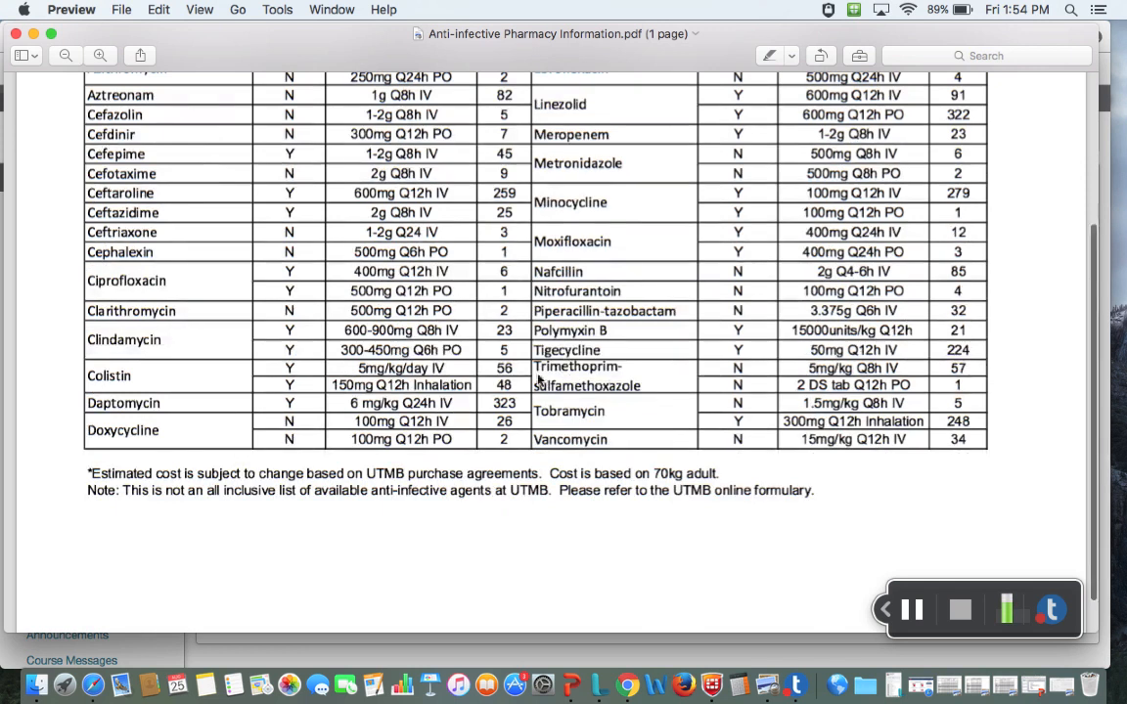
pyautogui.moveTo(937, 399)
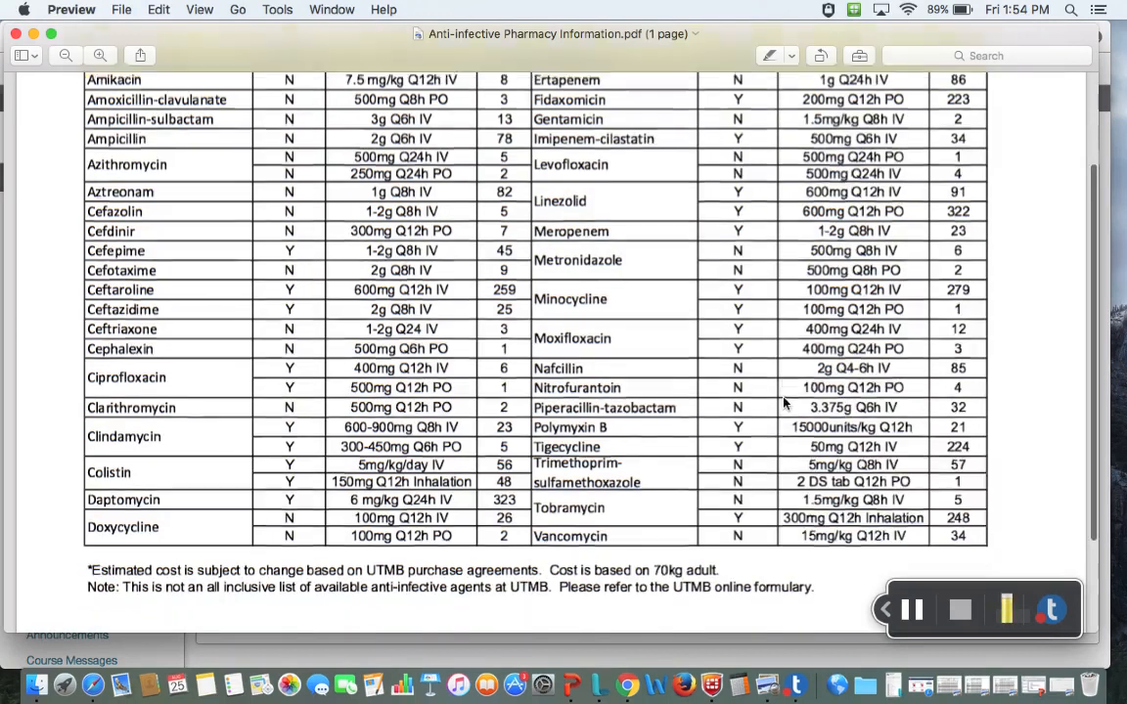
pyautogui.scroll(-3)
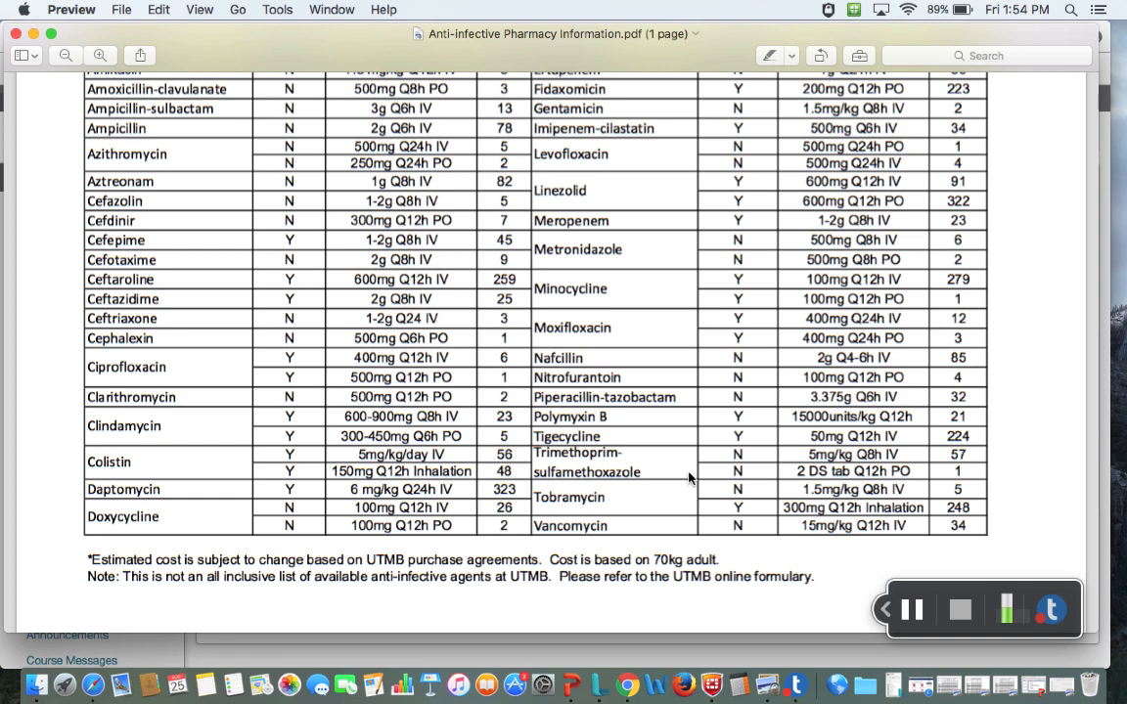
pyautogui.scroll(-3)
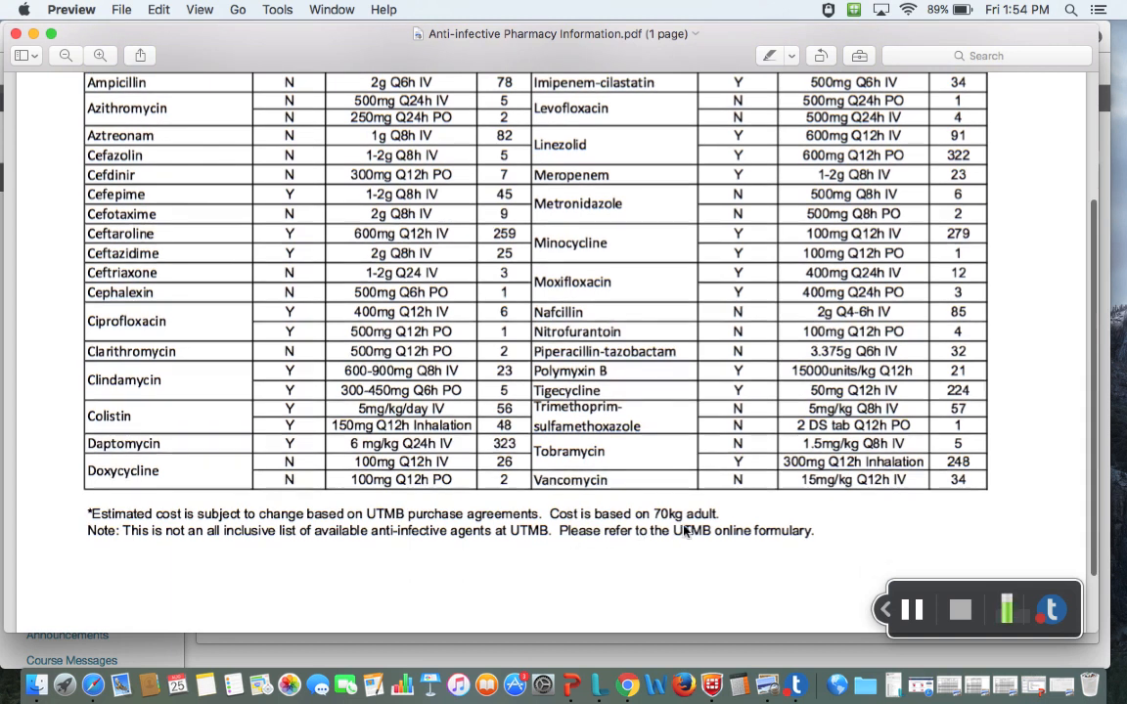
pyautogui.moveTo(716, 532)
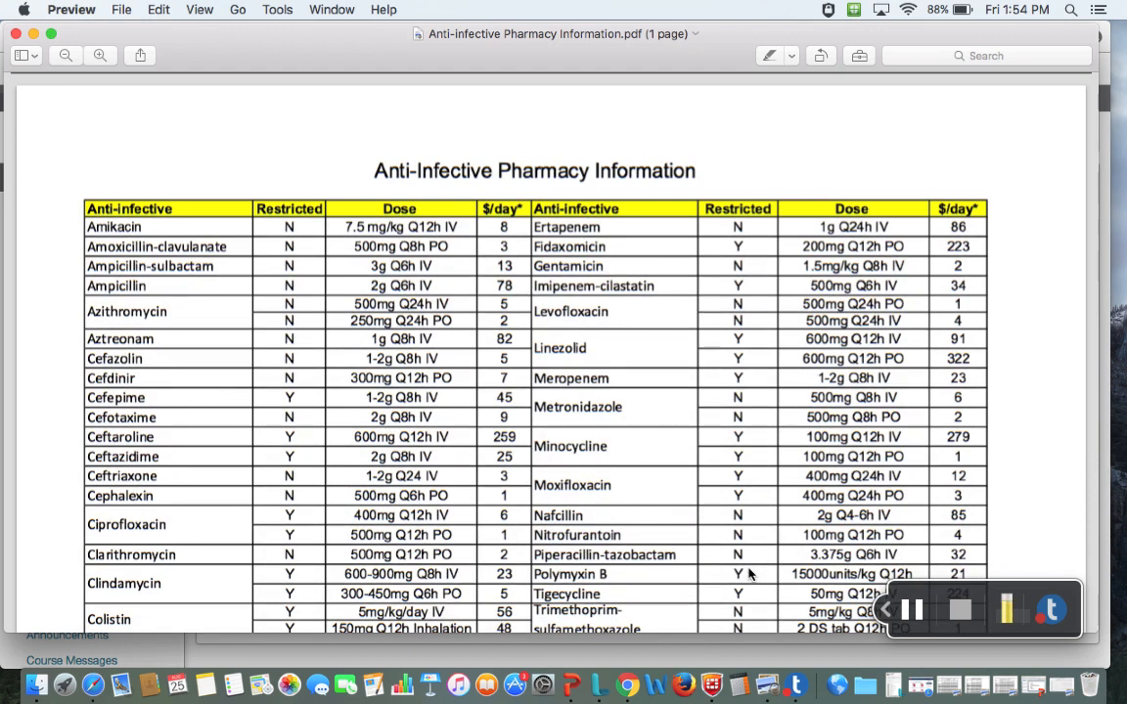
pyautogui.moveTo(628, 512)
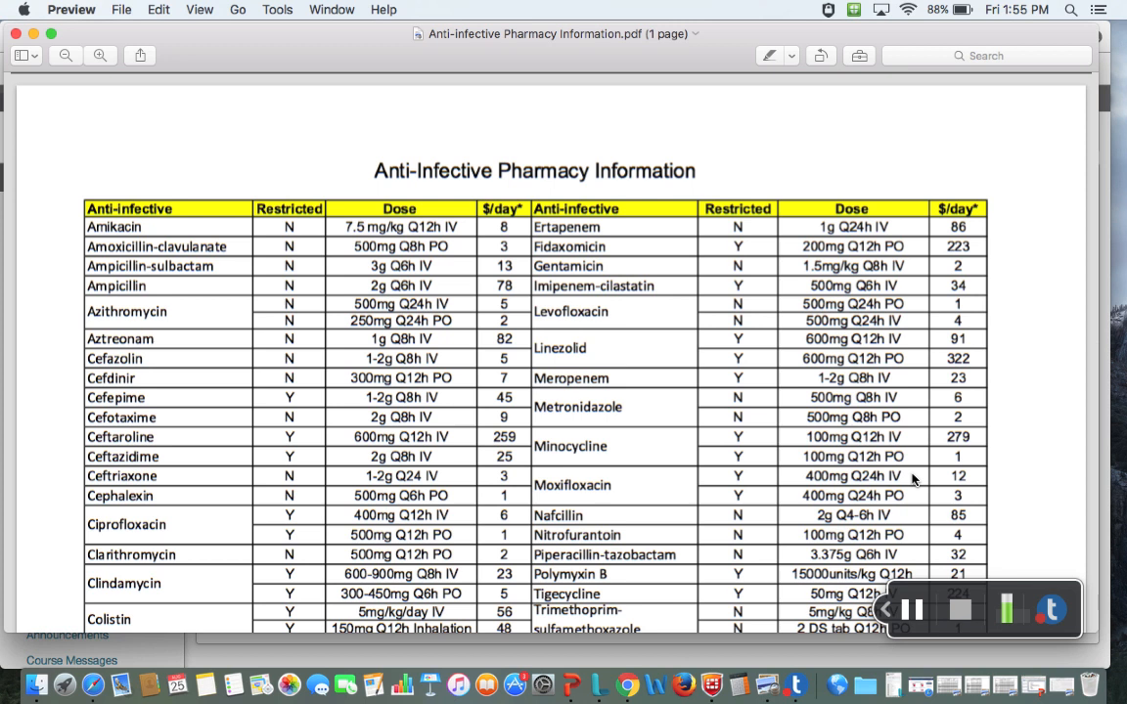
pyautogui.moveTo(918, 567)
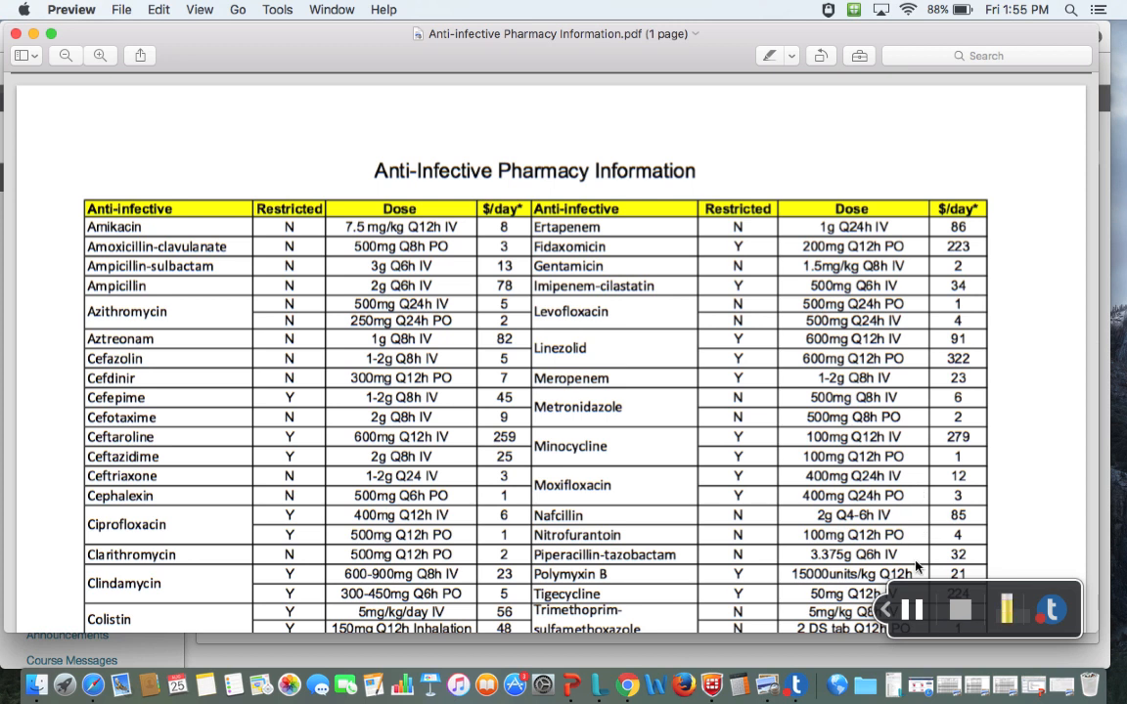
pyautogui.moveTo(544, 435)
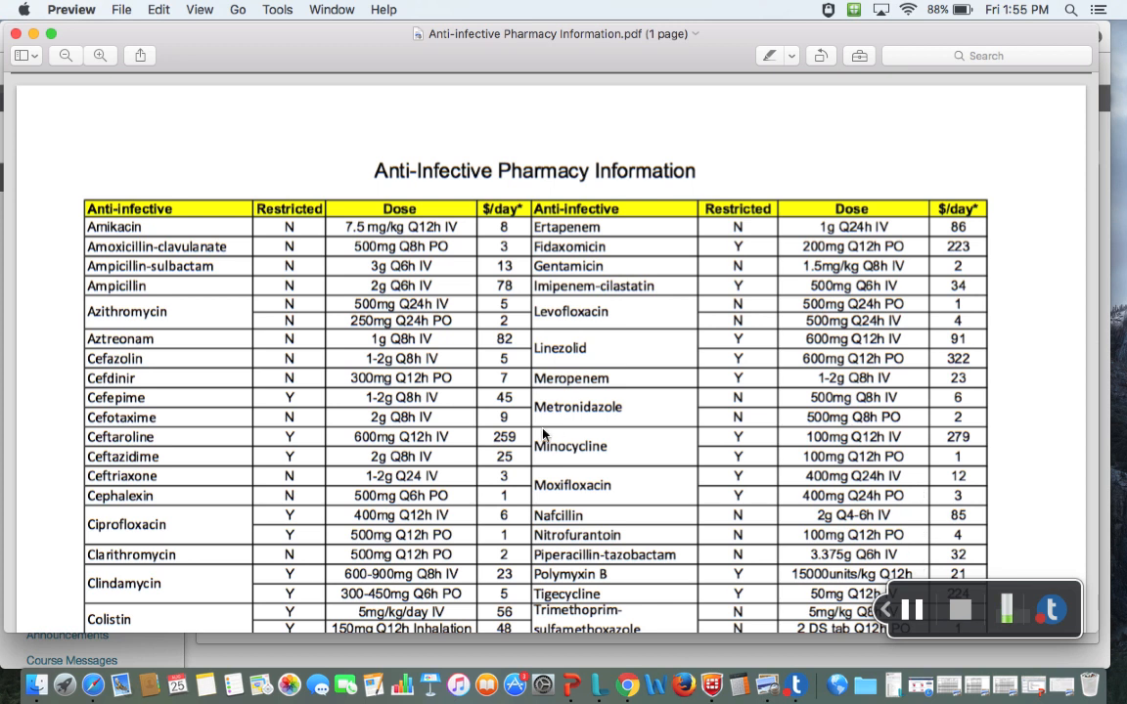
pyautogui.moveTo(857, 468)
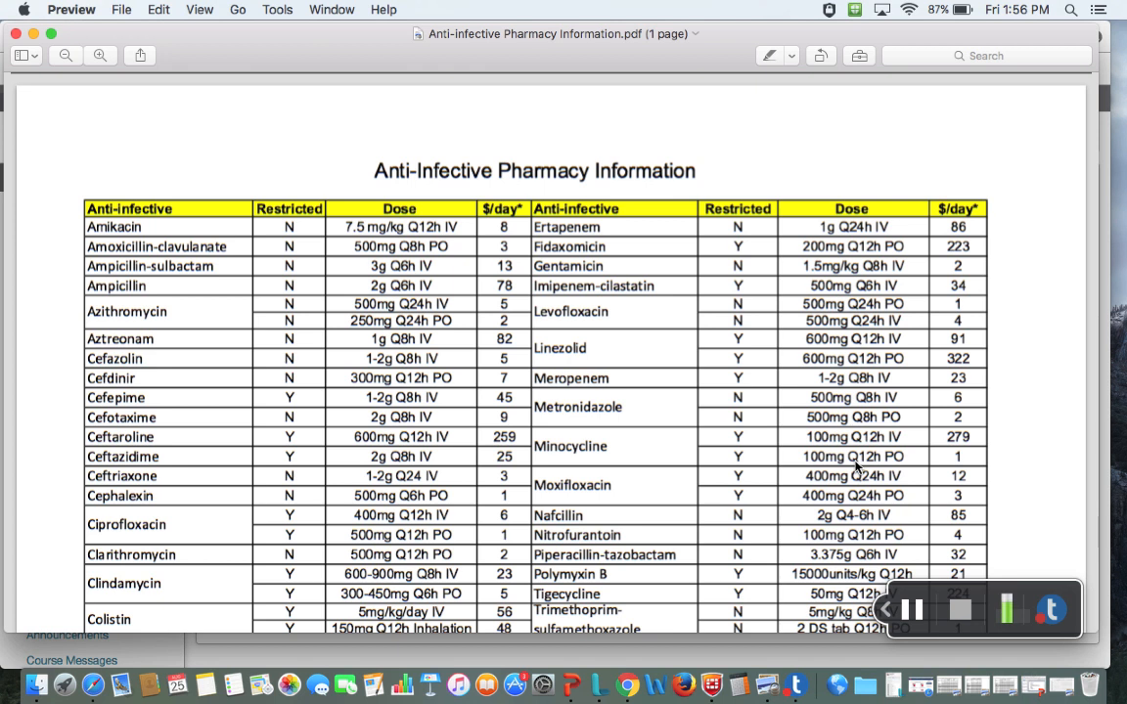
pyautogui.moveTo(1022, 302)
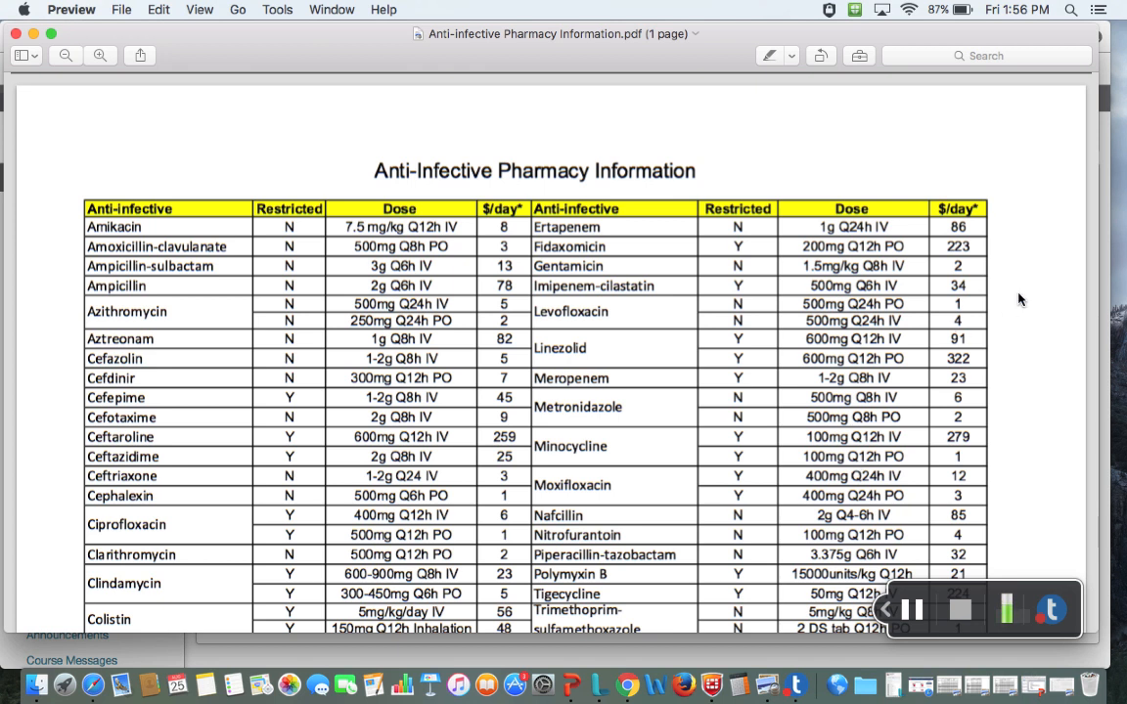
pyautogui.scroll(-3)
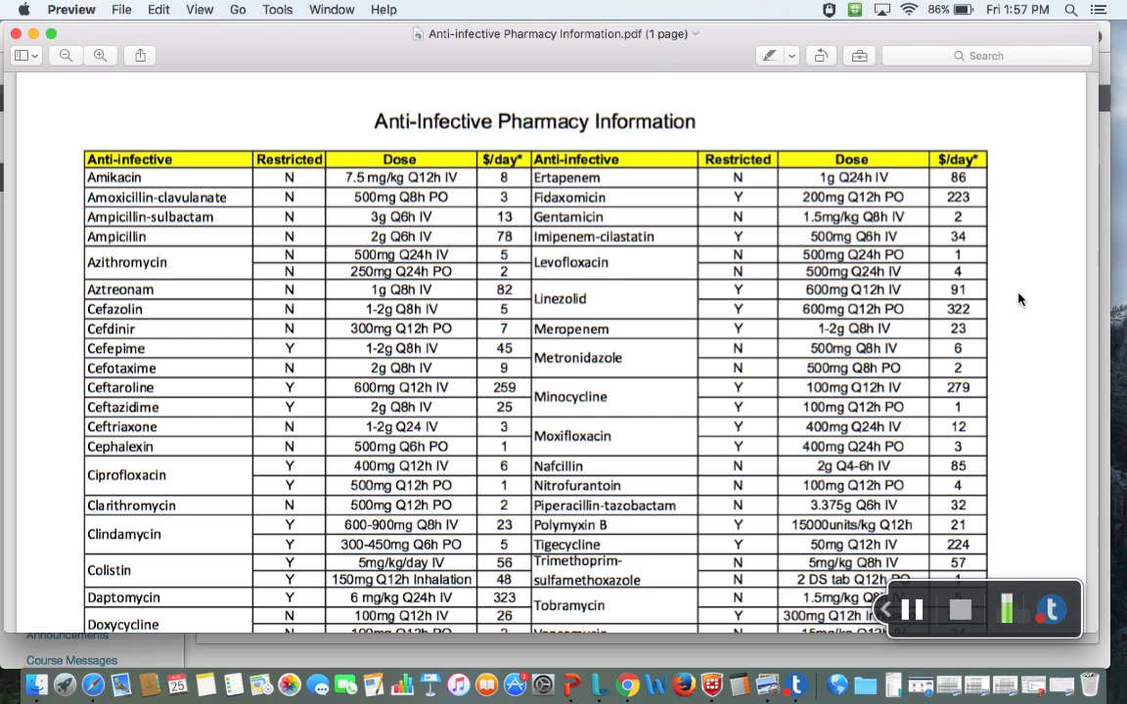
pyautogui.moveTo(96, 74)
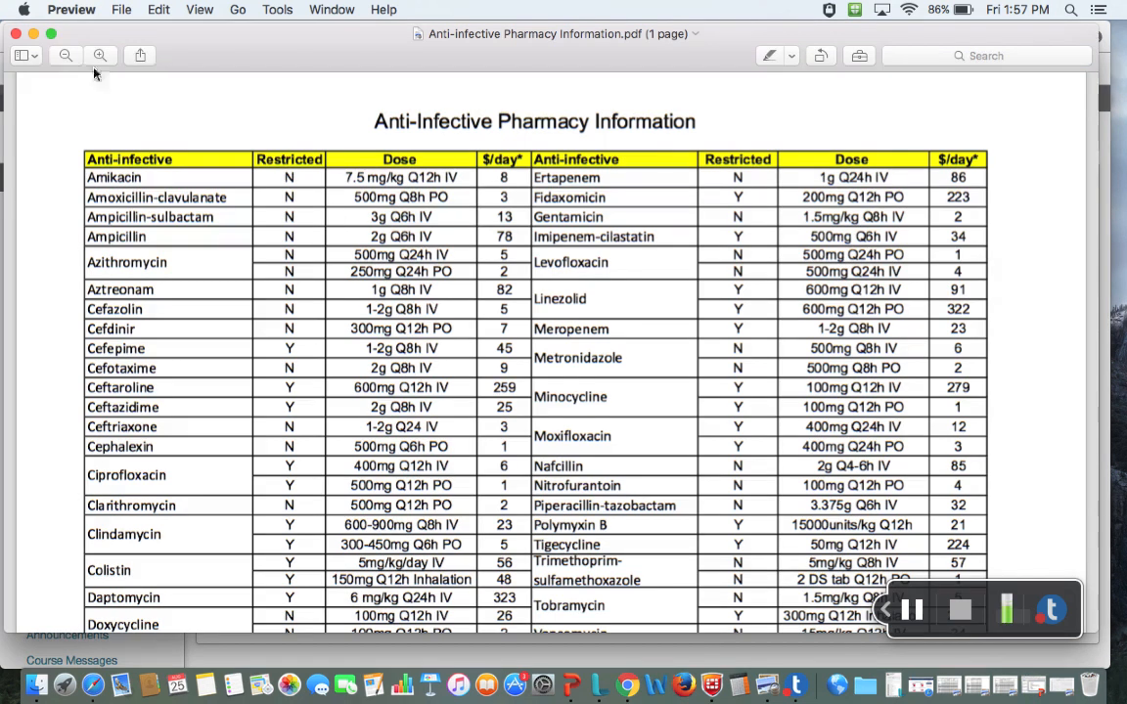
pyautogui.moveTo(43, 39)
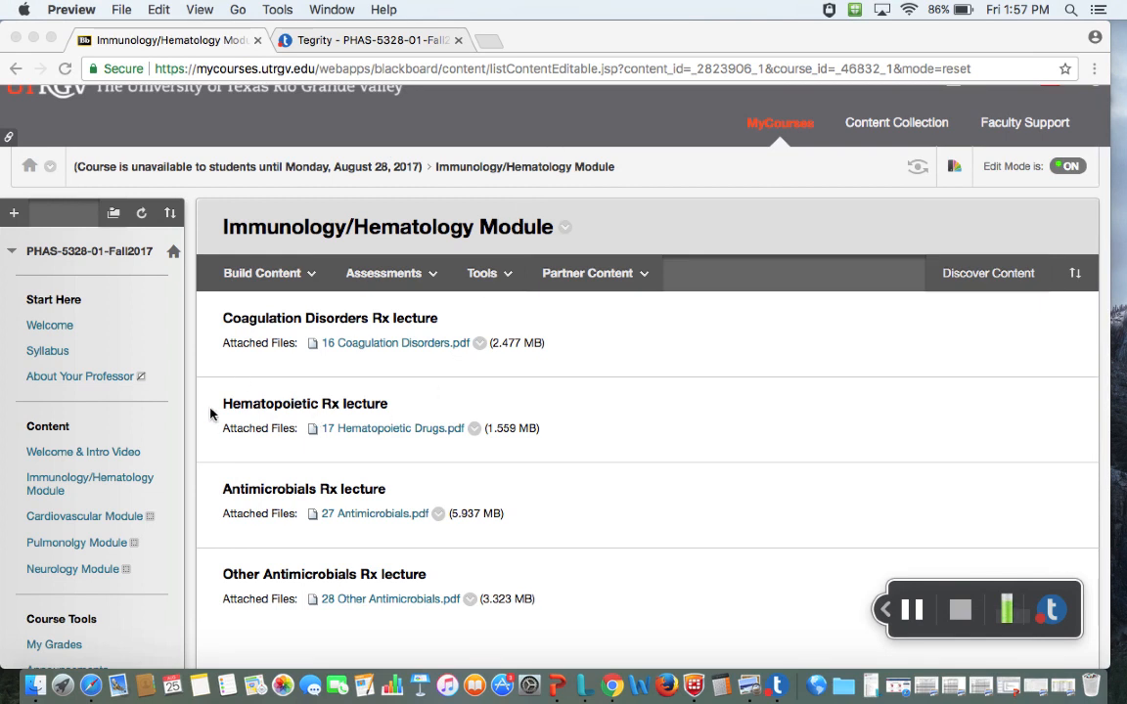
pyautogui.moveTo(275, 485)
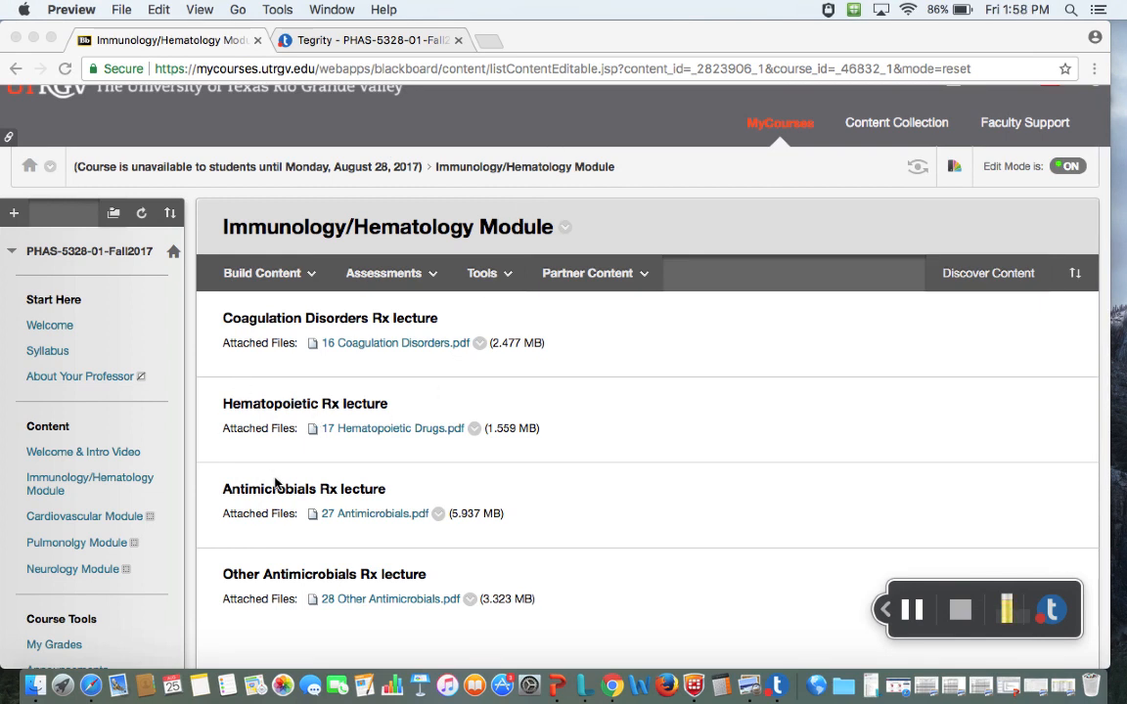
pyautogui.moveTo(381, 485)
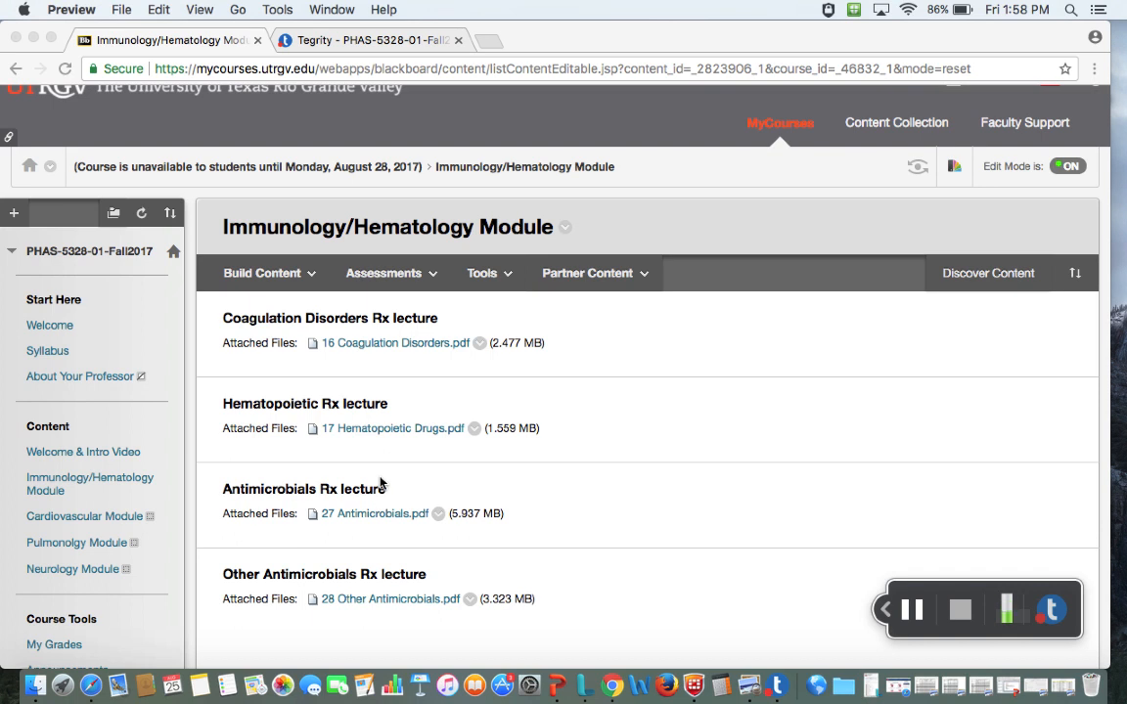
pyautogui.moveTo(473, 454)
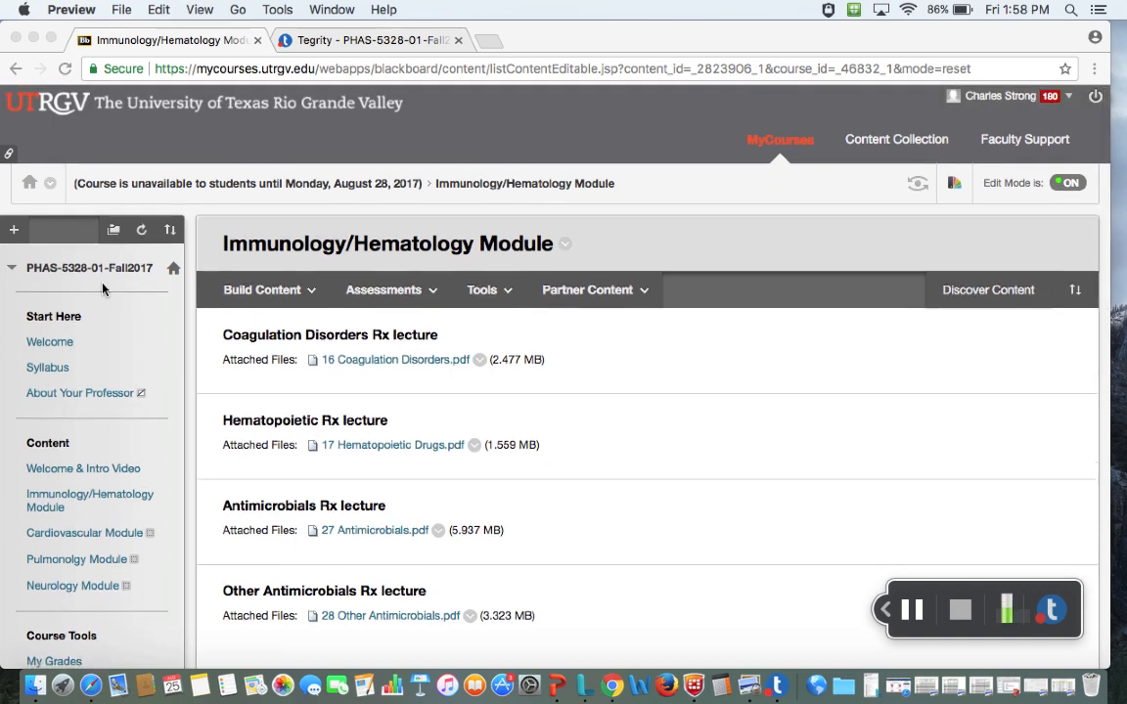
pyautogui.moveTo(278, 488)
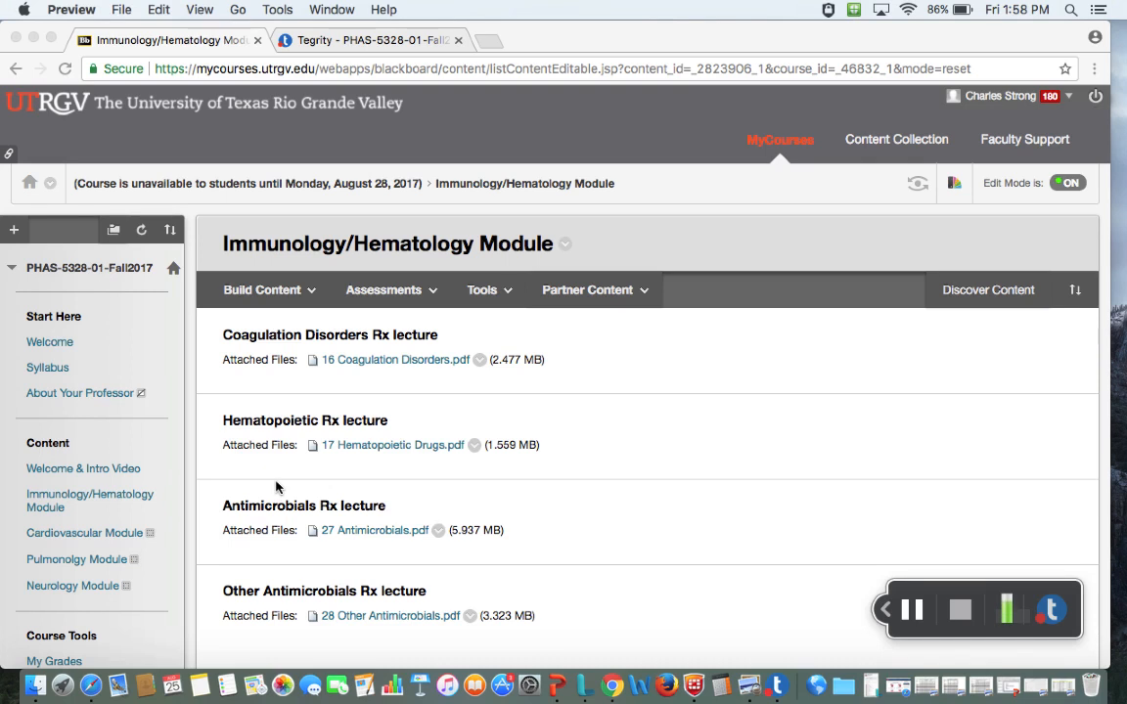
pyautogui.moveTo(622, 325)
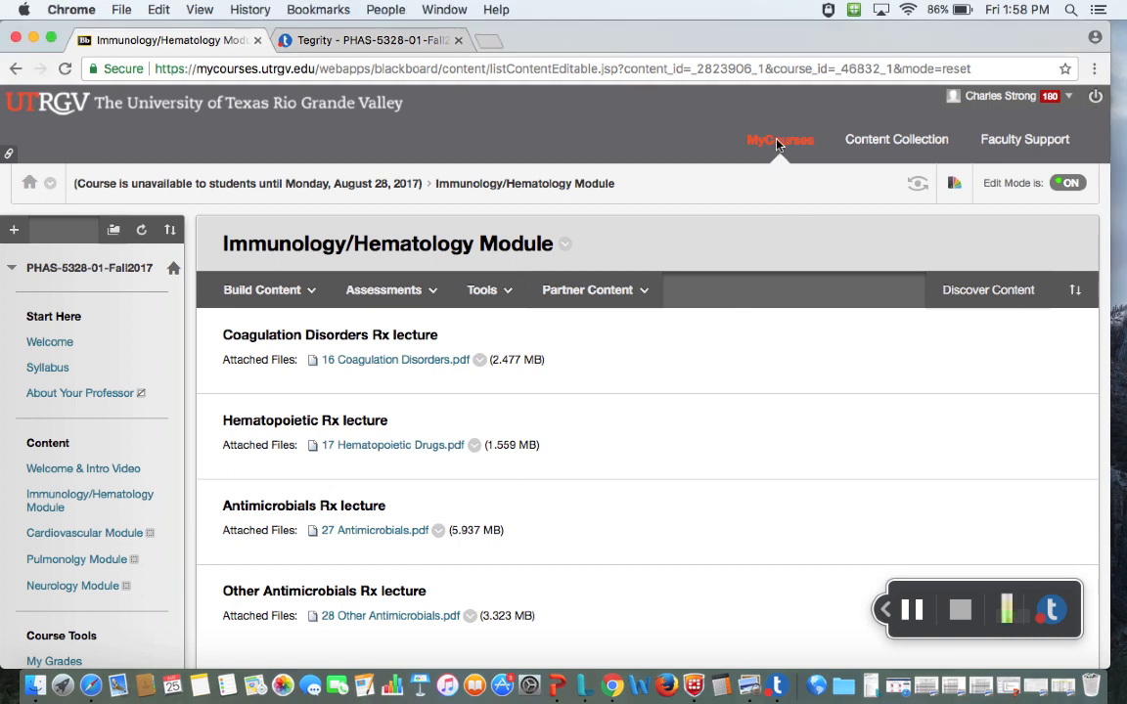
# - From My Courses, enter the PHAS-5306-01-Fall2017 course and its Course Content area
pyautogui.click(778, 139)
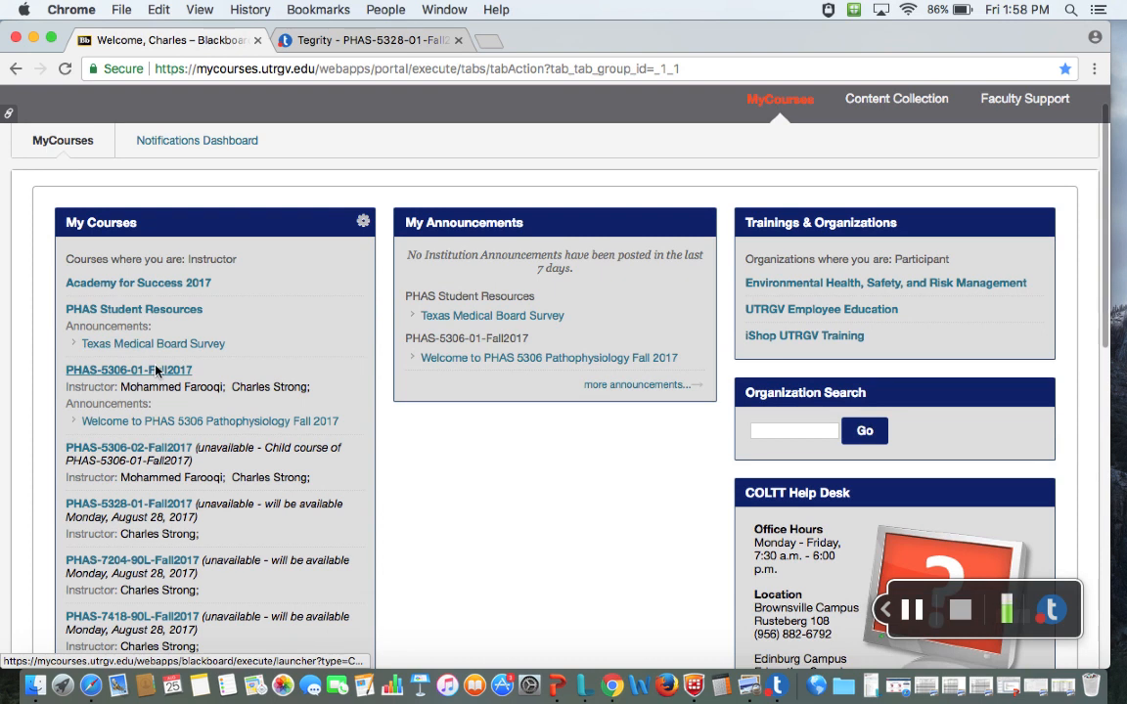
pyautogui.click(130, 370)
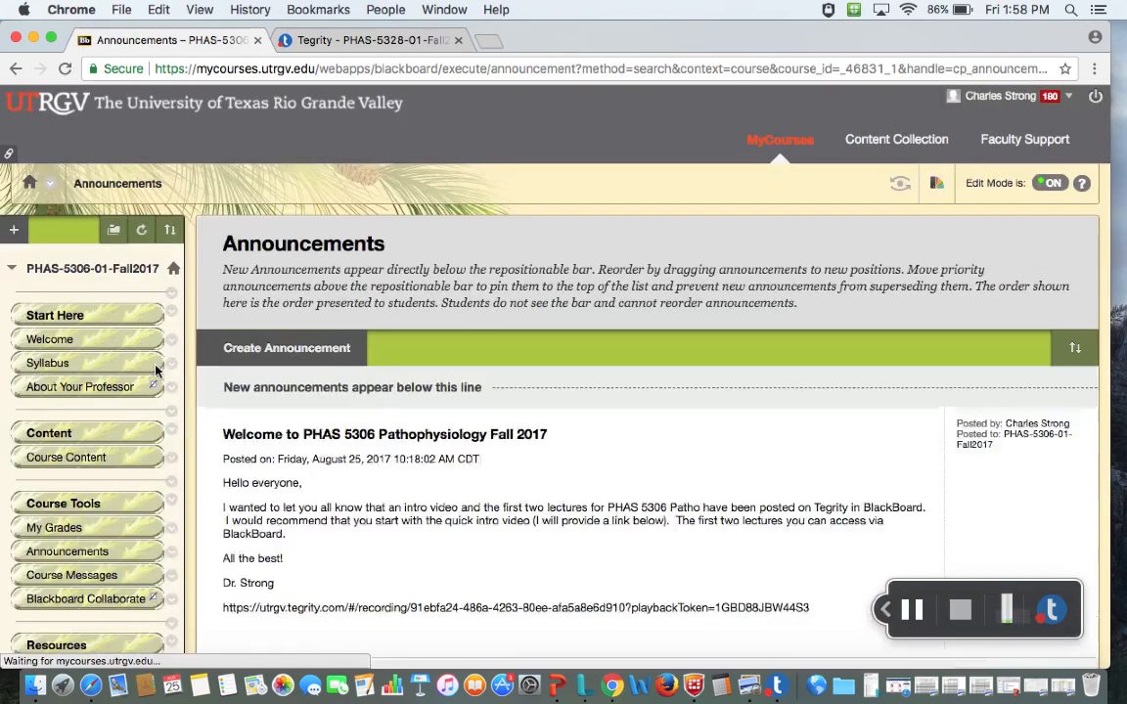
pyautogui.scroll(-3)
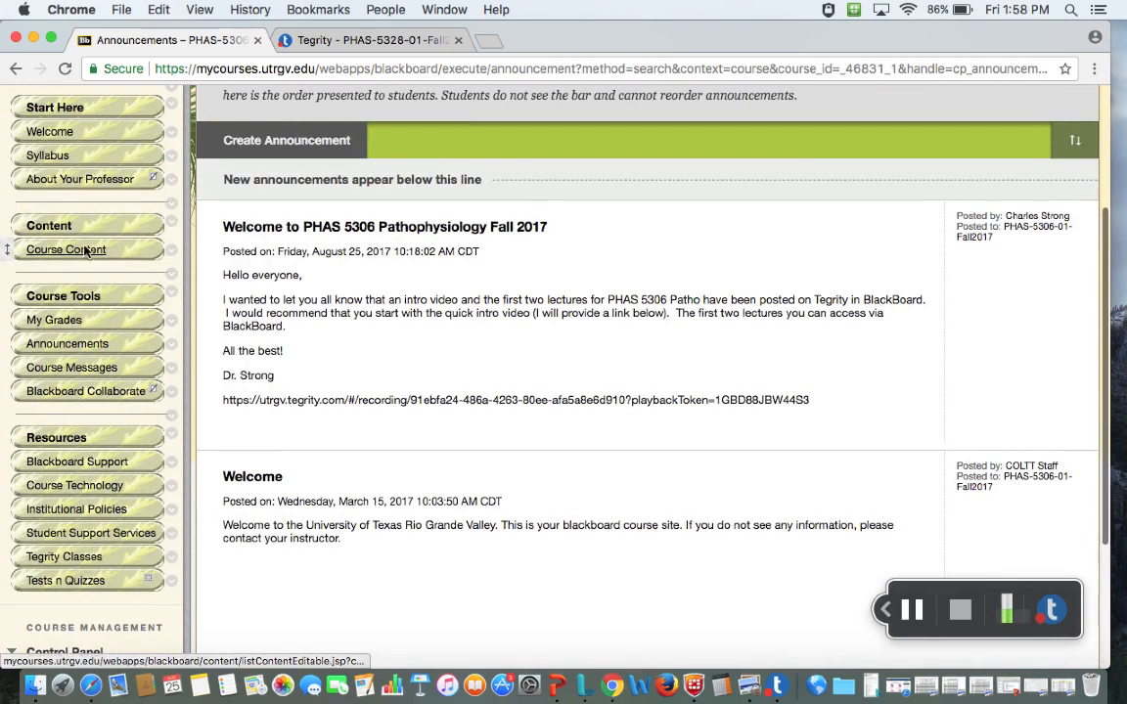
pyautogui.click(66, 250)
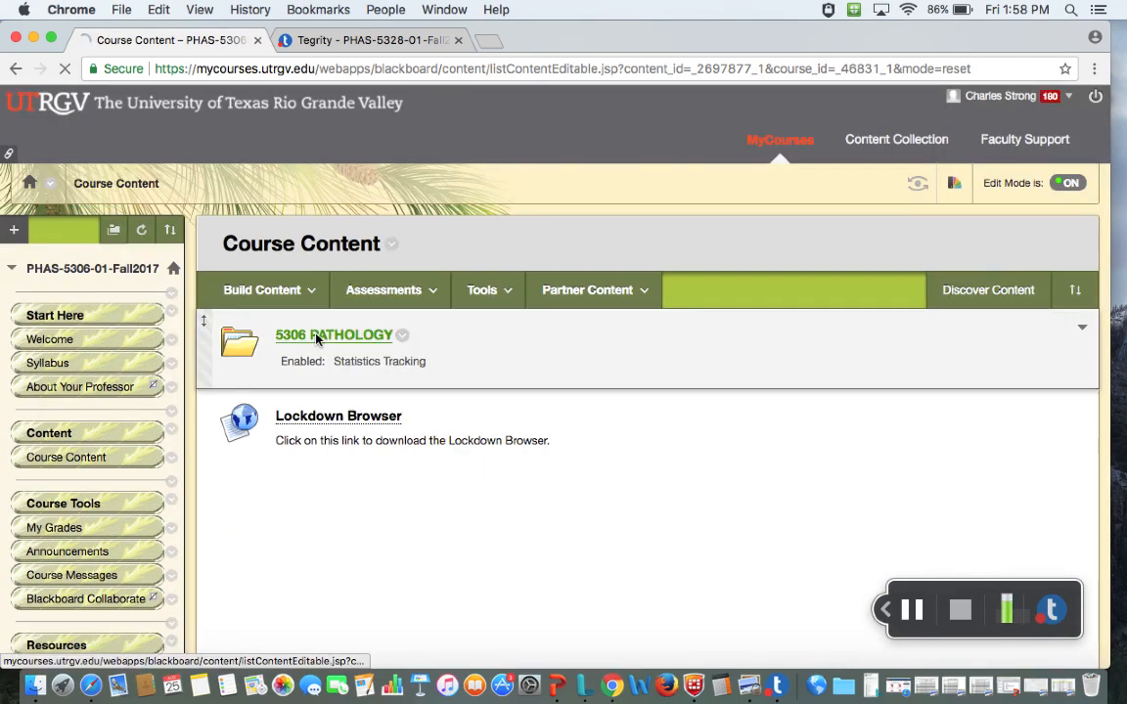
# - Browse the 5306 PATHOLOGY folder's modules from Immunology through Infectious Diseases, HEENT and Dermatology
pyautogui.click(333, 334)
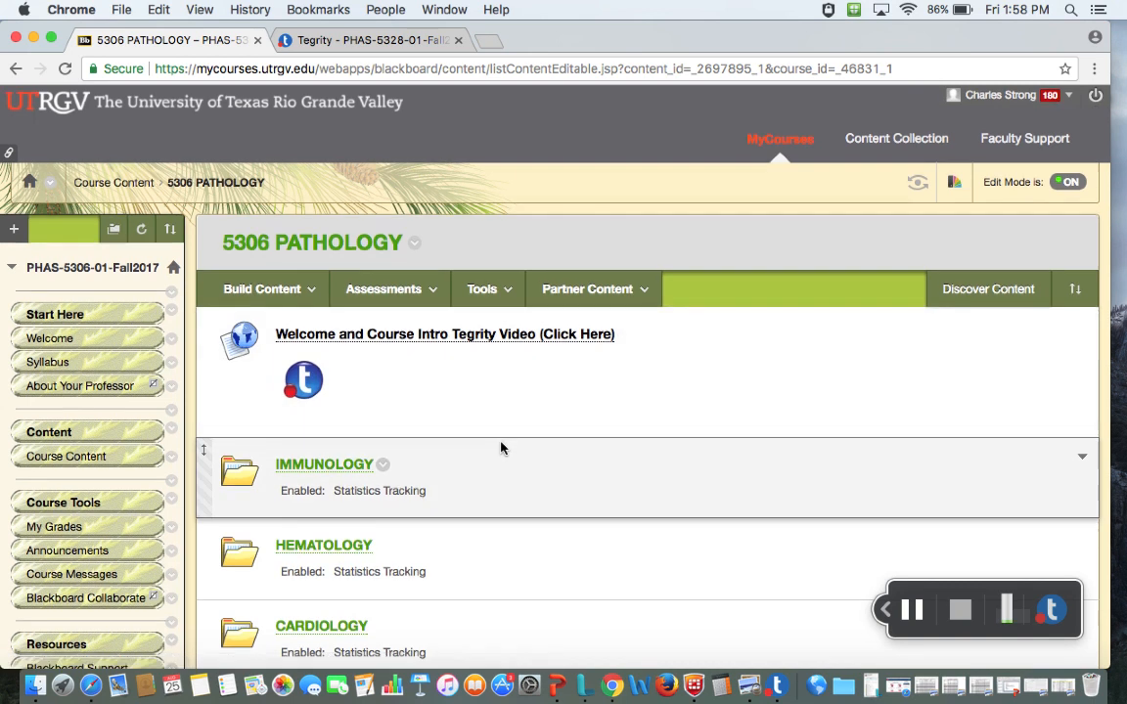
pyautogui.scroll(-3)
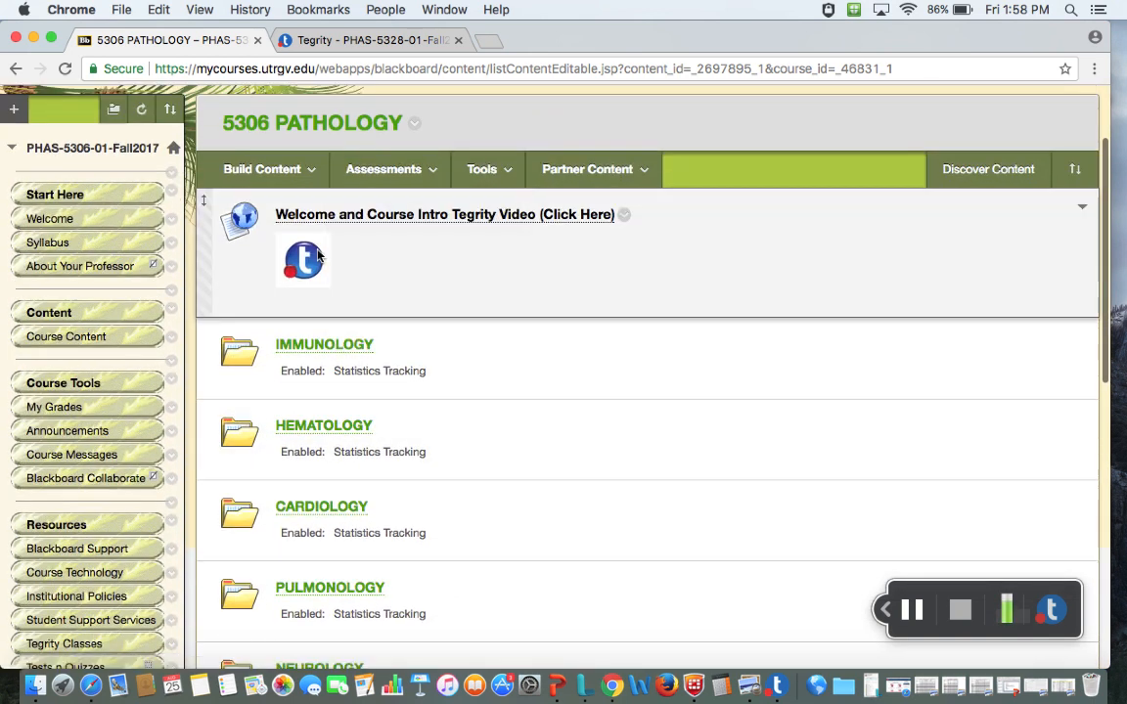
pyautogui.scroll(-3)
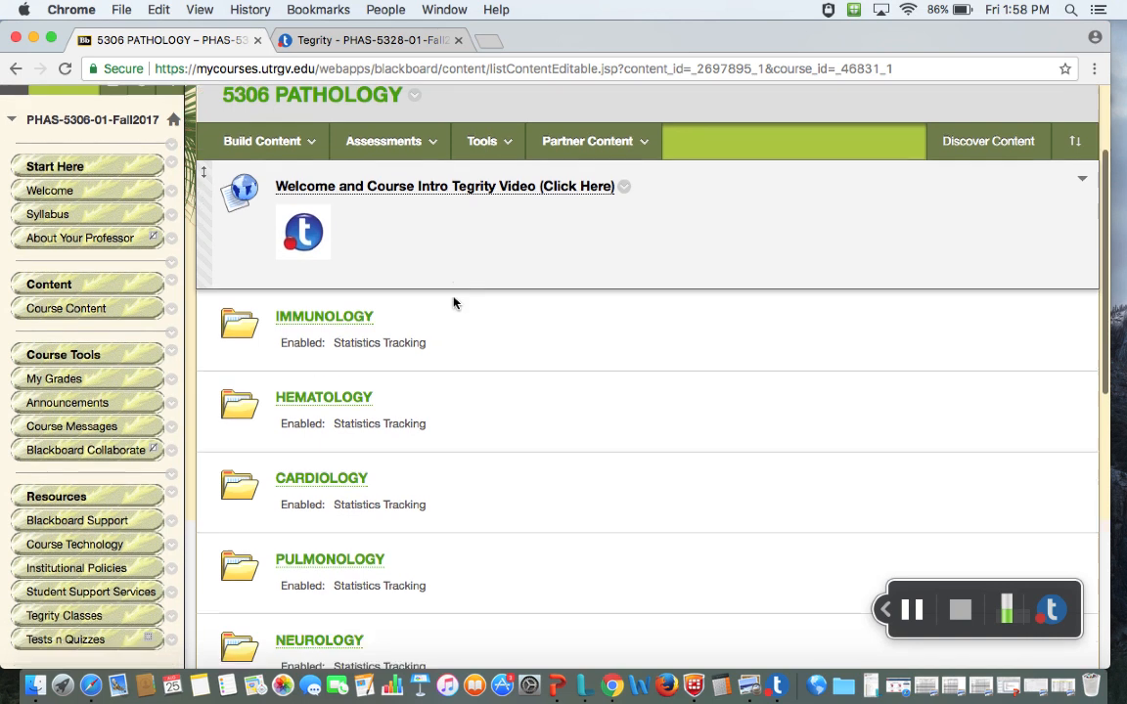
pyautogui.scroll(-3)
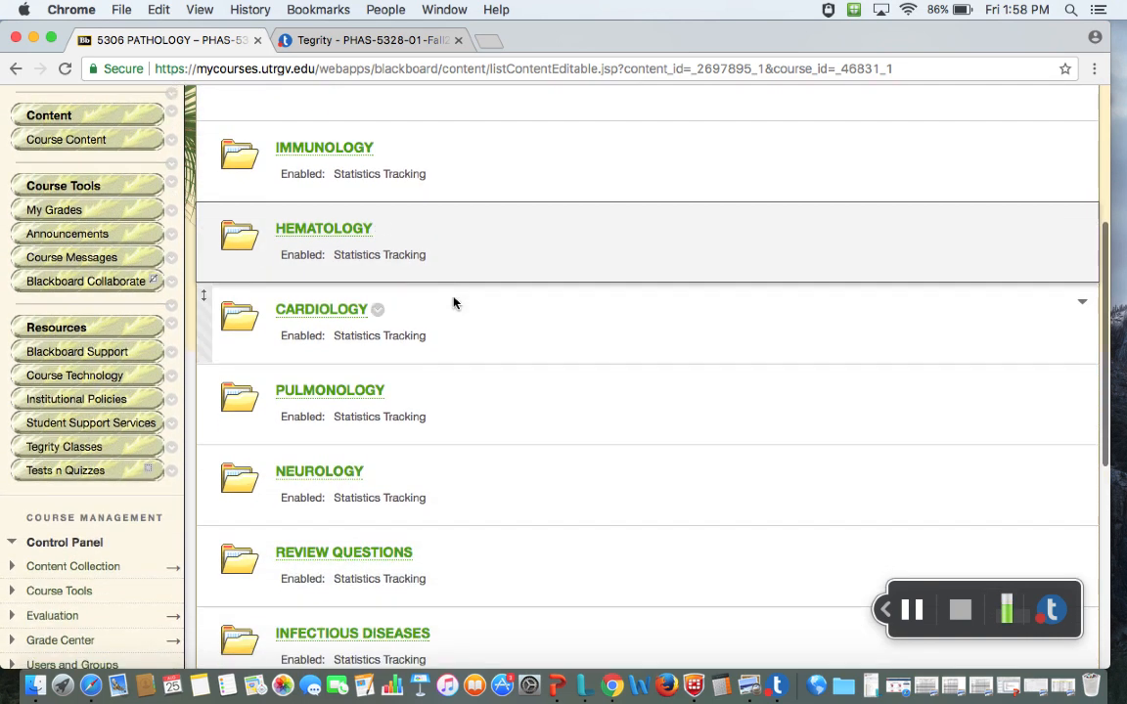
pyautogui.scroll(-3)
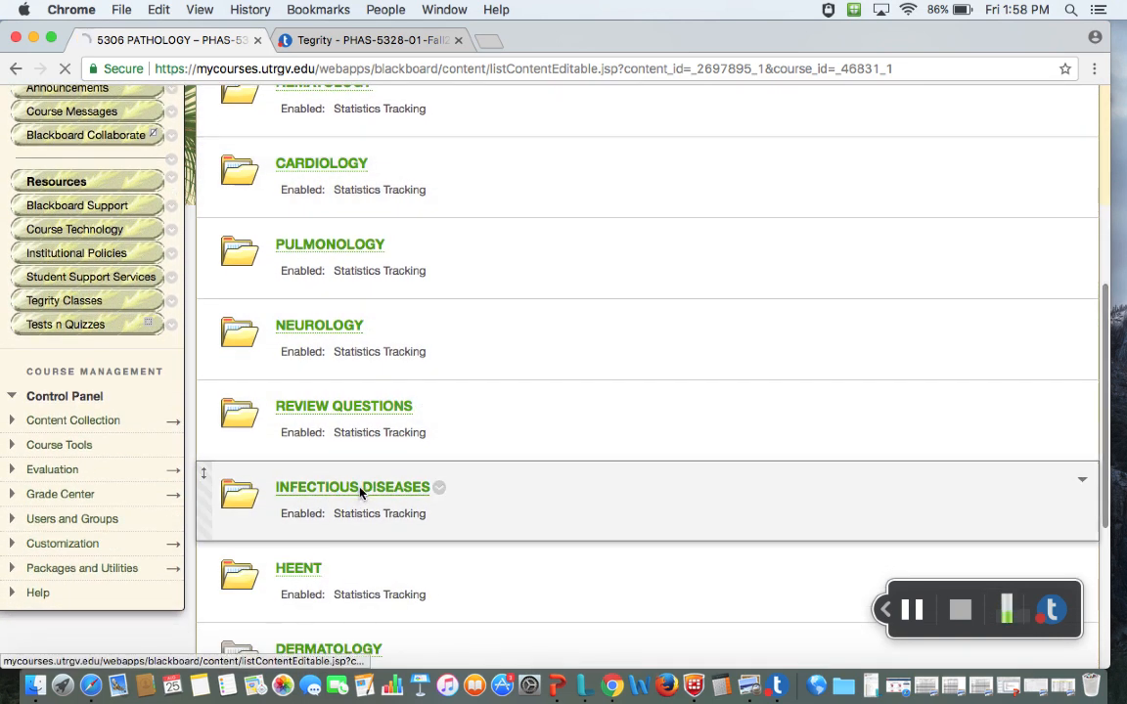
# - View the INFECTIOUS DISEASES folder's chapter items, back out to 5306 PATHOLOGY, and return to My Courses
pyautogui.click(352, 485)
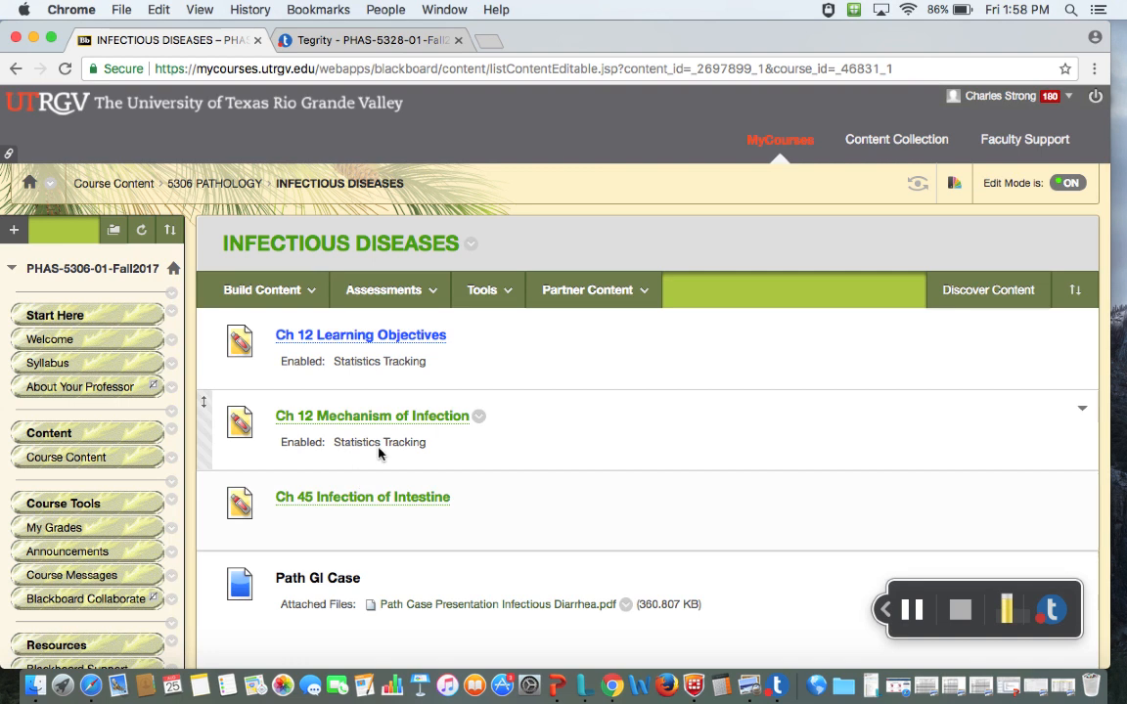
pyautogui.moveTo(407, 415)
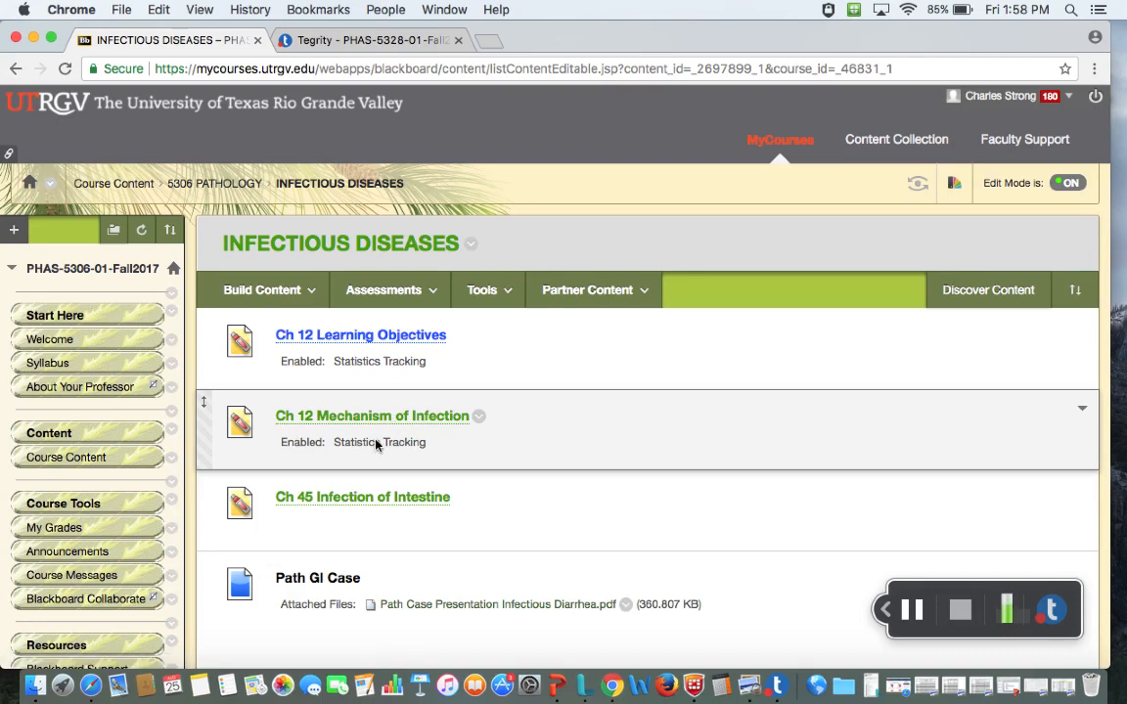
pyautogui.moveTo(356, 431)
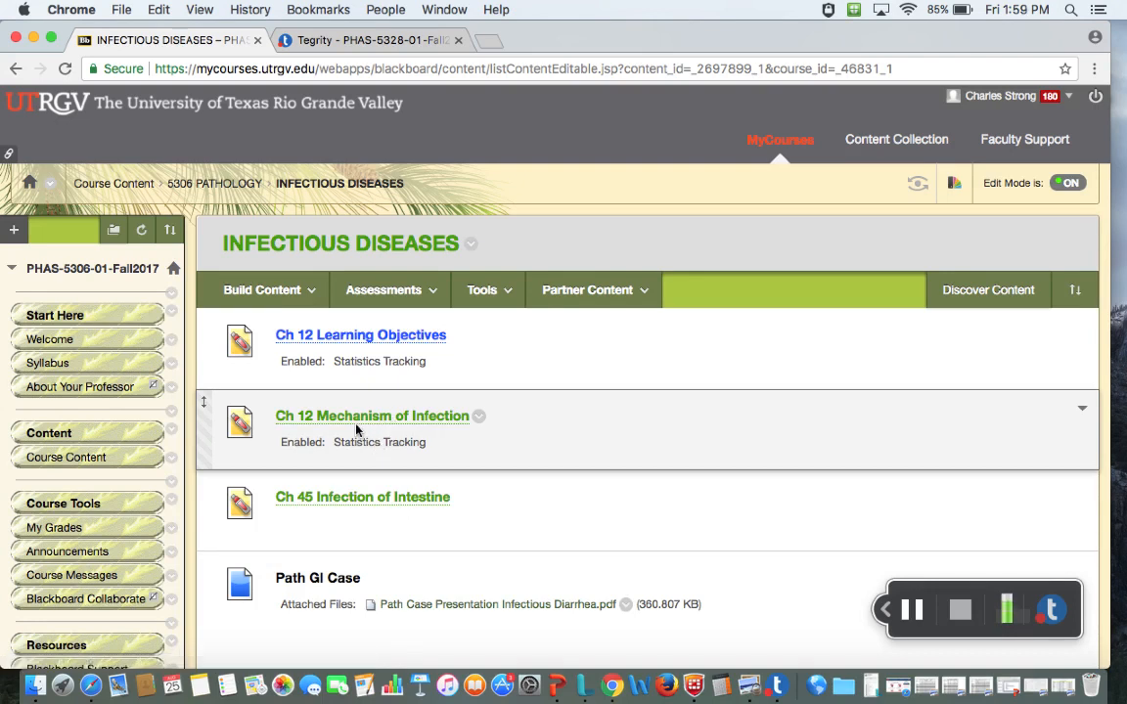
pyautogui.moveTo(720, 161)
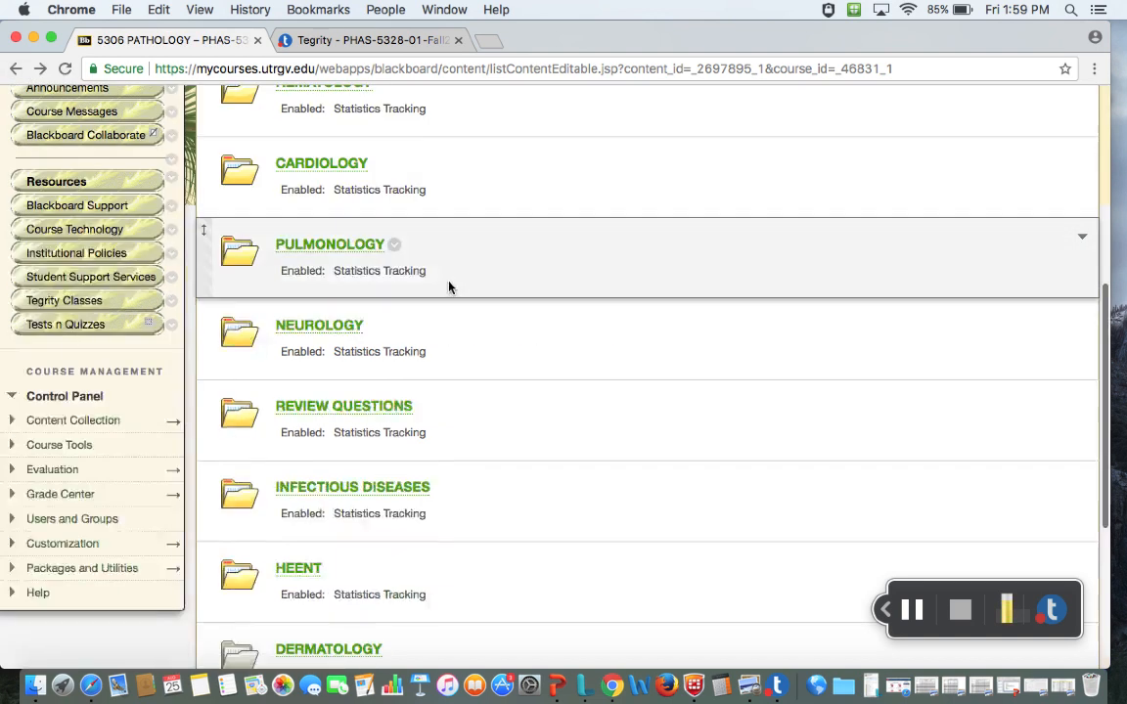
pyautogui.click(263, 290)
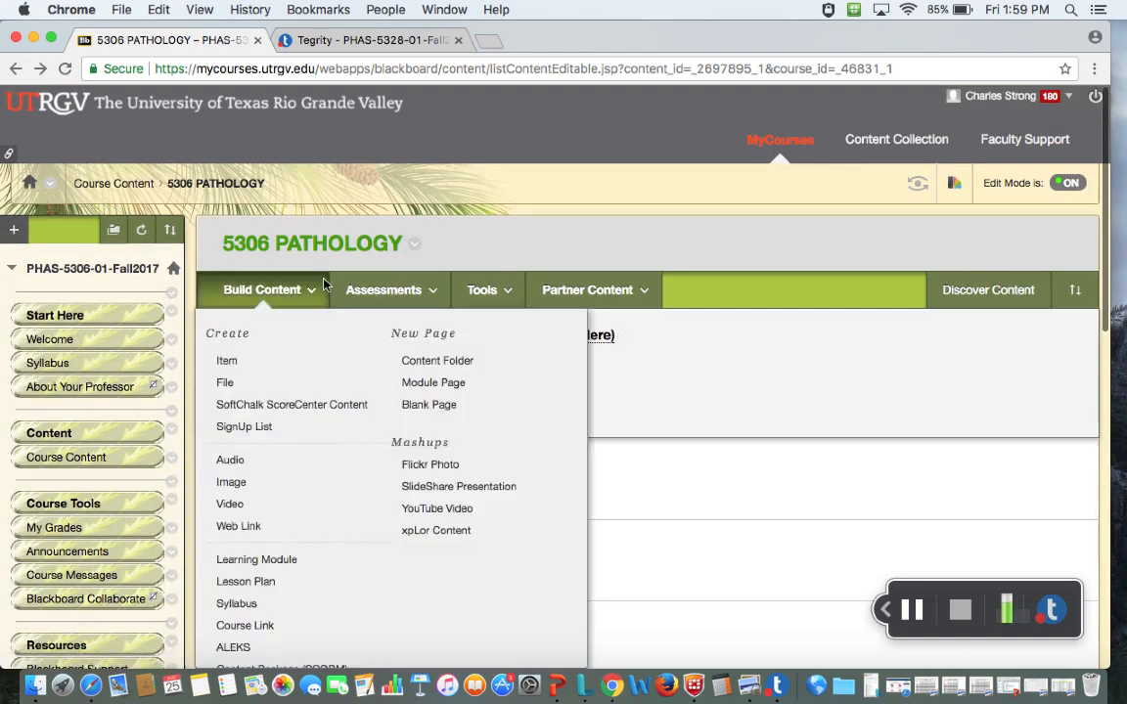
pyautogui.click(778, 139)
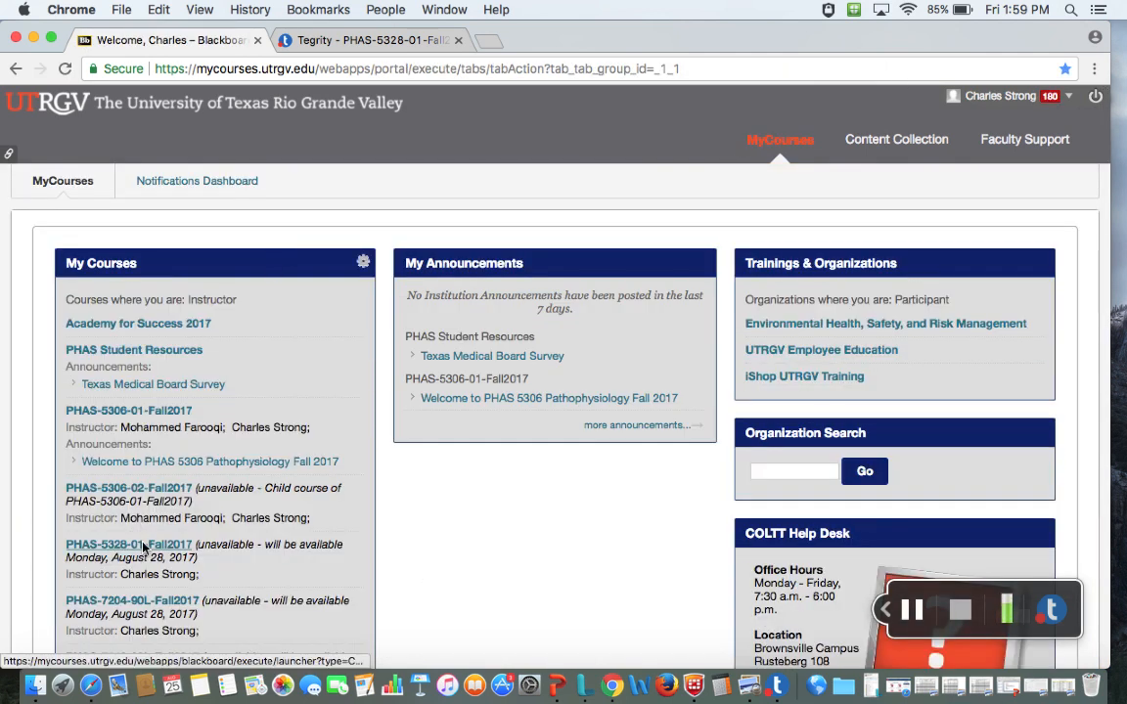
# - Enter the PHAS-5328-01-Fall2017 course and show its Immunology/Hematology Module lecture files
pyautogui.click(129, 544)
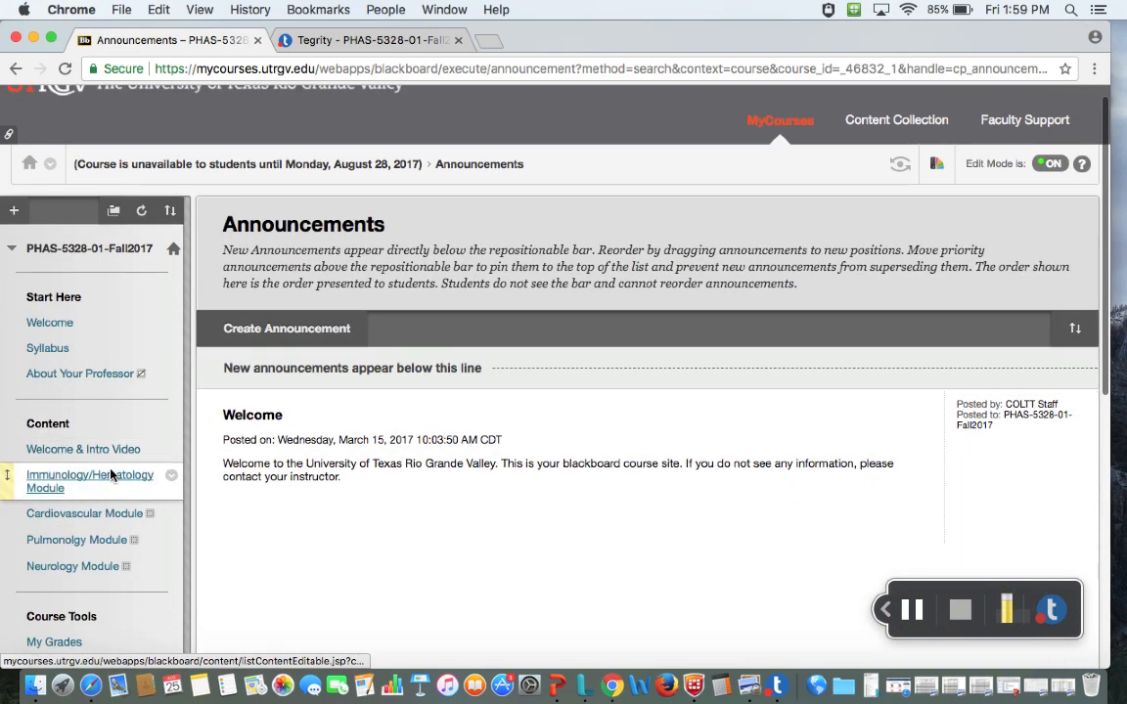
pyautogui.click(90, 482)
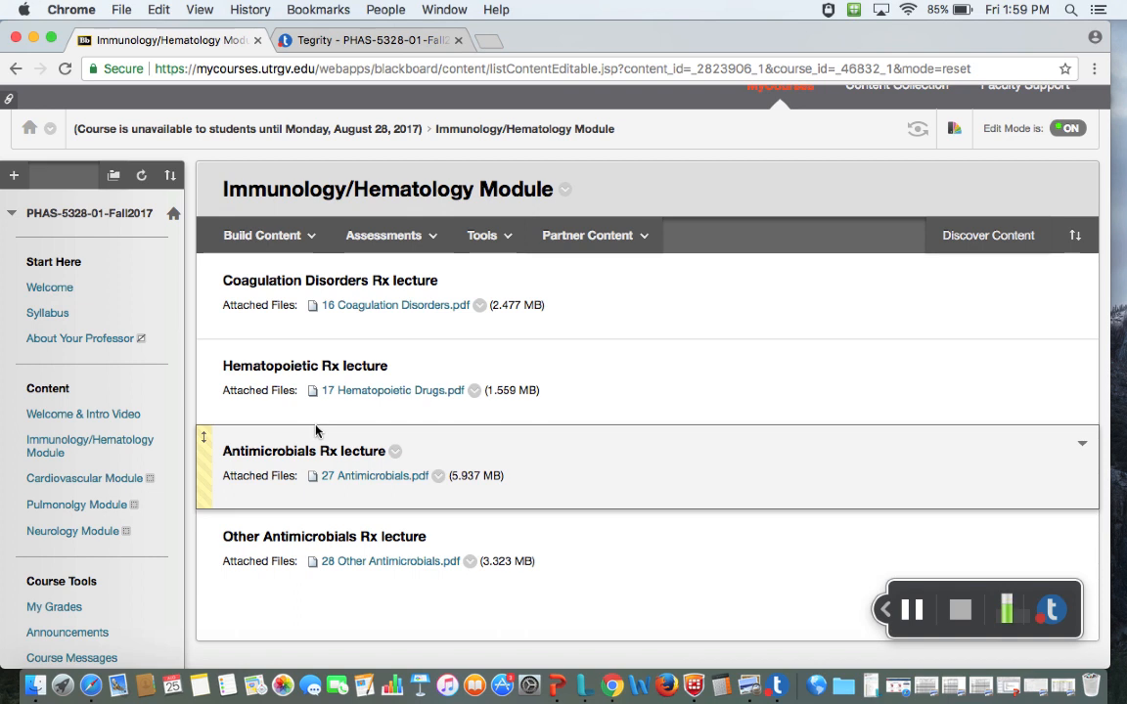
pyautogui.moveTo(332, 476)
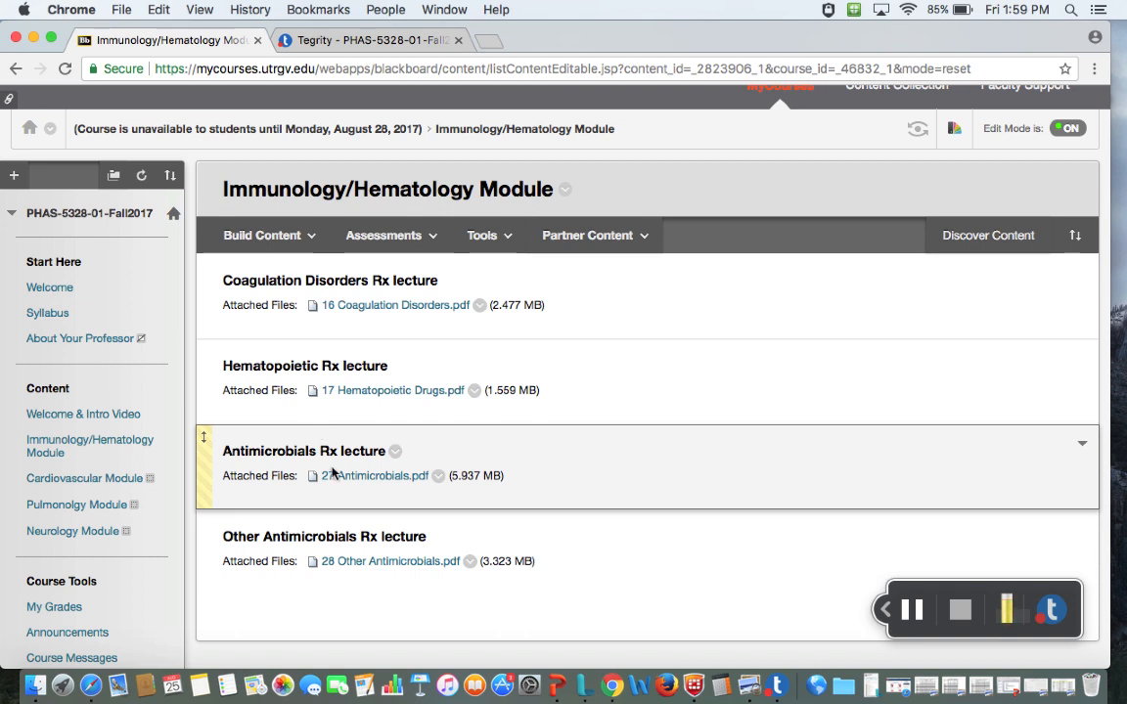
pyautogui.moveTo(313, 501)
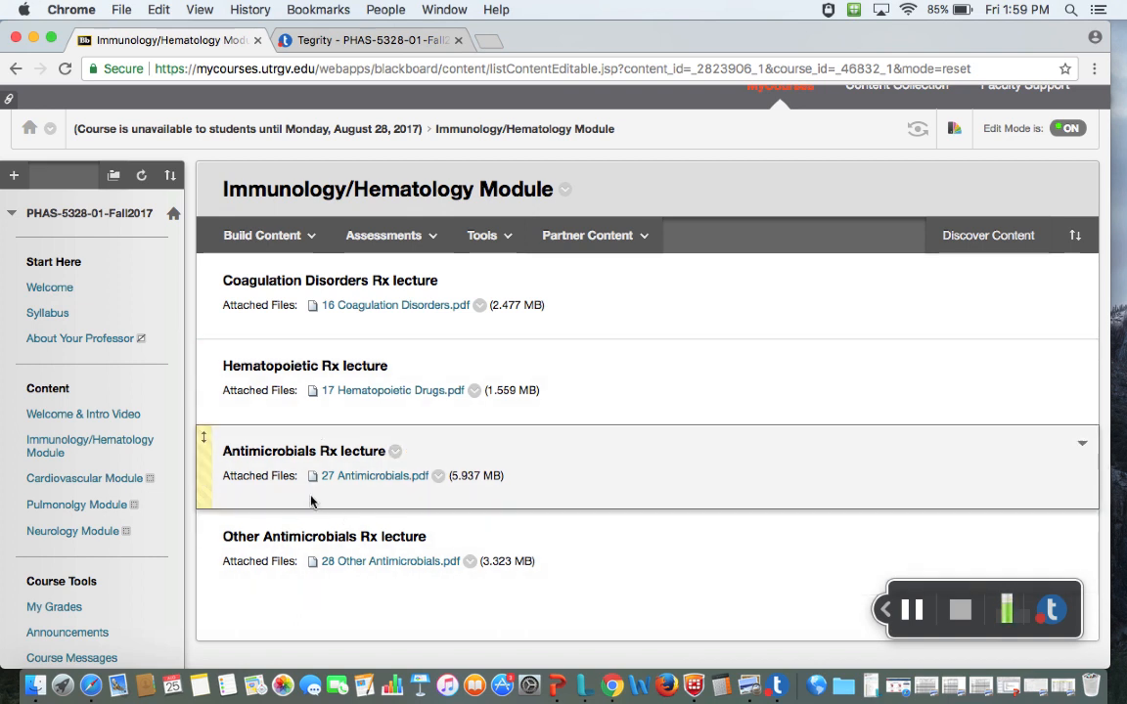